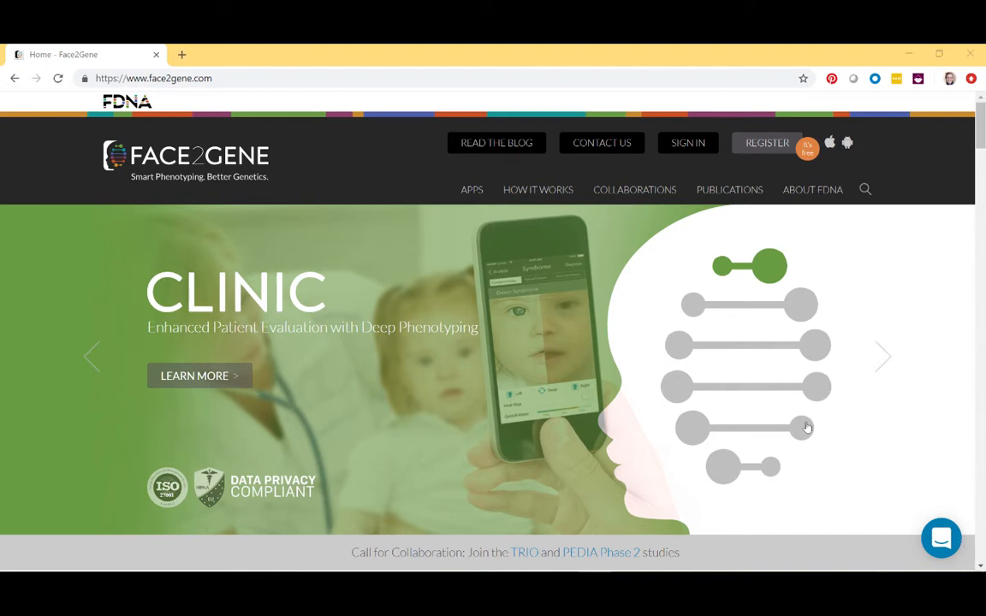
{"action": "mouse_move", "coordinate": [687, 143]}
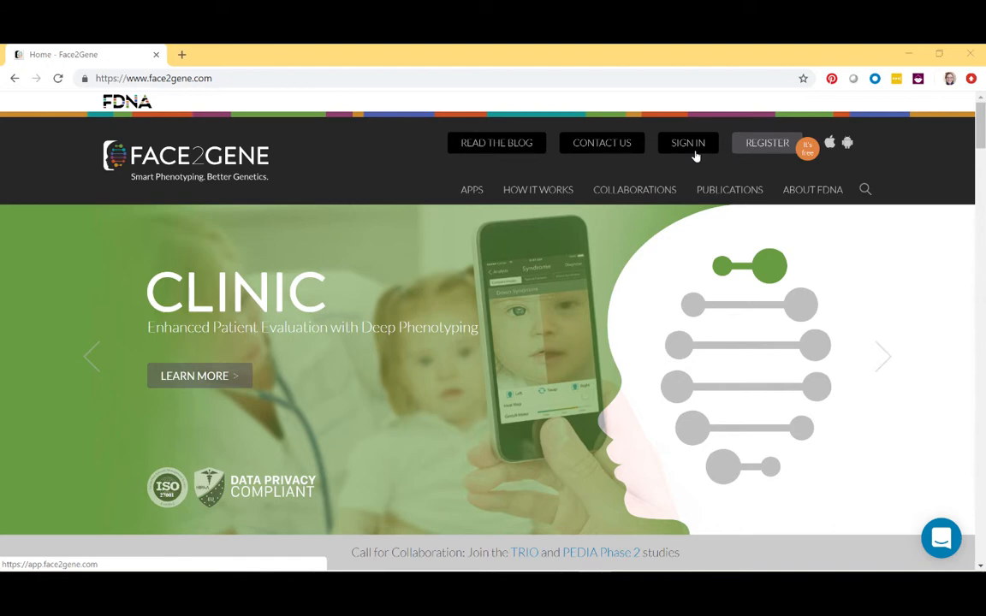
{"action": "mouse_move", "coordinate": [766, 143]}
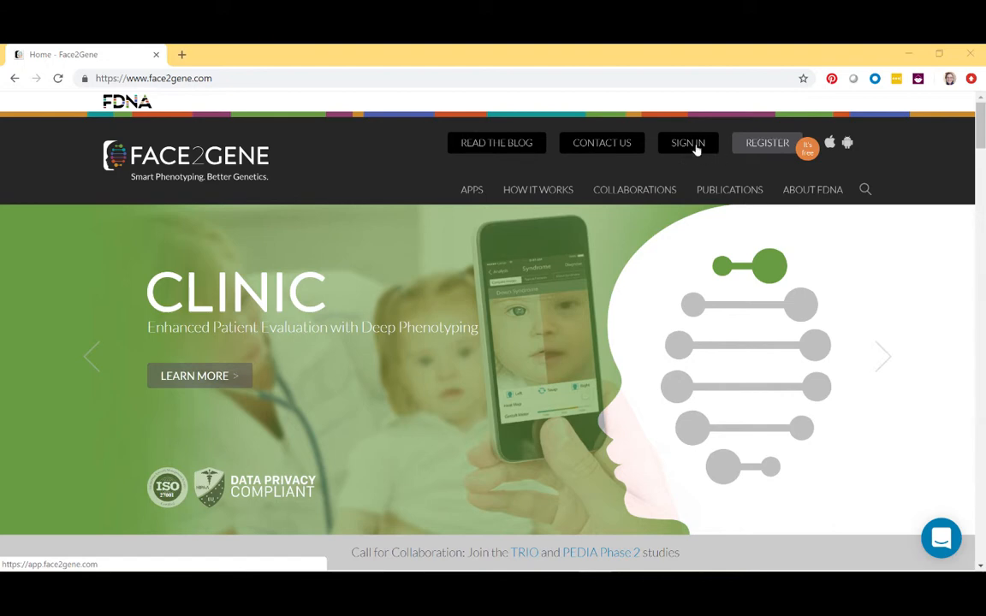
Start signing in to Face2Gene from the public homepage.
{"action": "left_click", "coordinate": [688, 143]}
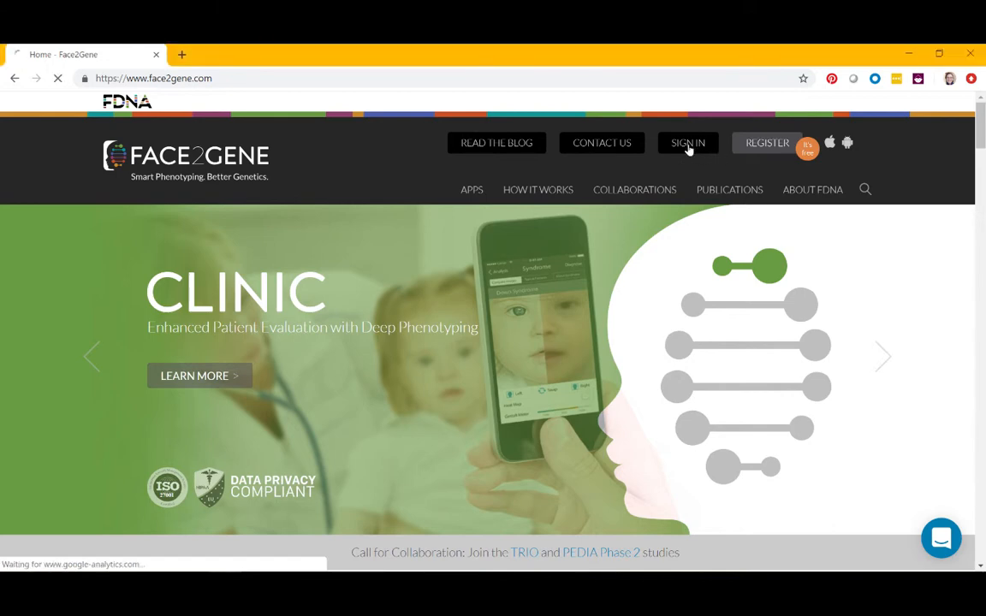
Finish signing in so Face2Gene Clinic's case list shows all 343 cases.
{"action": "left_click", "coordinate": [688, 143]}
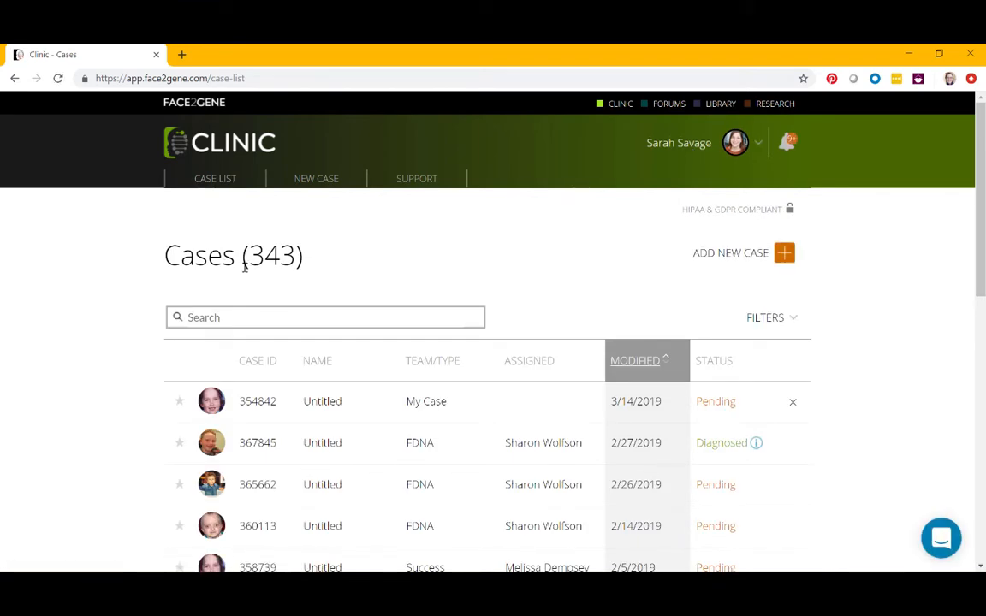
{"action": "mouse_move", "coordinate": [479, 282]}
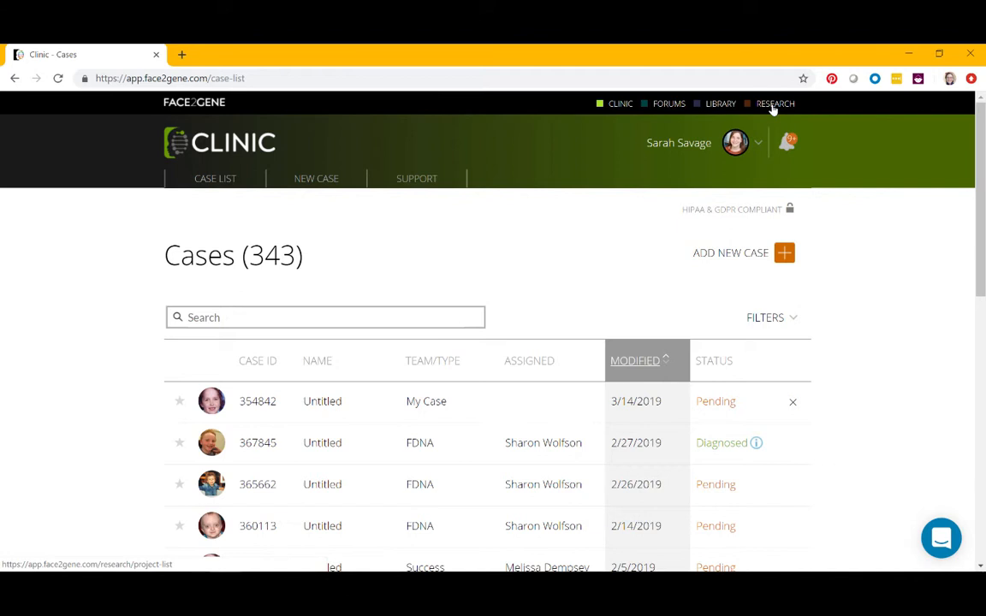
Switch to the Research project list and look through its filter options.
{"action": "left_click", "coordinate": [774, 104]}
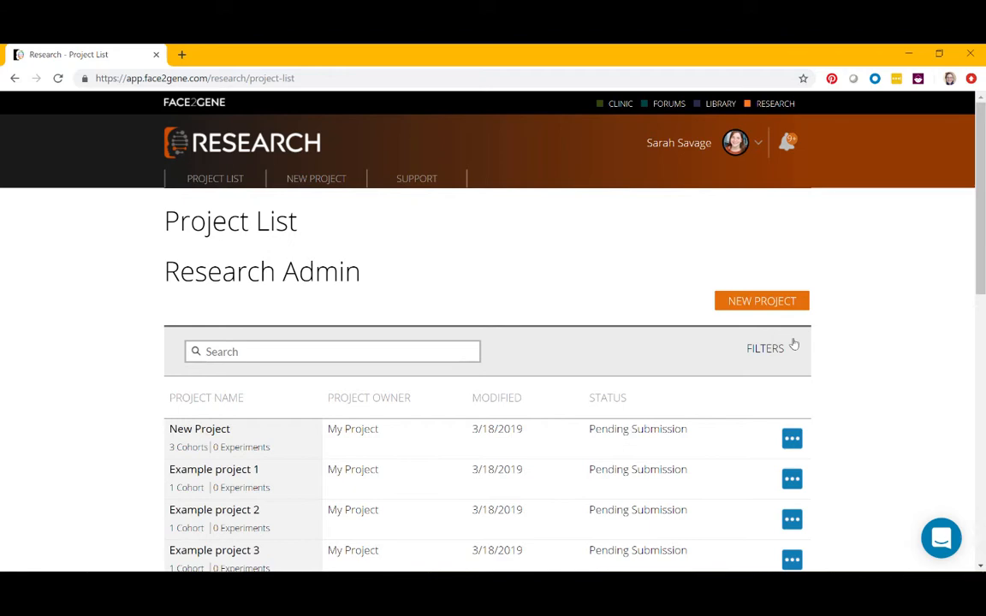
{"action": "left_click", "coordinate": [764, 348]}
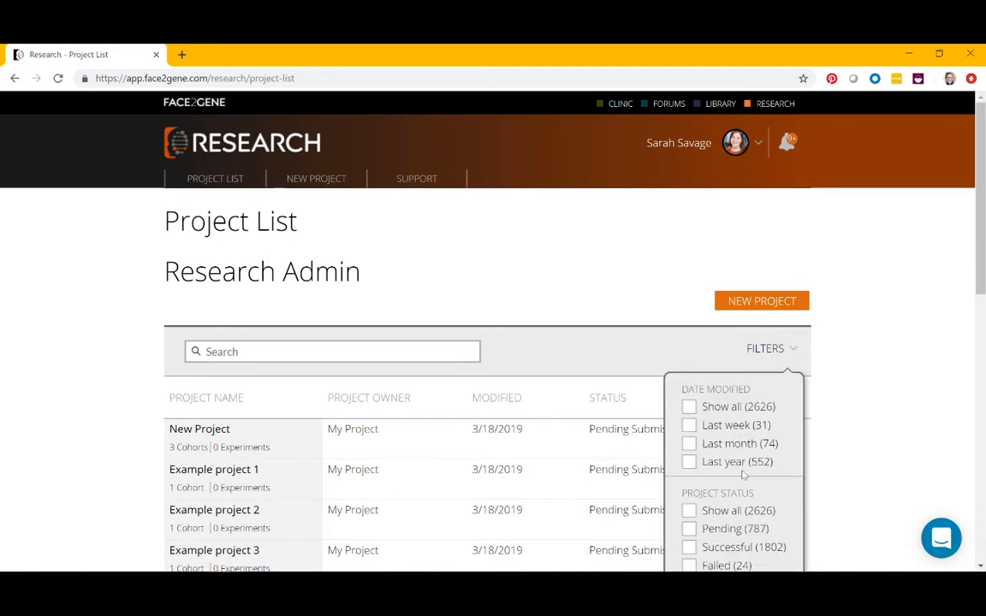
{"action": "scroll", "scroll_direction": "down", "scroll_amount": 3}
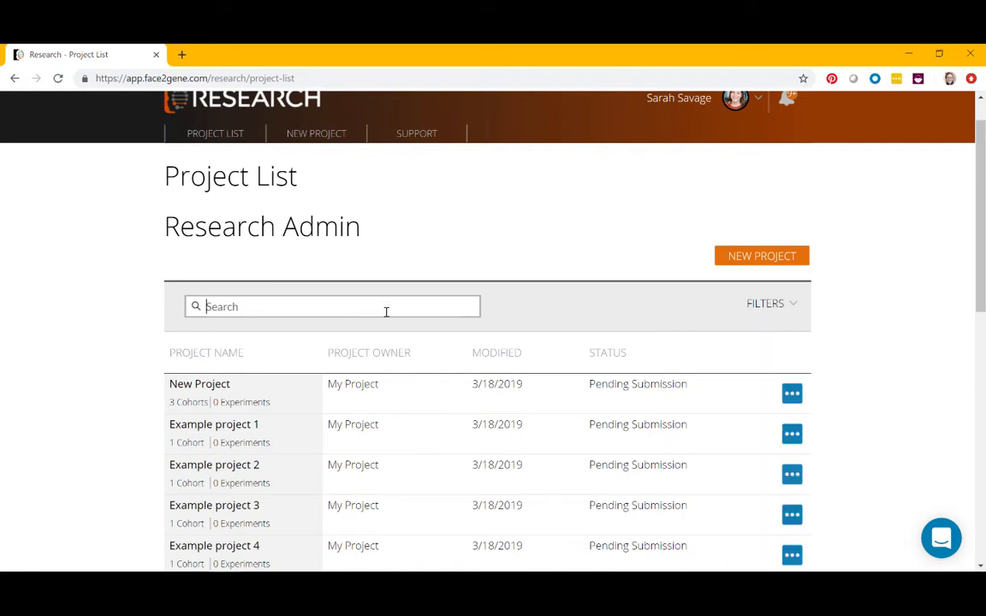
{"action": "mouse_move", "coordinate": [581, 225]}
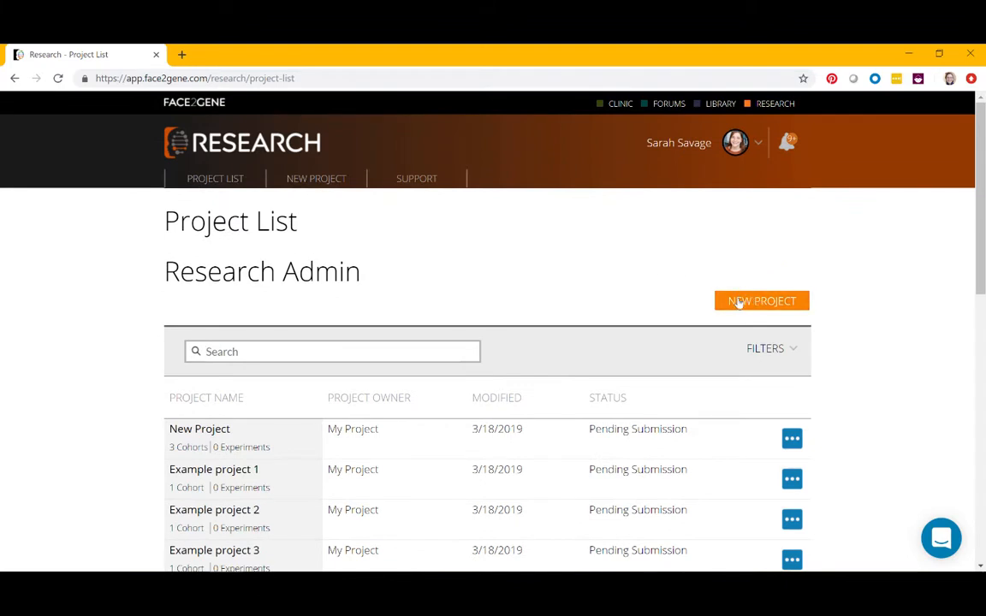
{"action": "mouse_move", "coordinate": [306, 187]}
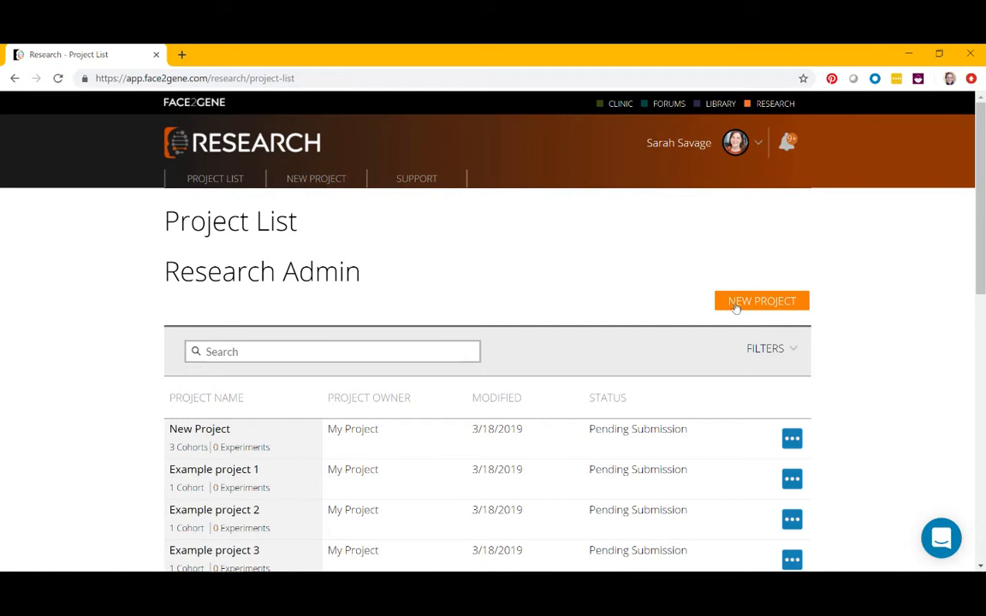
Create a new research project titled 'Example Project 5'.
{"action": "left_click", "coordinate": [761, 300]}
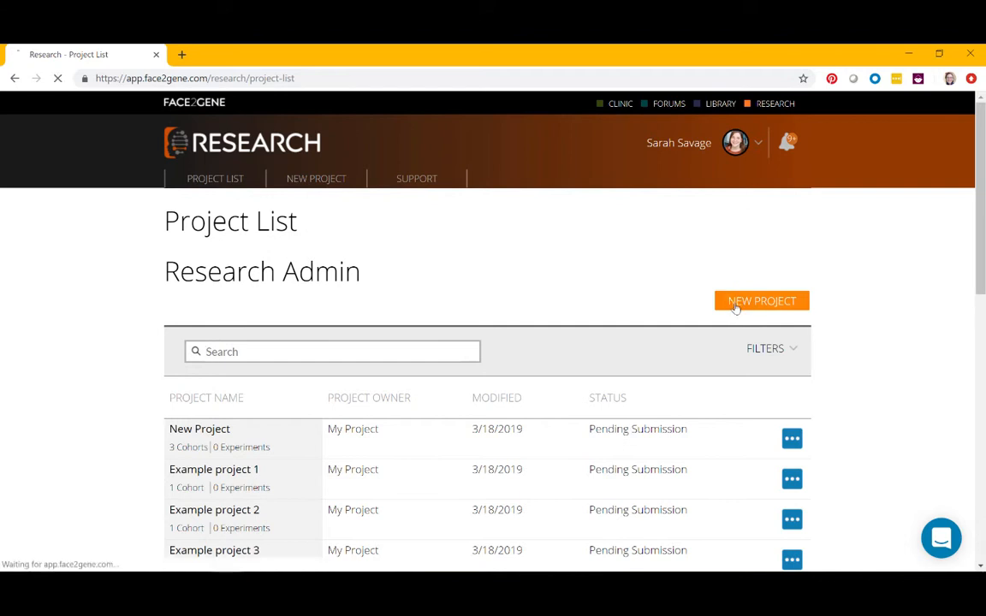
{"action": "left_click", "coordinate": [200, 429]}
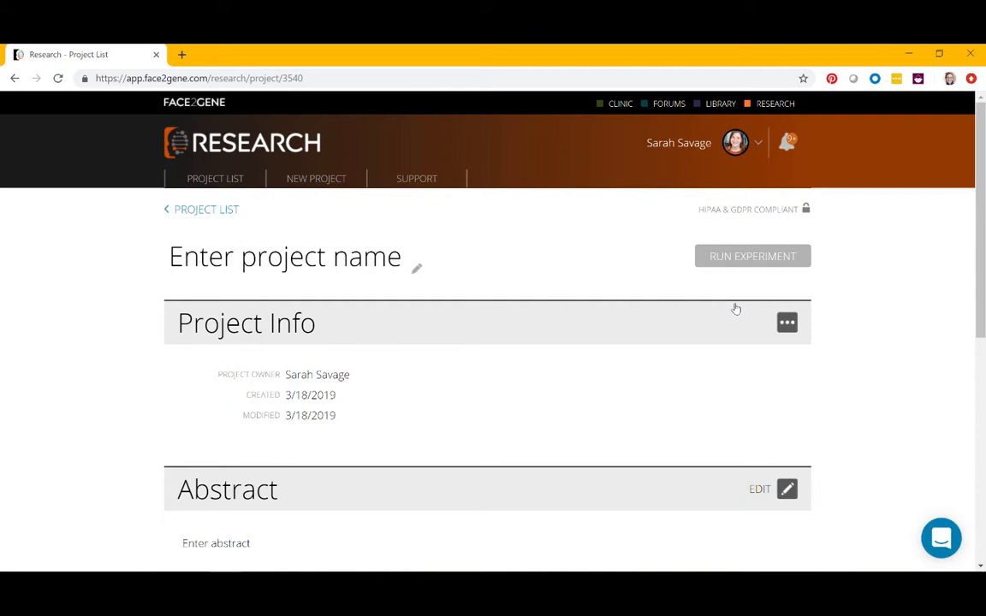
{"action": "mouse_move", "coordinate": [308, 270]}
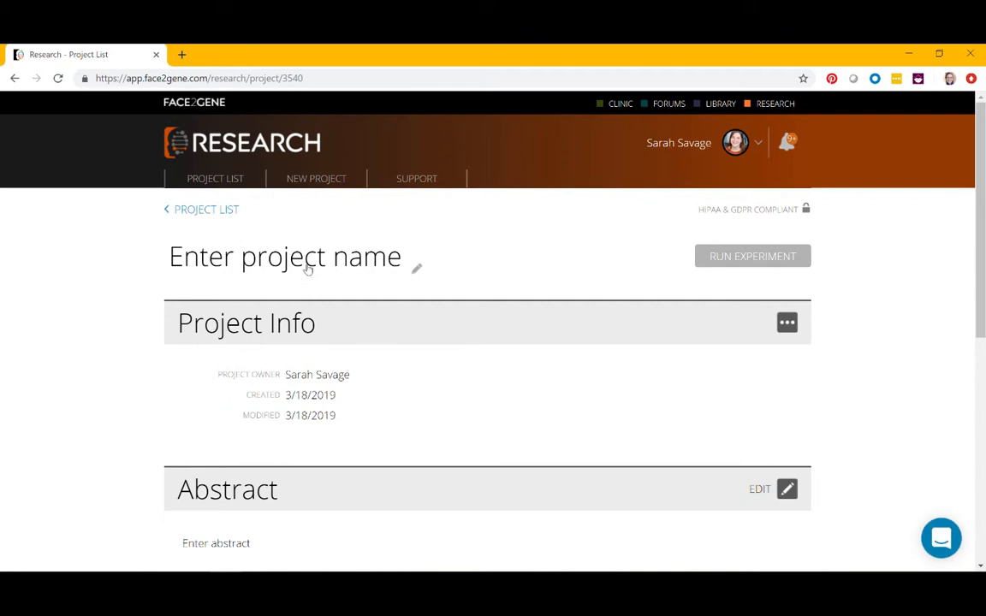
{"action": "type", "text": "Example Proj"}
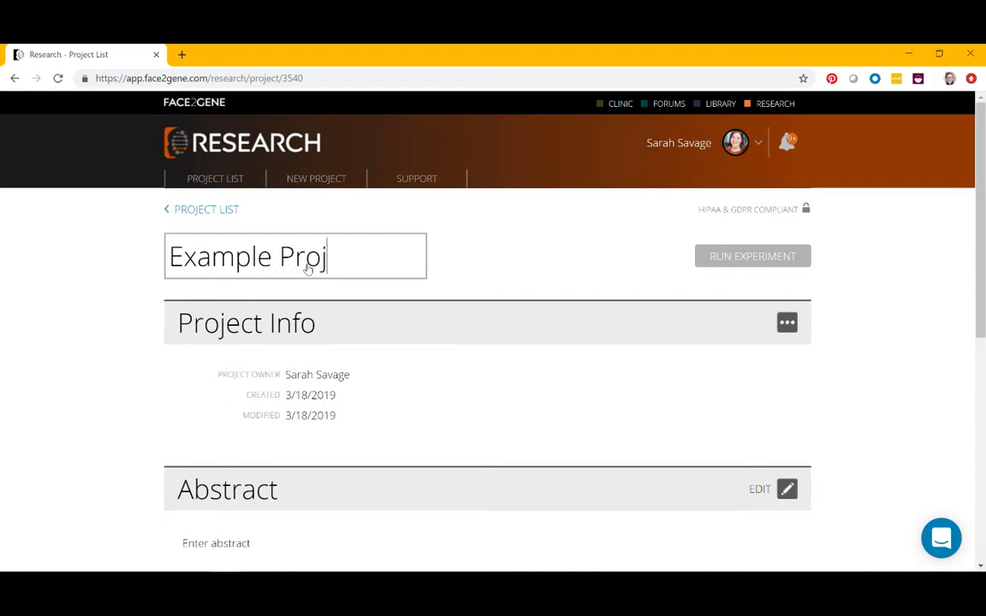
{"action": "type", "text": "ect 5"}
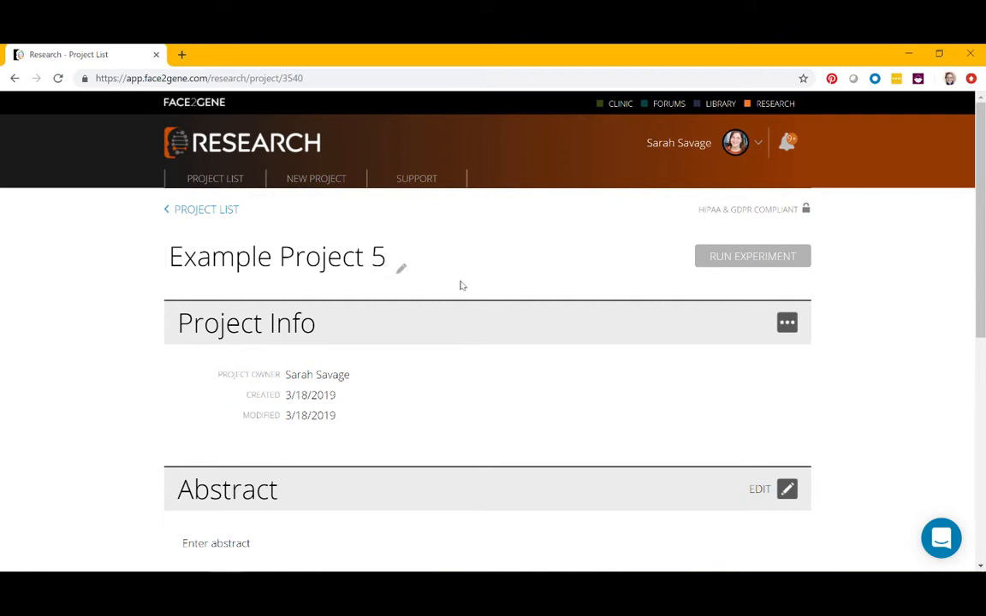
Write and save the abstract 'Example text' for Example Project 5.
{"action": "scroll", "scroll_direction": "down", "scroll_amount": 3}
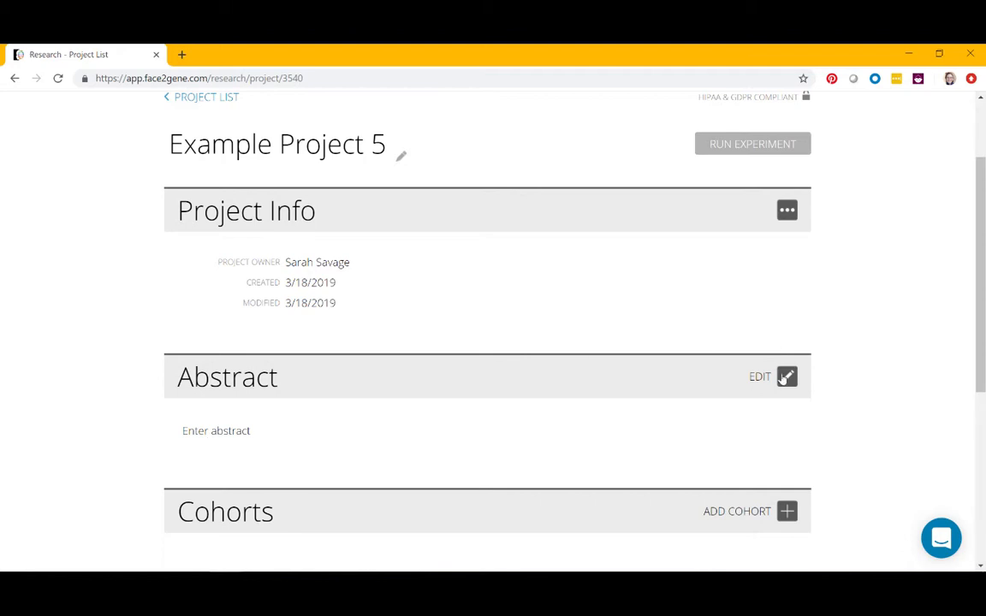
{"action": "left_click", "coordinate": [759, 377]}
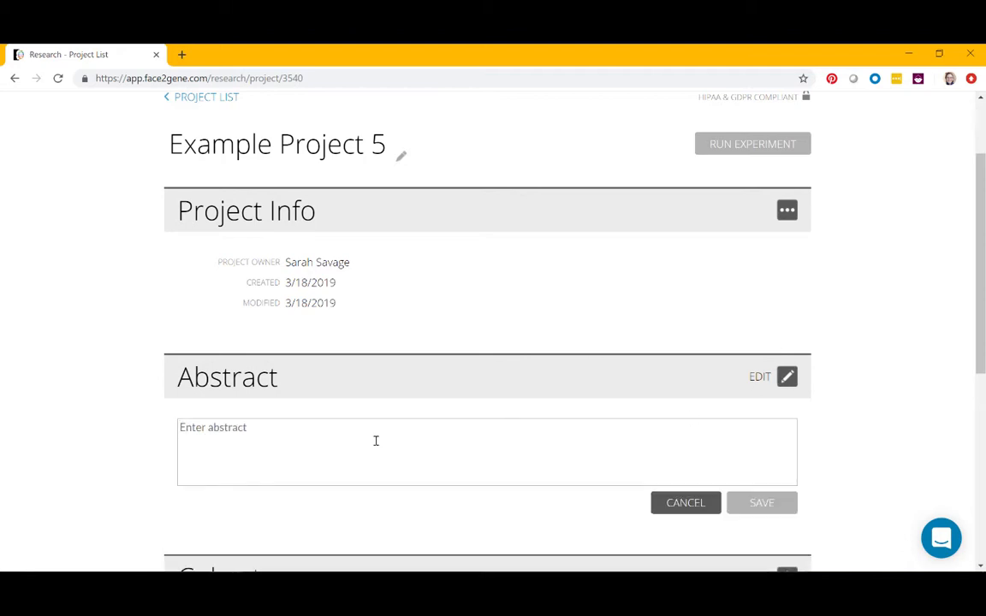
{"action": "type", "text": "Example text"}
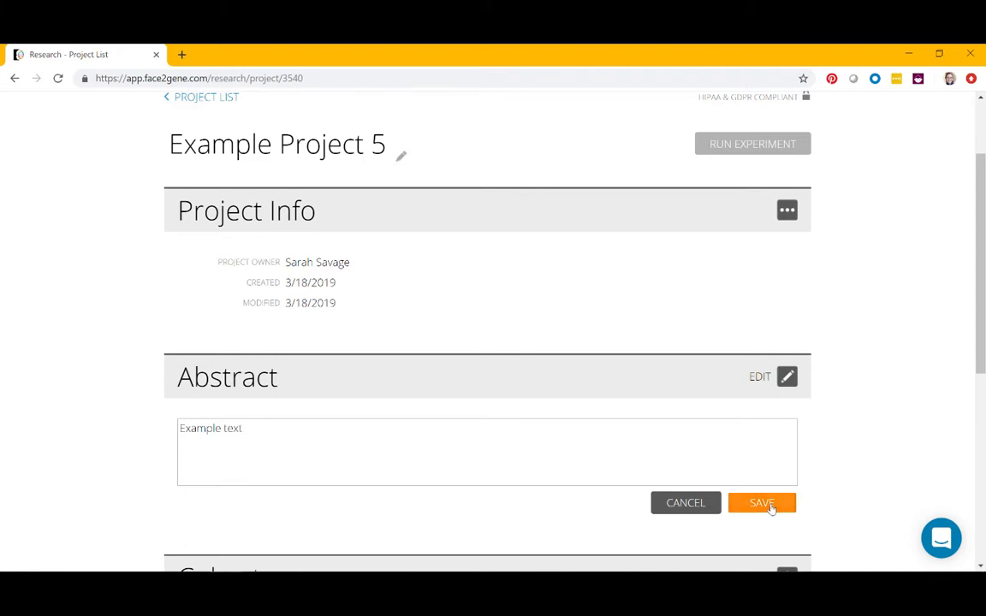
{"action": "left_click", "coordinate": [760, 502]}
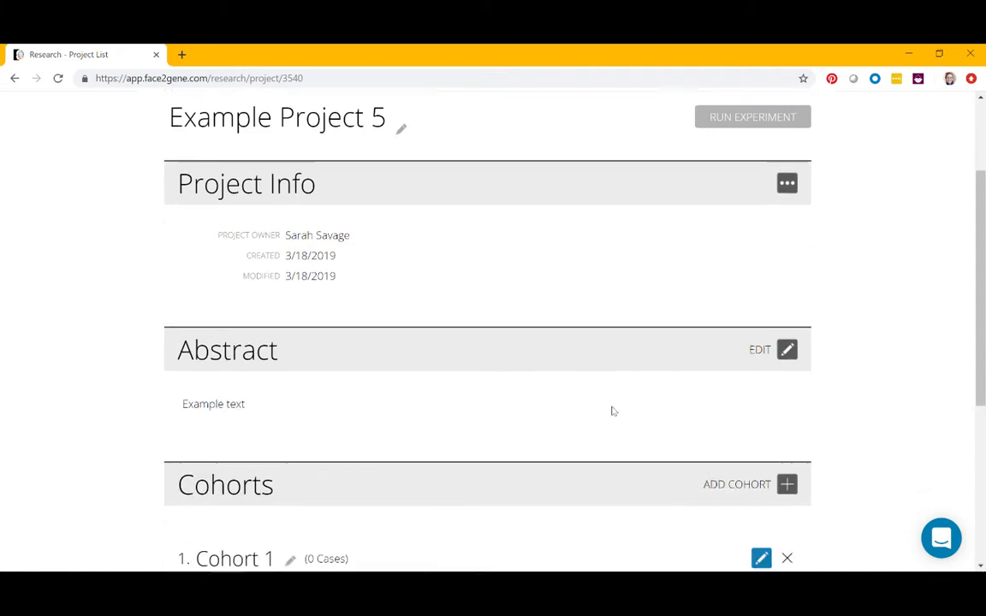
{"action": "scroll", "scroll_direction": "down", "scroll_amount": 3}
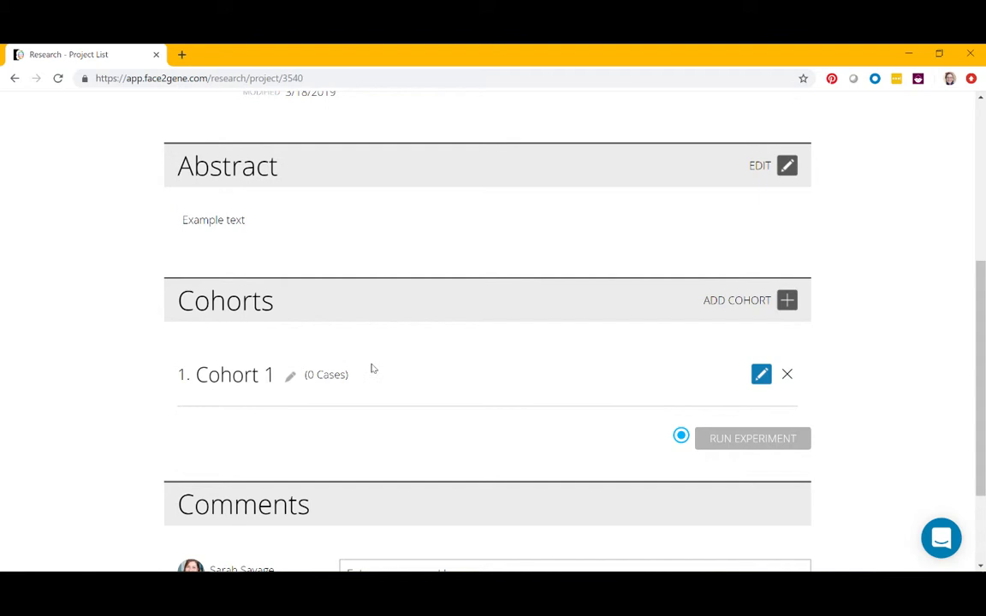
{"action": "mouse_move", "coordinate": [355, 339]}
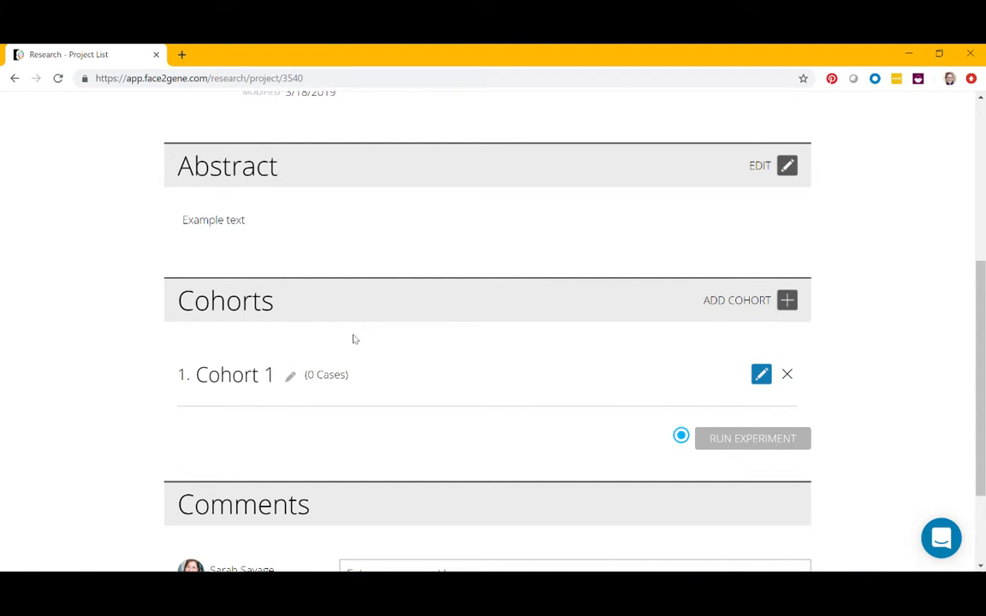
{"action": "mouse_move", "coordinate": [271, 375]}
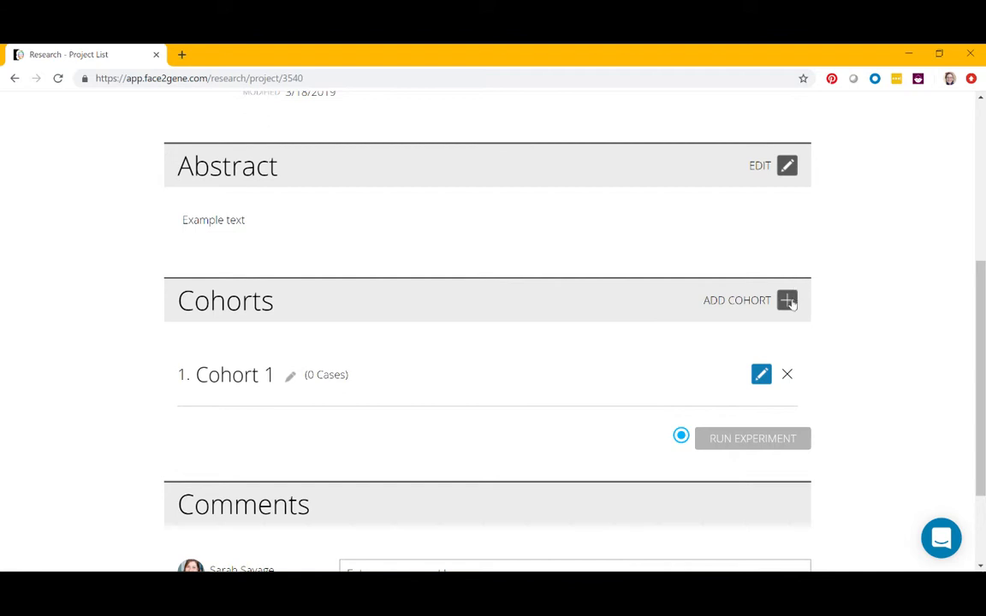
Add two more cohorts and rename Cohort 1 to 'New syndrome?'.
{"action": "left_click", "coordinate": [786, 300]}
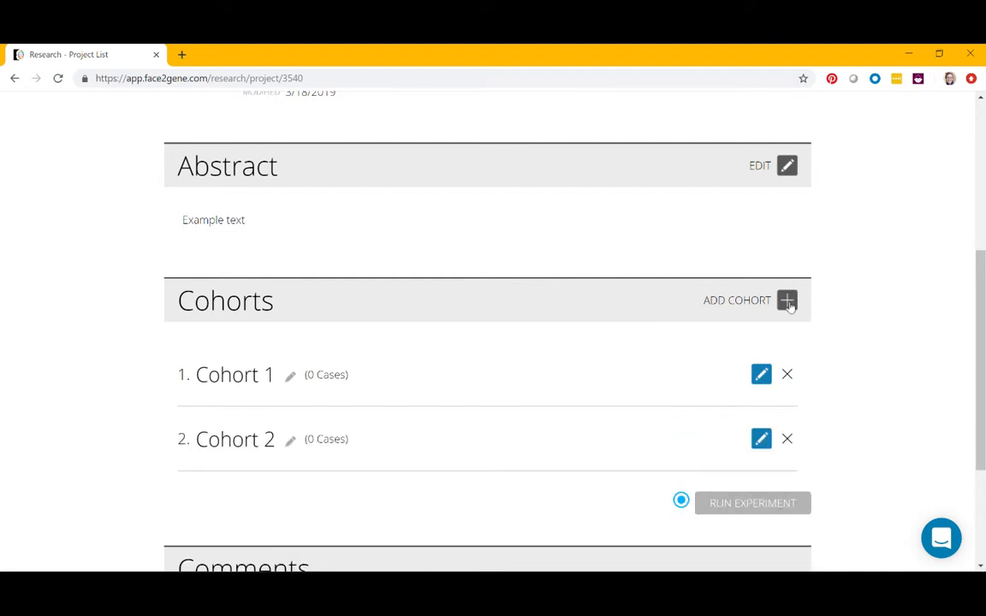
{"action": "left_click", "coordinate": [785, 301]}
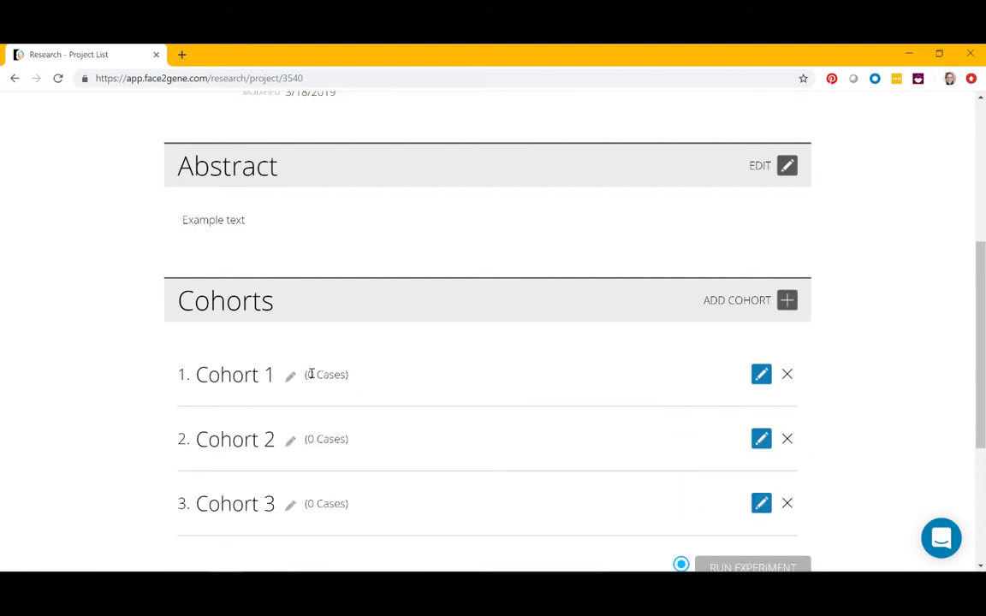
{"action": "left_click", "coordinate": [291, 375]}
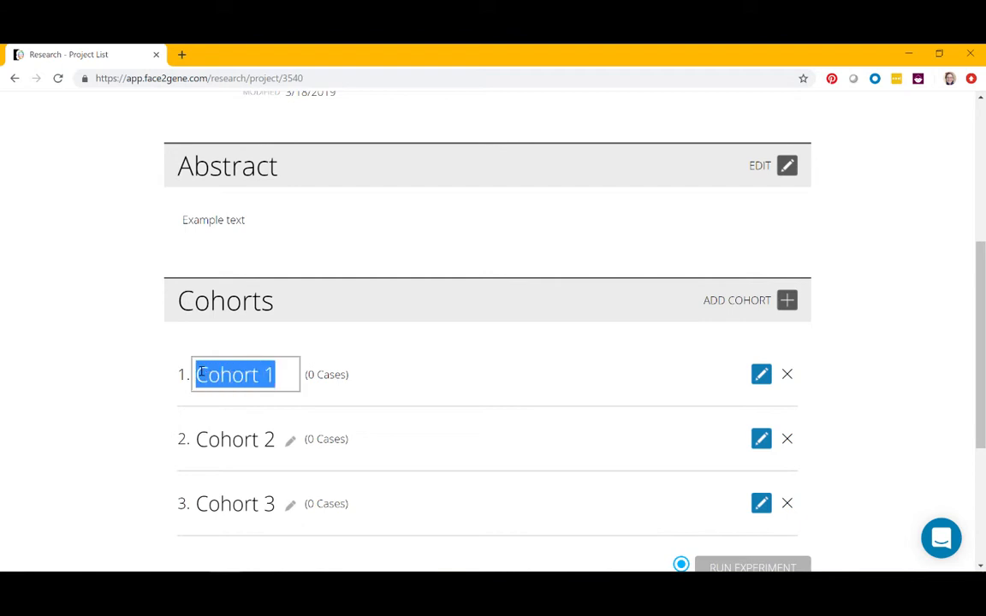
{"action": "type", "text": "New"}
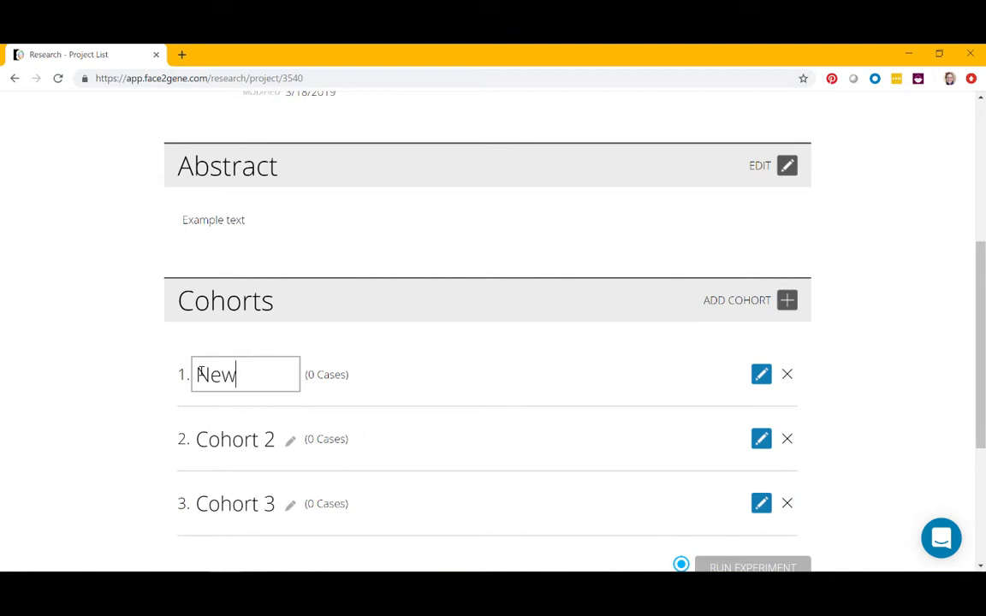
{"action": "type", "text": "syndrome?"}
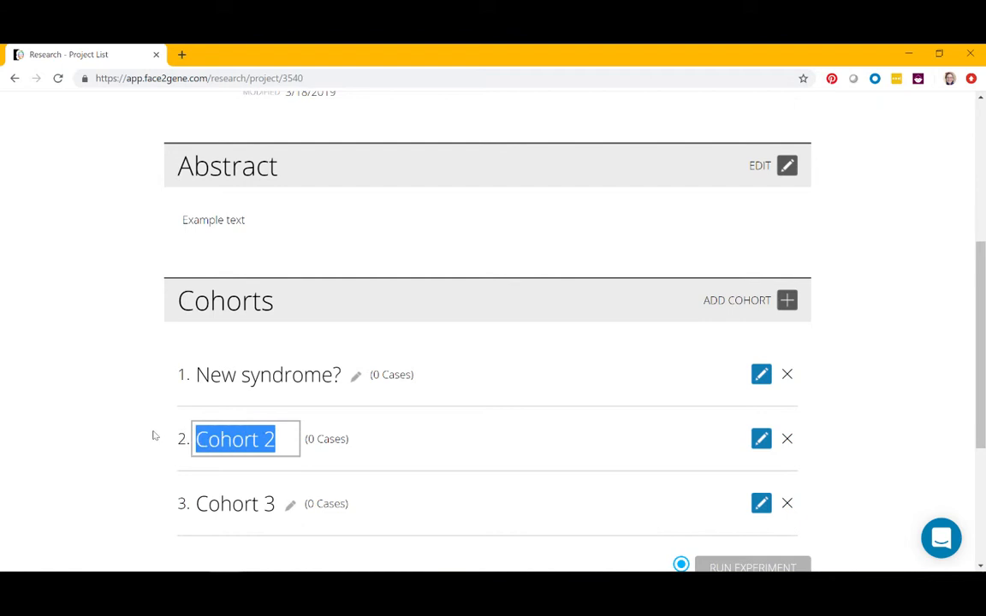
Name the other two cohorts 'Unaffected controls' and 'Williams syndrome'.
{"action": "type", "text": "Unaffected"}
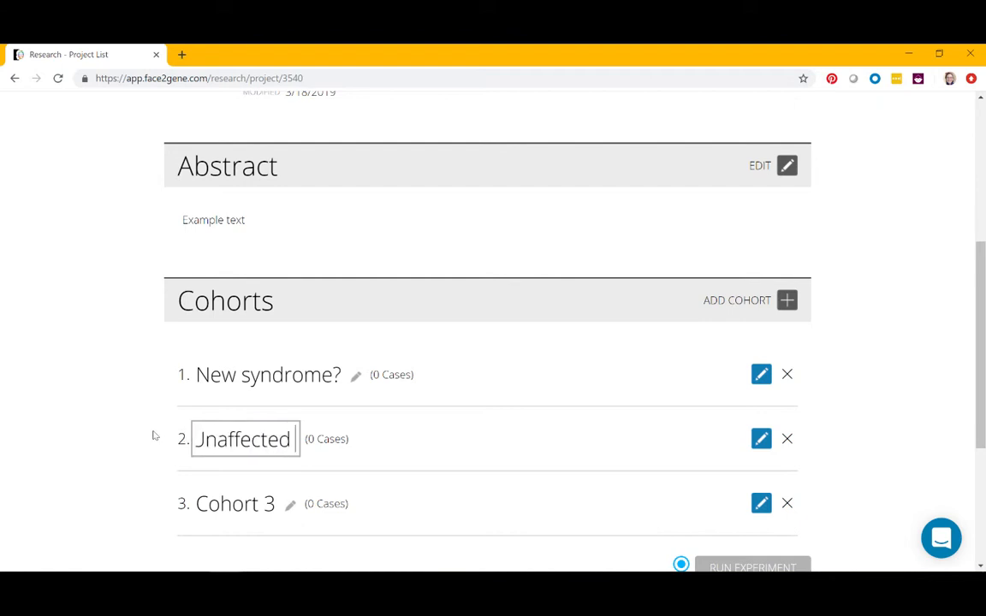
{"action": "type", "text": "ed controls"}
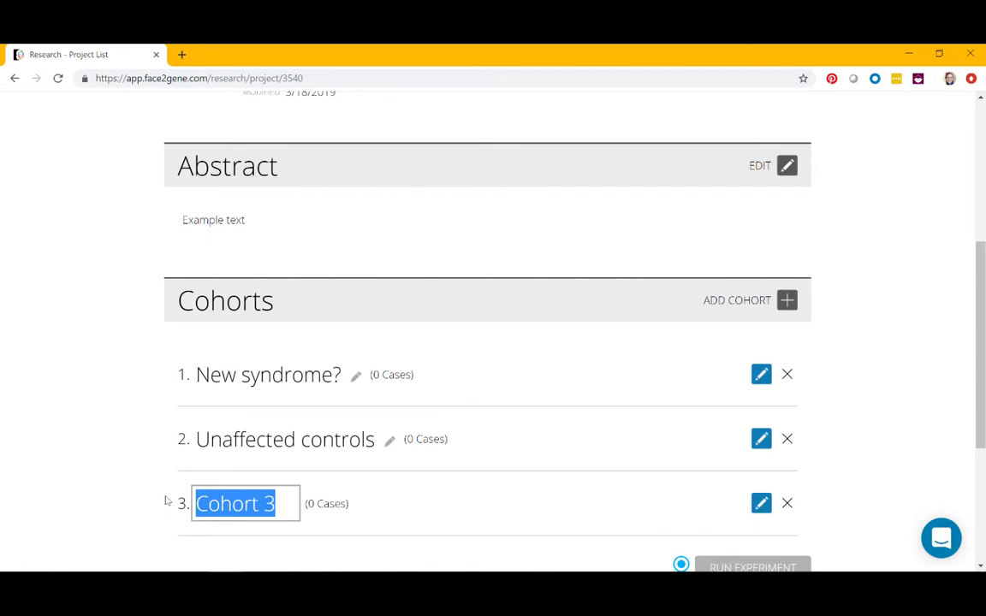
{"action": "type", "text": "Wi"}
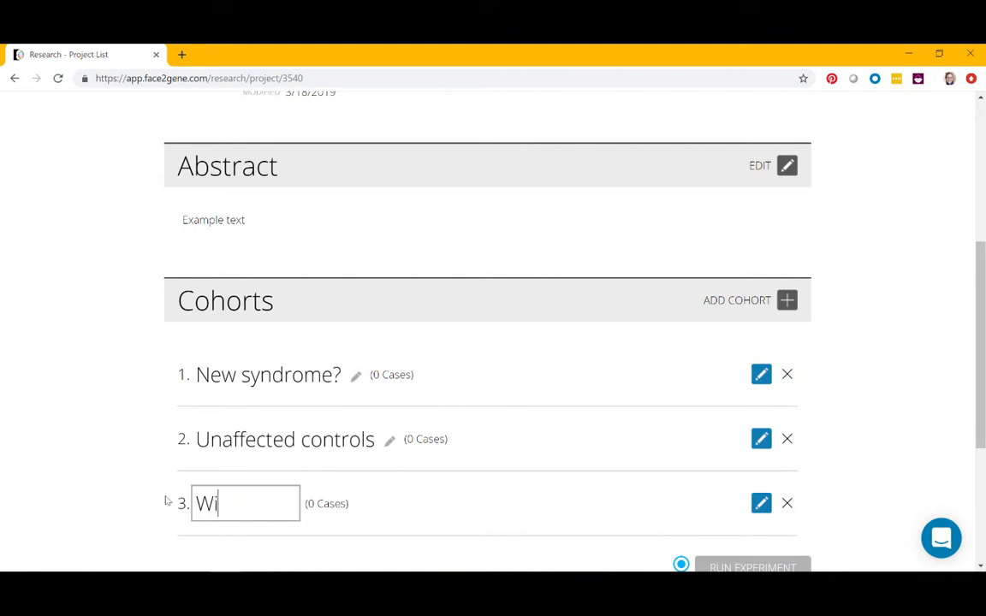
{"action": "type", "text": "lliams"}
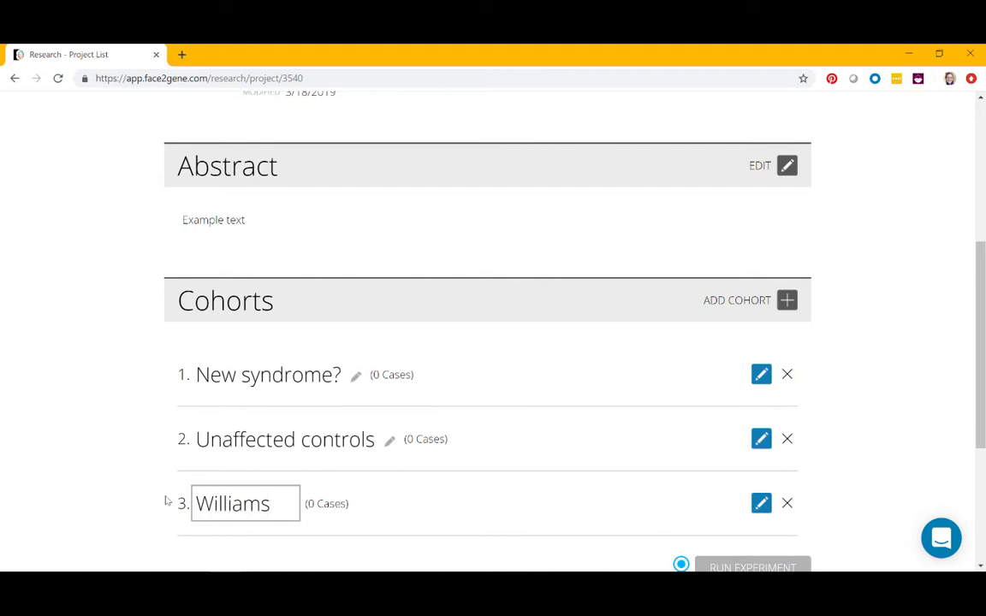
{"action": "type", "text": "syndrome"}
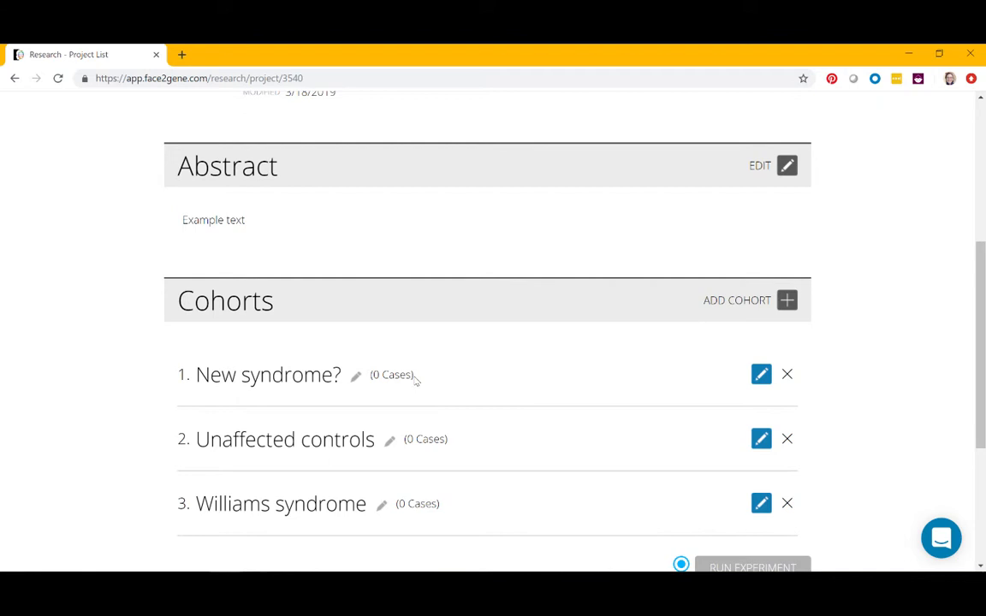
{"action": "mouse_move", "coordinate": [765, 517]}
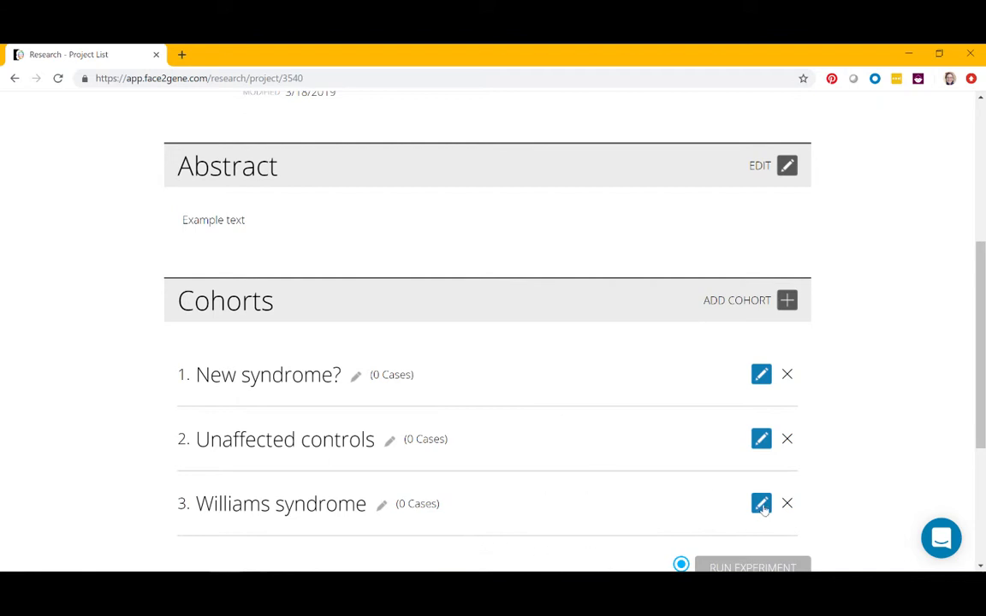
{"action": "mouse_move", "coordinate": [753, 503]}
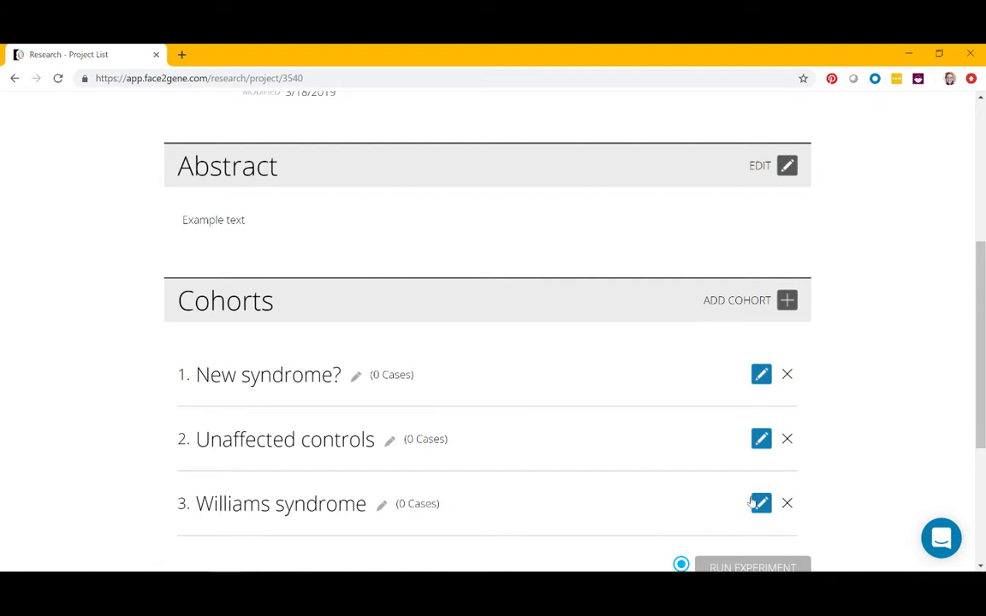
{"action": "left_click", "coordinate": [760, 502]}
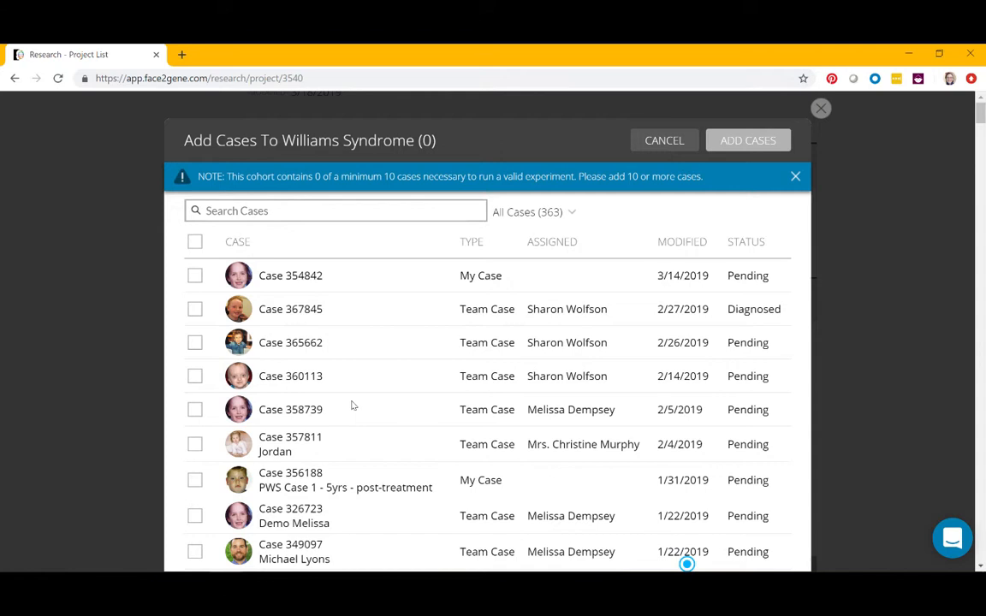
{"action": "mouse_move", "coordinate": [336, 426]}
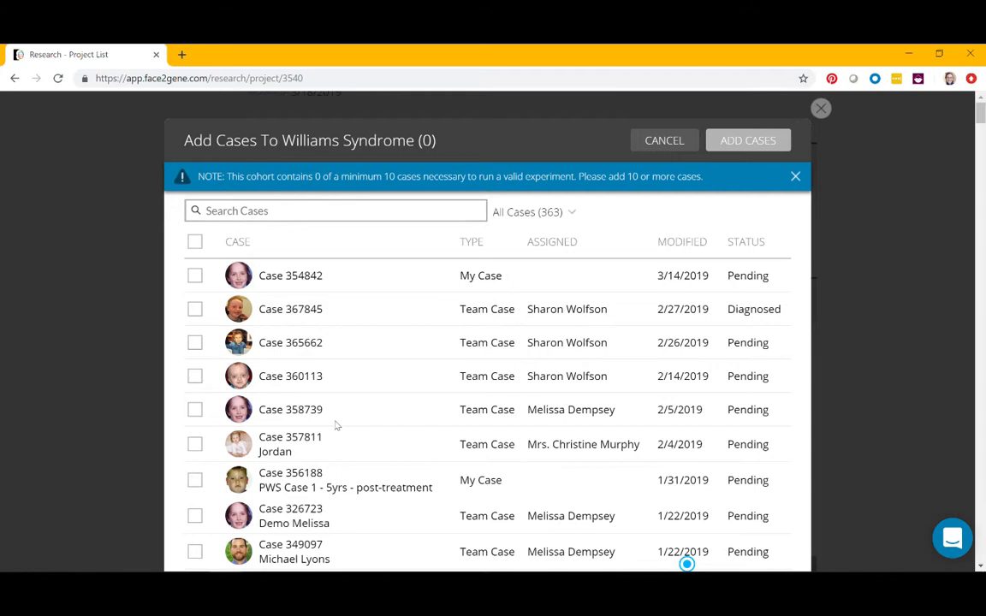
{"action": "mouse_move", "coordinate": [298, 465]}
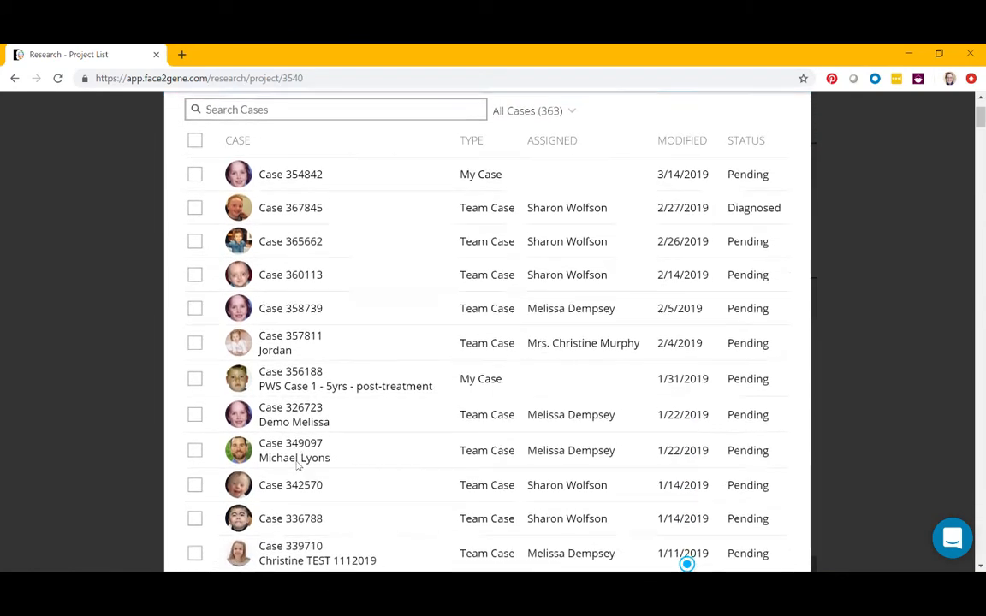
{"action": "scroll", "scroll_direction": "down", "scroll_amount": 3}
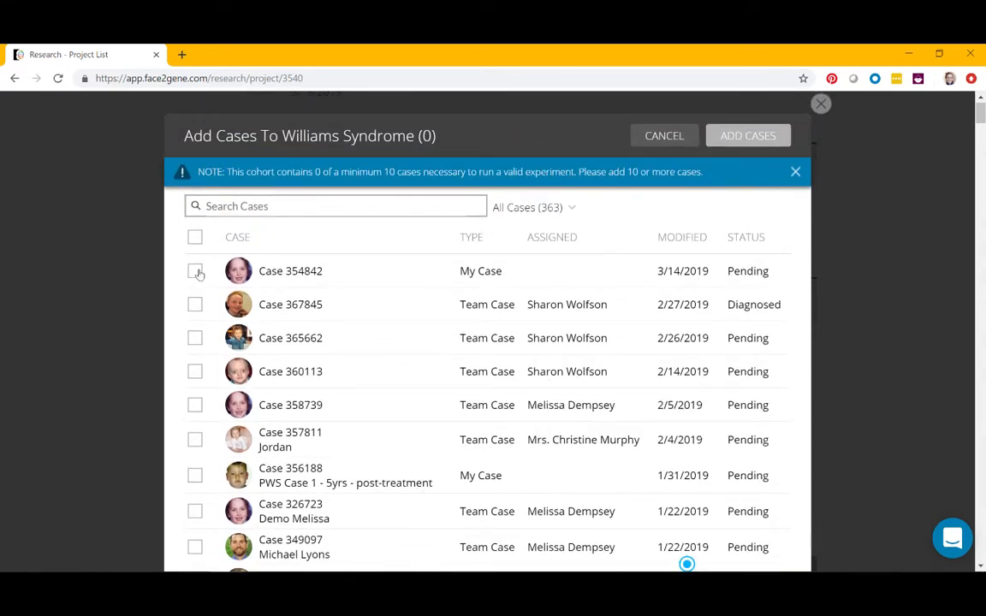
{"action": "left_click", "coordinate": [195, 271]}
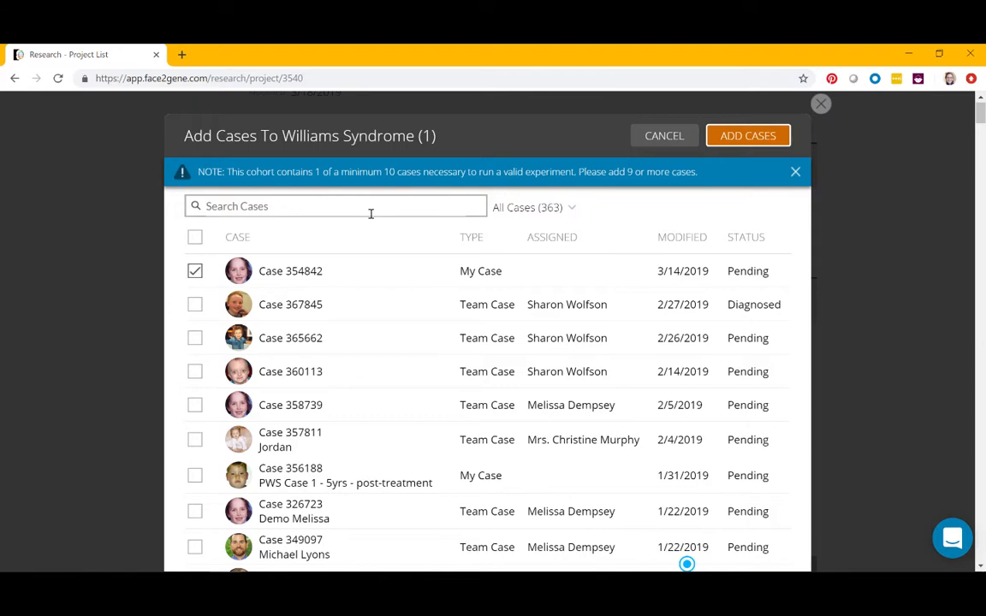
Search cases for 'joey' and select Case 53019.
{"action": "type", "text": "joey"}
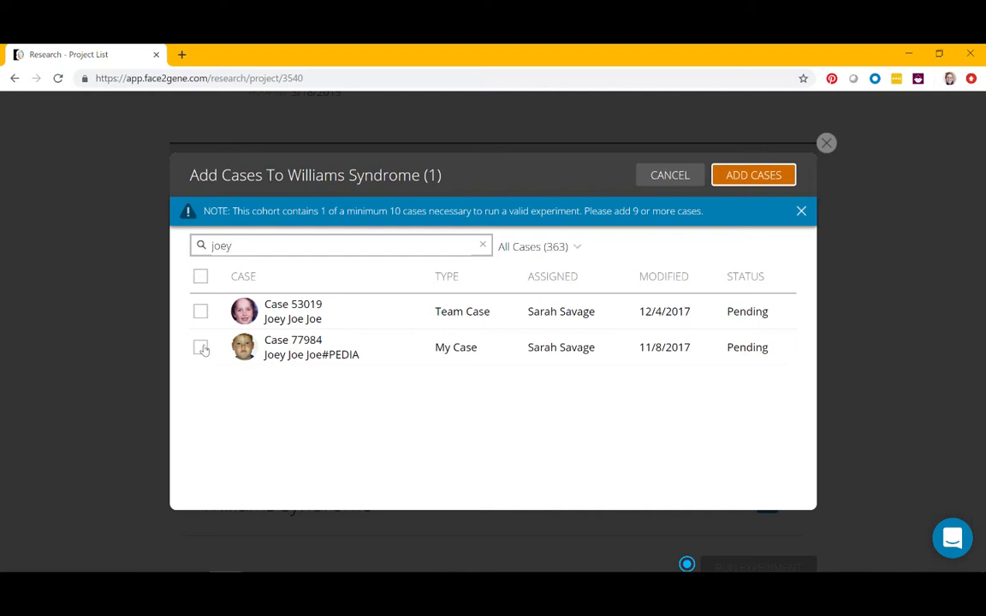
{"action": "left_click", "coordinate": [200, 310]}
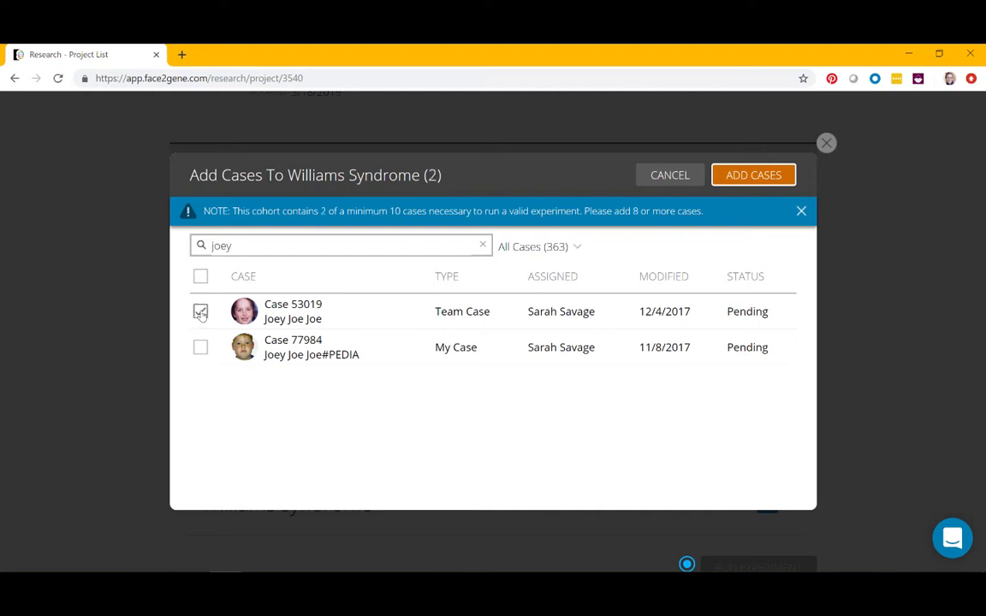
{"action": "left_click", "coordinate": [200, 311]}
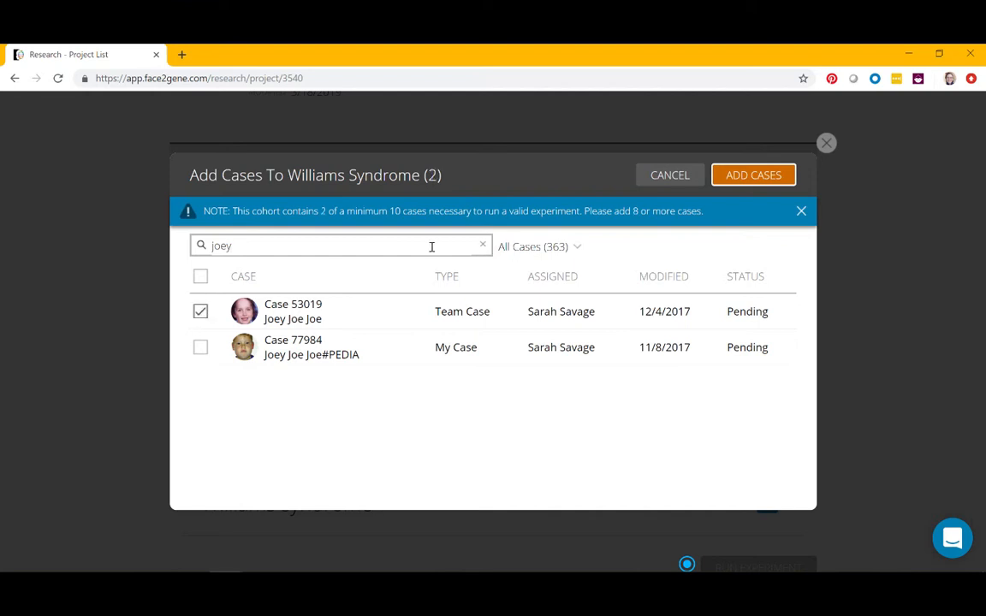
{"action": "type", "text": "w"}
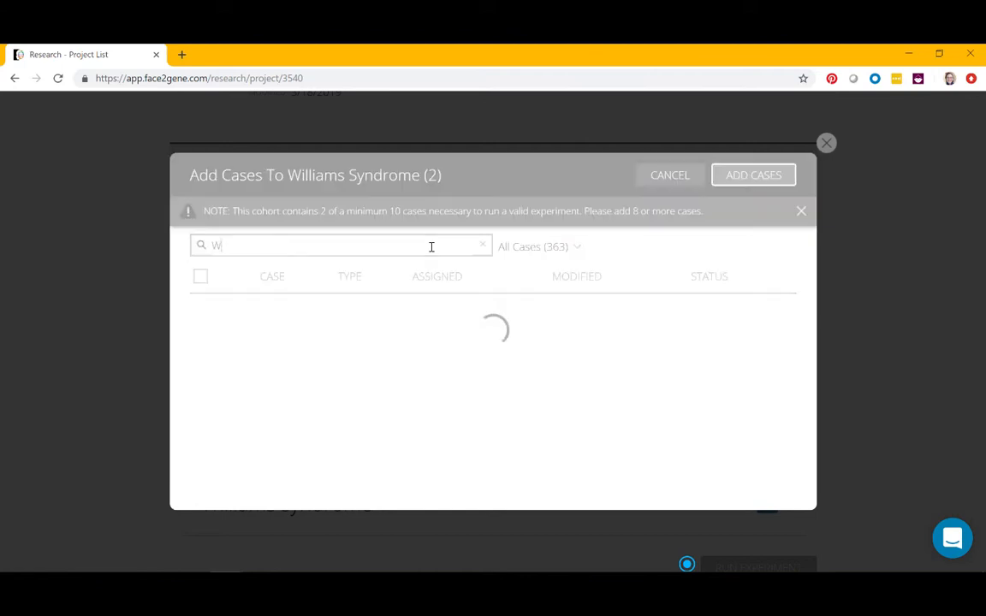
{"action": "type", "text": "illiams"}
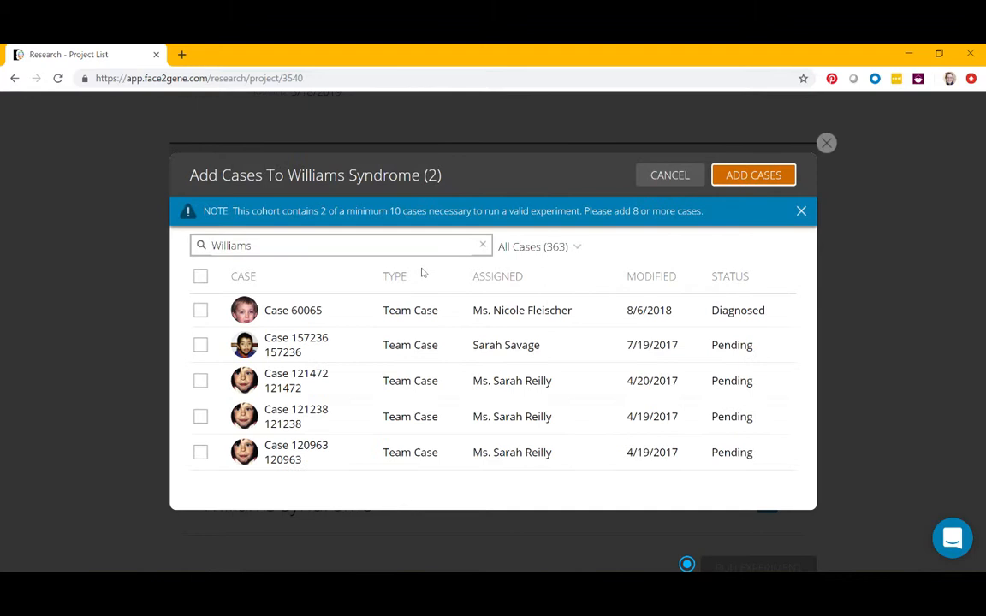
{"action": "mouse_move", "coordinate": [201, 379]}
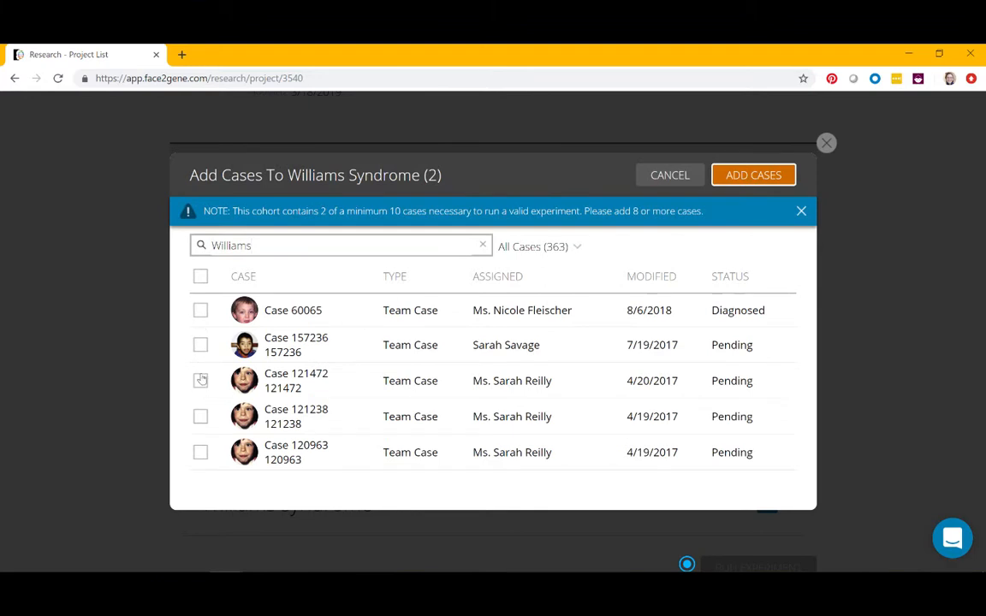
{"action": "left_click", "coordinate": [200, 380]}
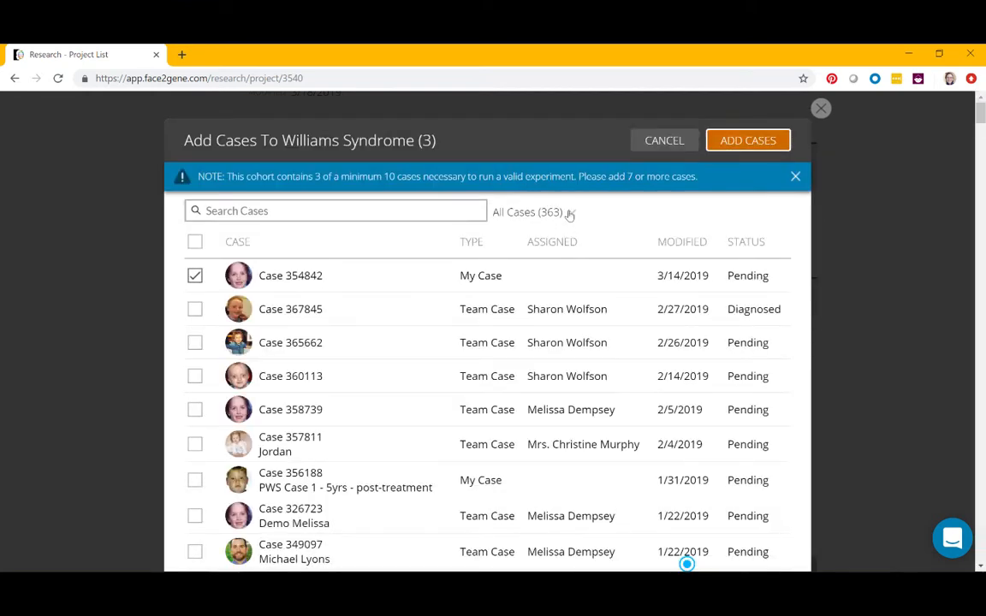
{"action": "left_click", "coordinate": [533, 211]}
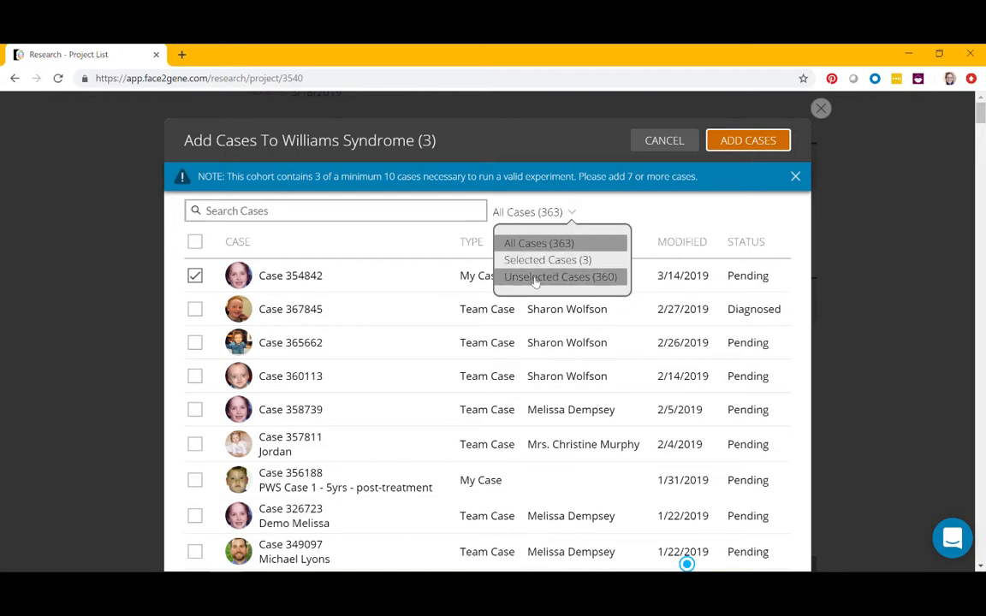
{"action": "left_click", "coordinate": [546, 259]}
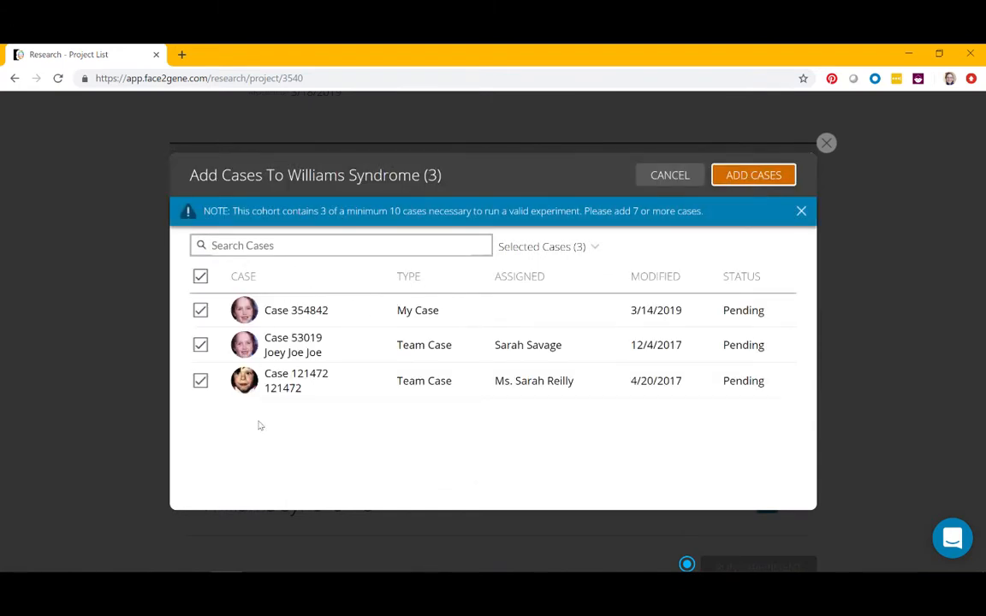
{"action": "mouse_move", "coordinate": [254, 400]}
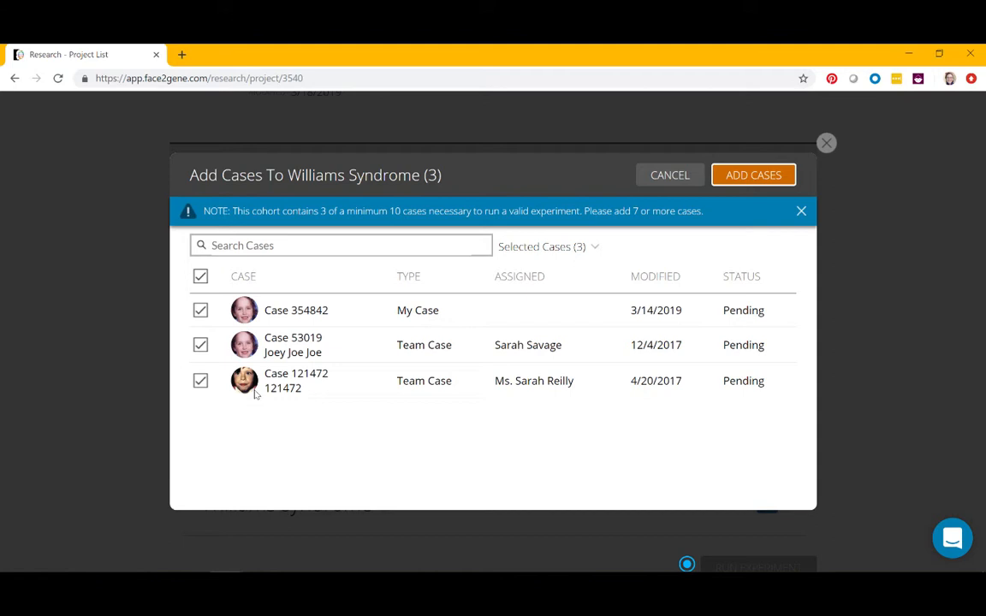
{"action": "mouse_move", "coordinate": [223, 224]}
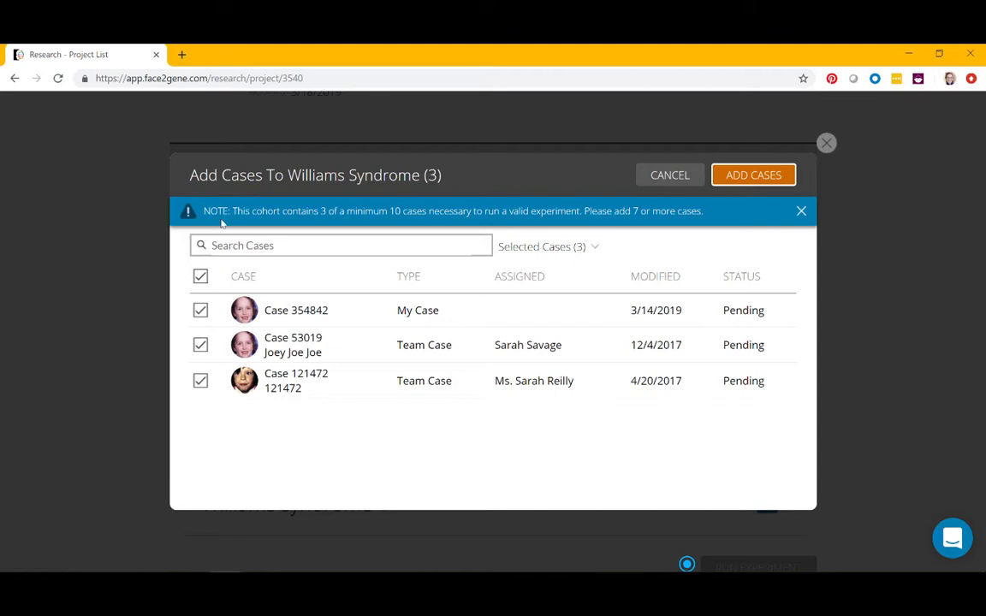
{"action": "mouse_move", "coordinate": [382, 216]}
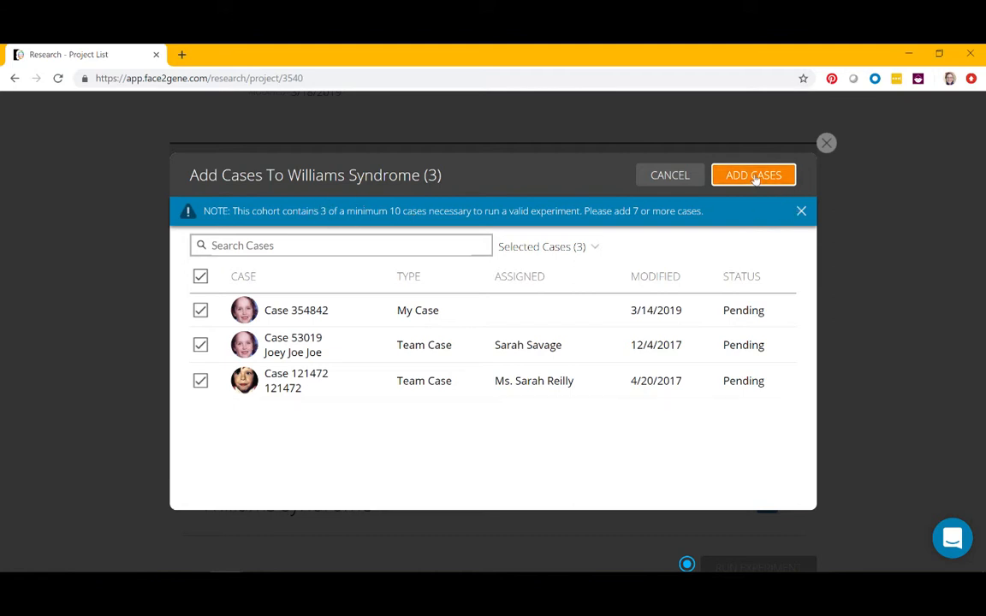
{"action": "left_click", "coordinate": [753, 175]}
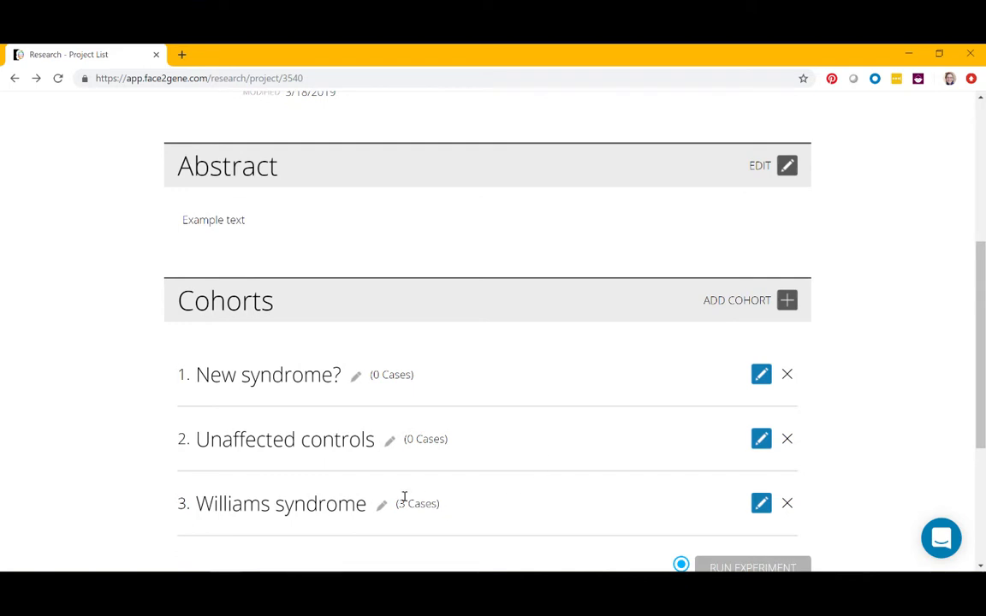
{"action": "mouse_move", "coordinate": [407, 504]}
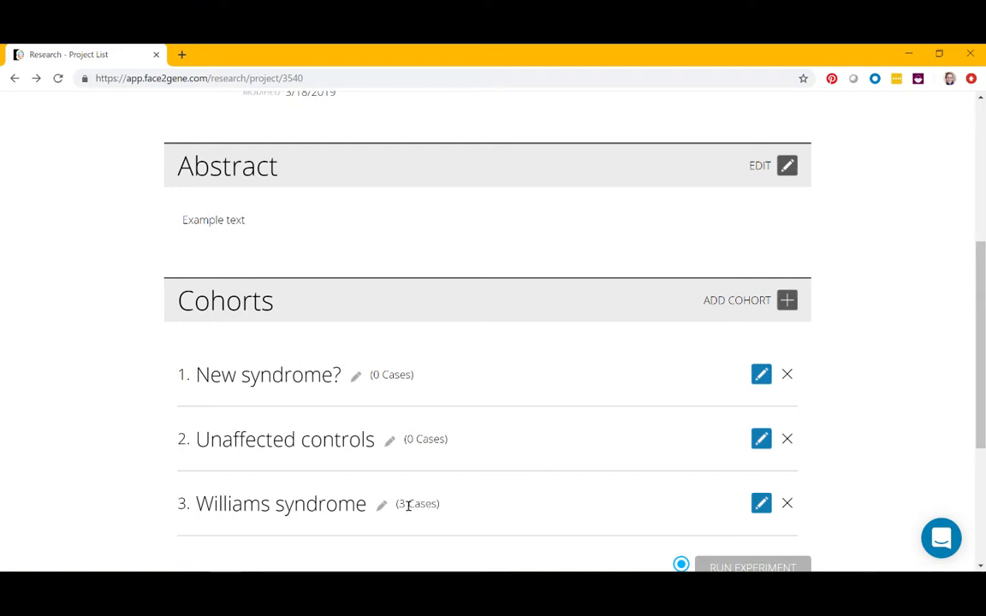
{"action": "mouse_move", "coordinate": [419, 439]}
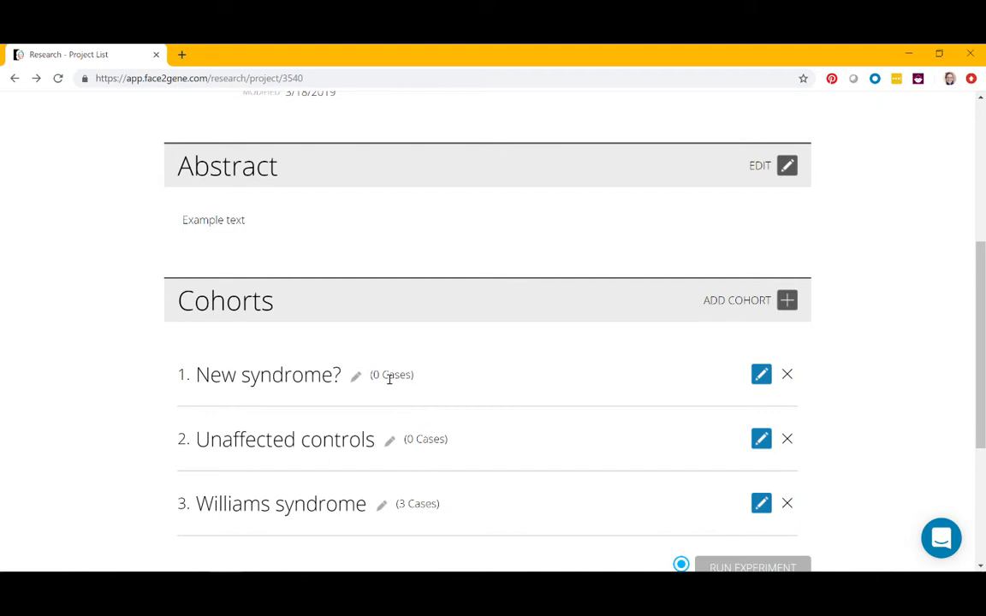
Scroll to the cohort list after the experiment run fails for lacking 10 valid cases.
{"action": "scroll", "scroll_direction": "down", "scroll_amount": 3}
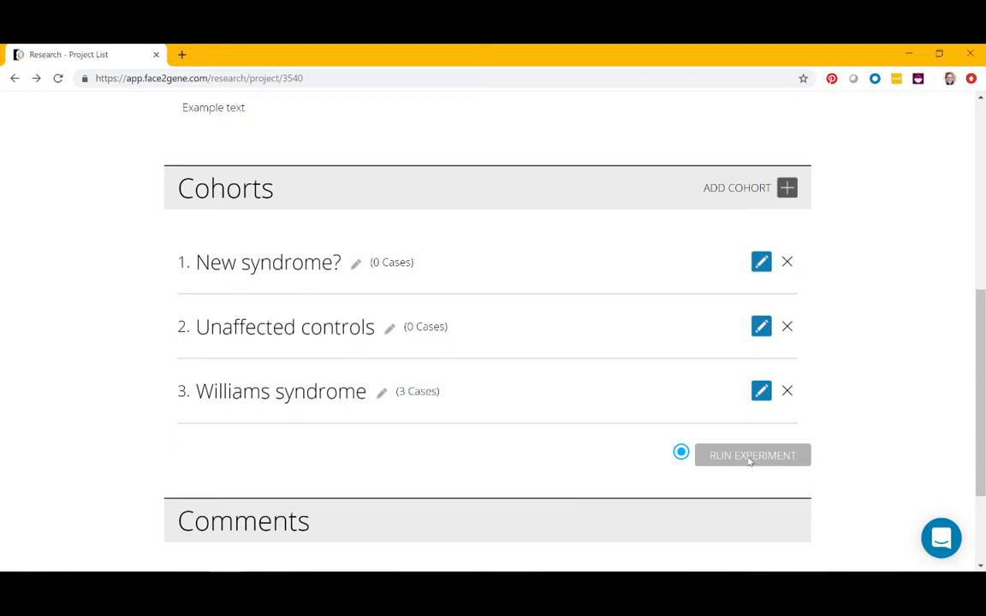
{"action": "mouse_move", "coordinate": [732, 465]}
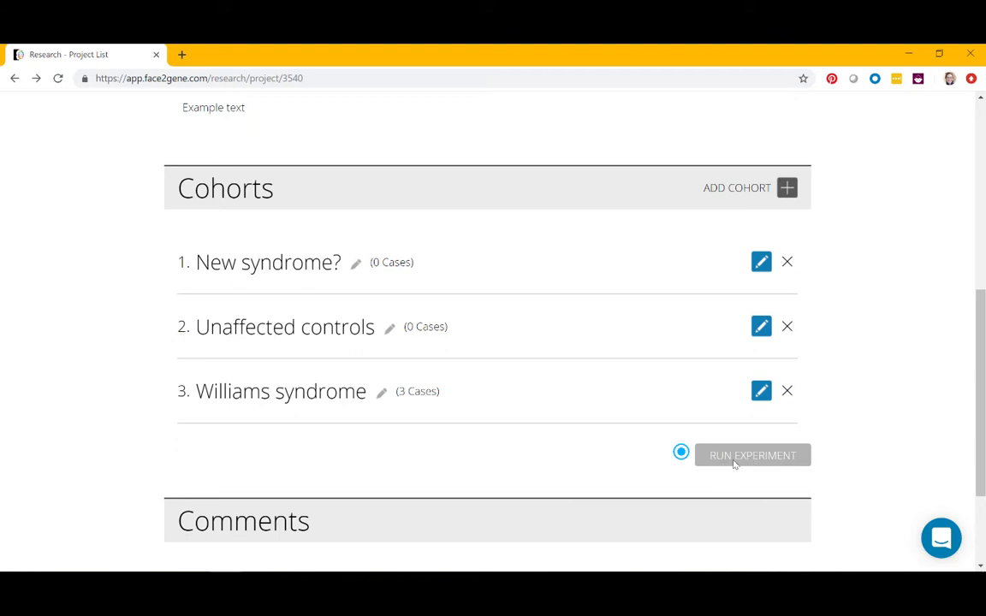
{"action": "mouse_move", "coordinate": [460, 412]}
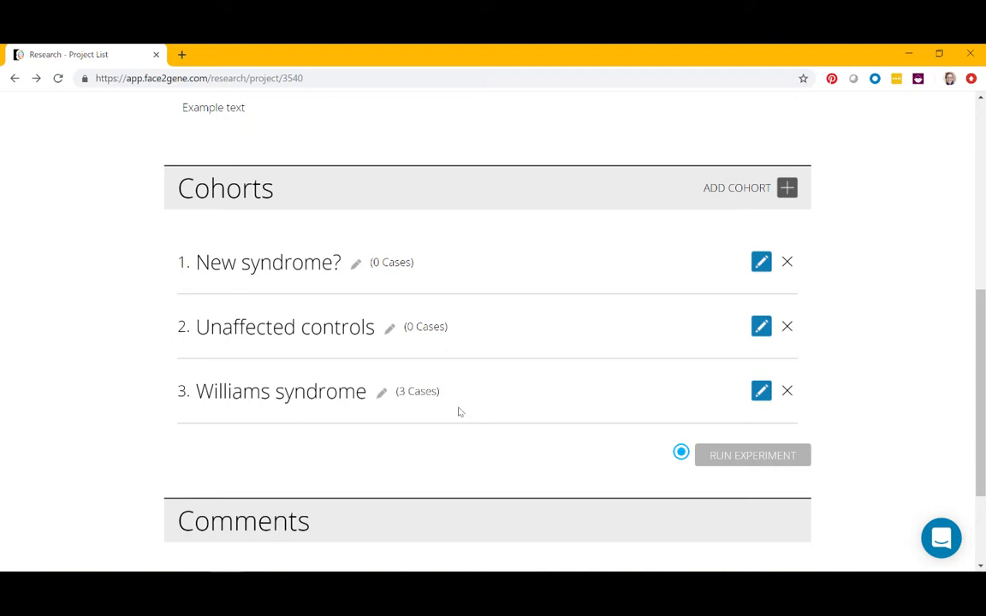
{"action": "mouse_move", "coordinate": [672, 413]}
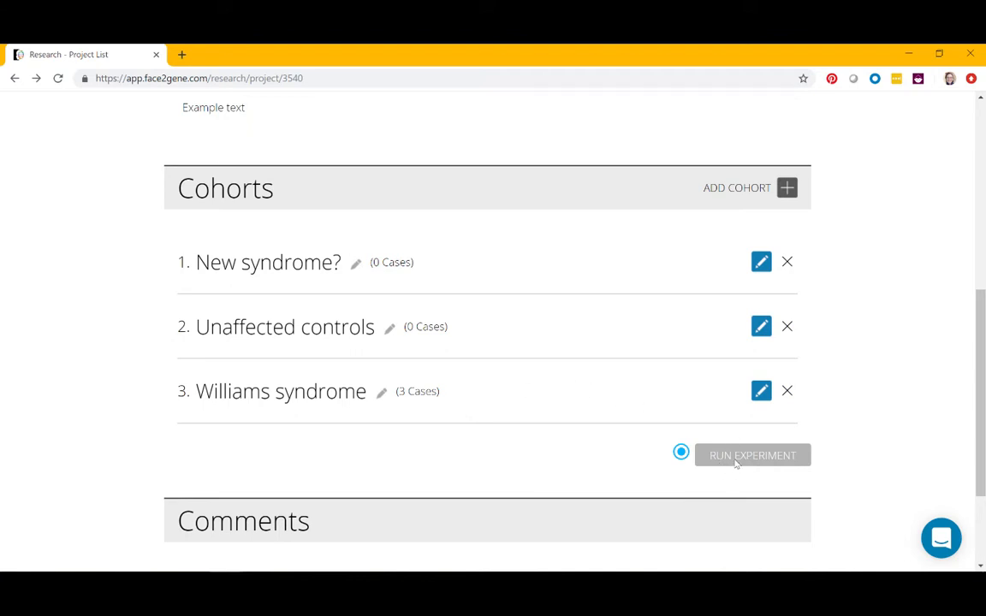
{"action": "mouse_move", "coordinate": [701, 412]}
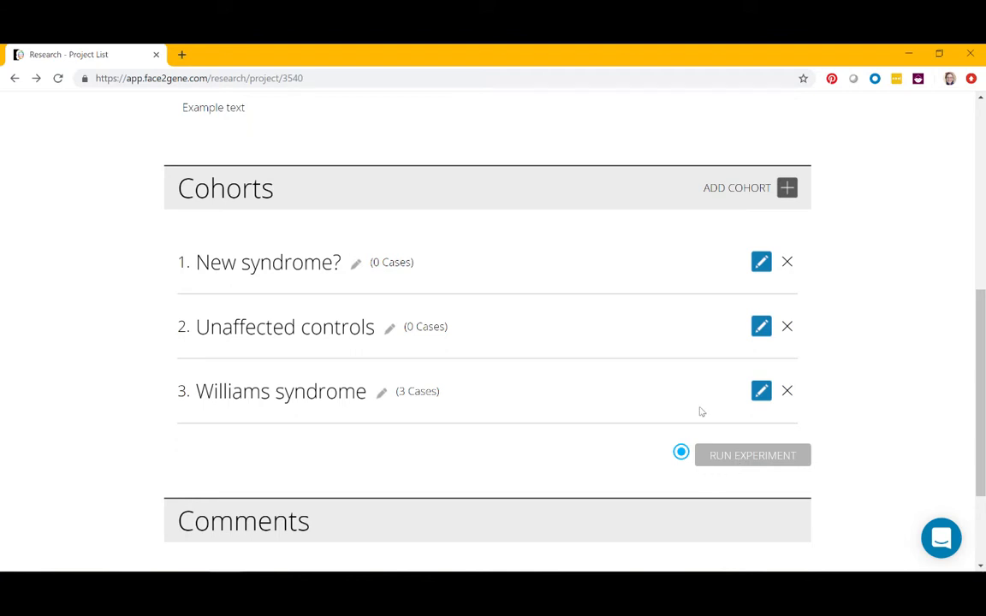
{"action": "mouse_move", "coordinate": [697, 419]}
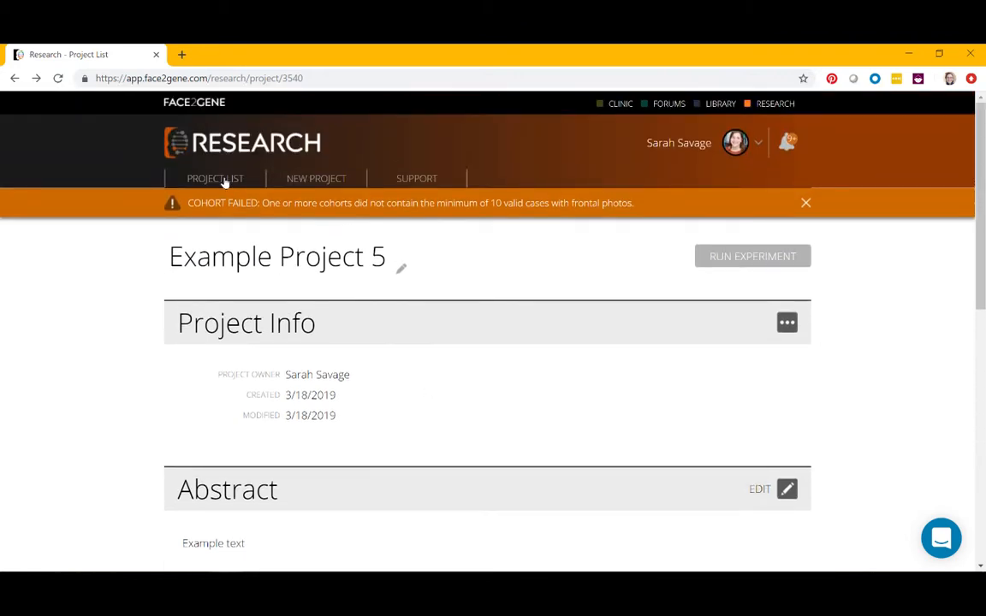
Search all projects for 'kerry' and open Dr. Kerry's cases.
{"action": "left_click", "coordinate": [215, 178]}
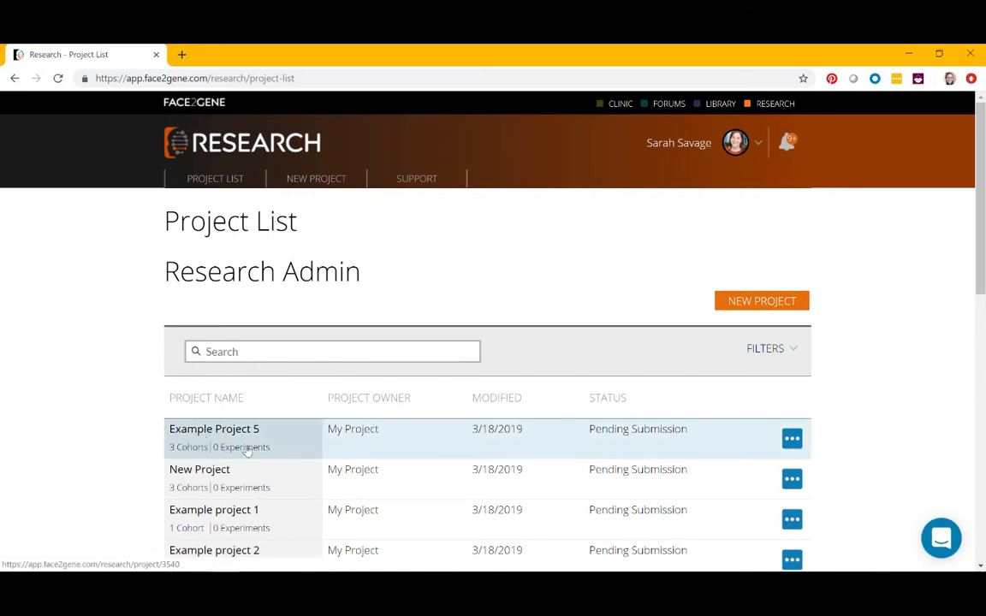
{"action": "mouse_move", "coordinate": [667, 440]}
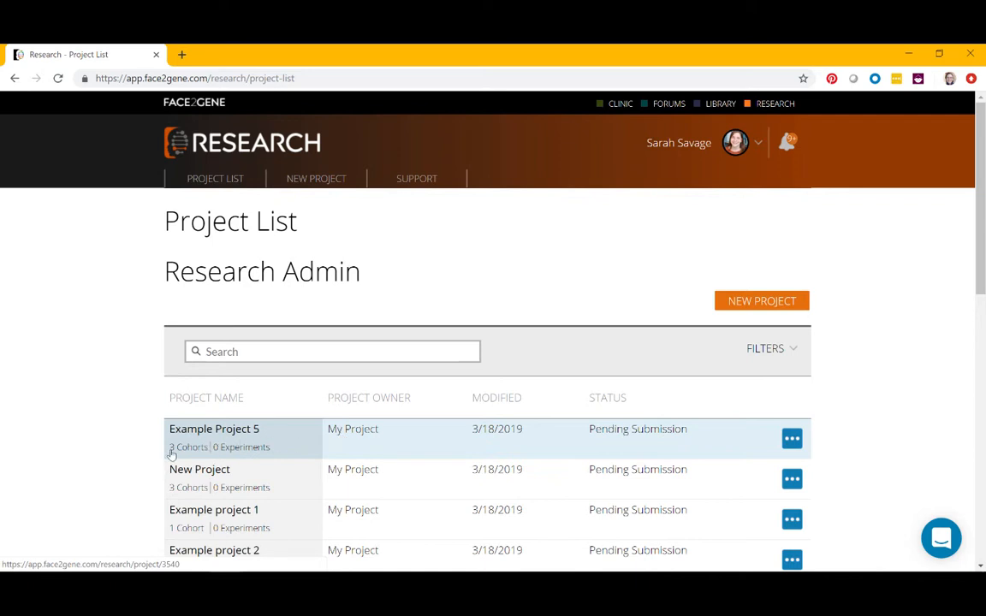
{"action": "mouse_move", "coordinate": [233, 456]}
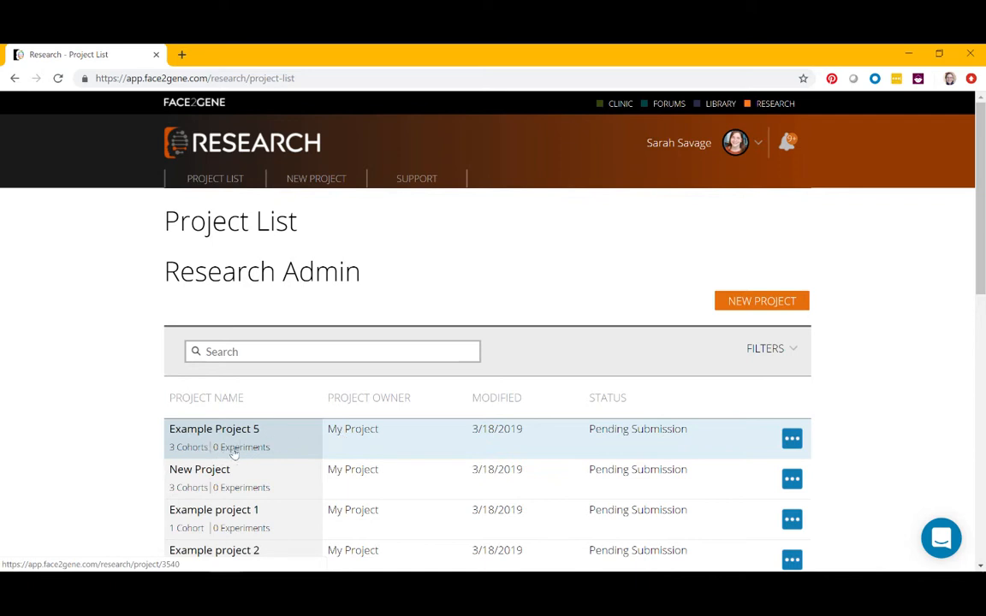
{"action": "mouse_move", "coordinate": [221, 404]}
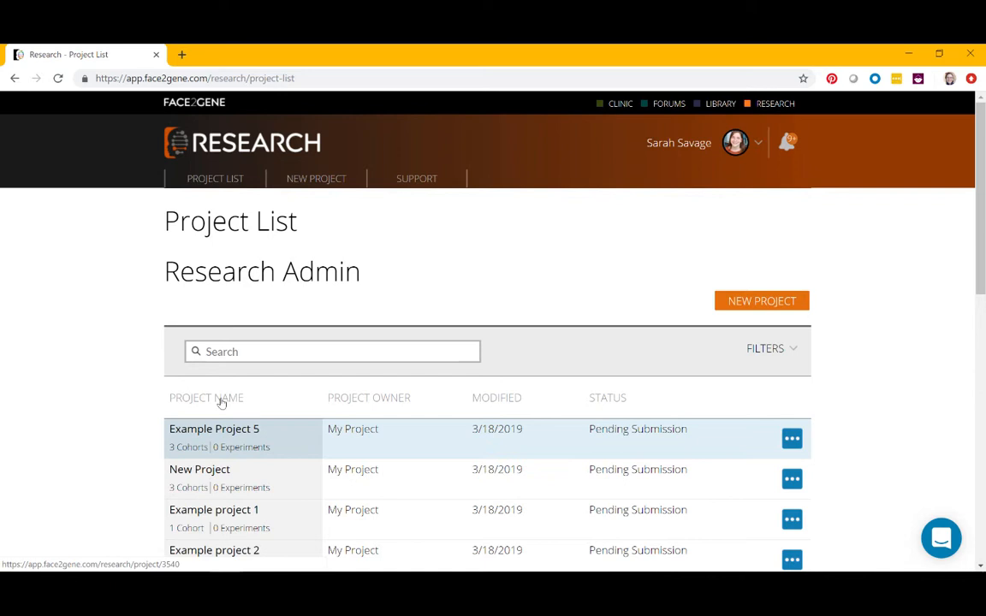
{"action": "left_click", "coordinate": [332, 351]}
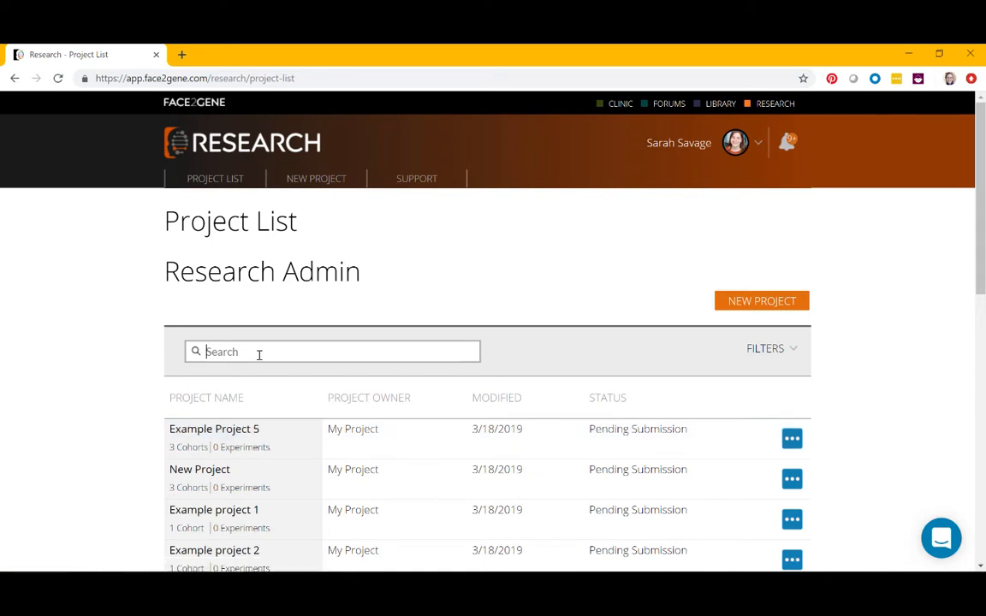
{"action": "type", "text": "kerry"}
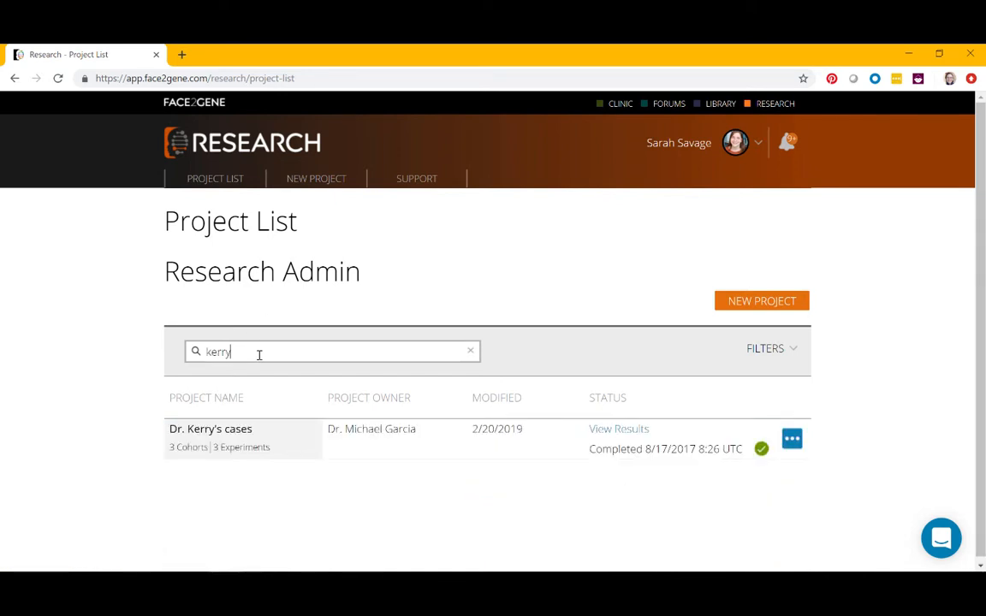
{"action": "mouse_move", "coordinate": [227, 437]}
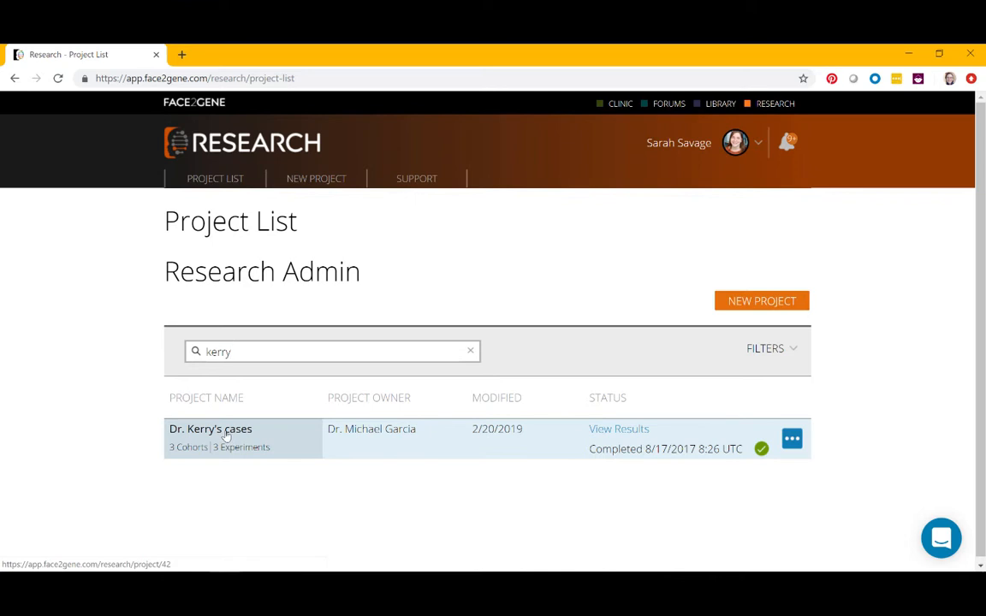
{"action": "mouse_move", "coordinate": [181, 454]}
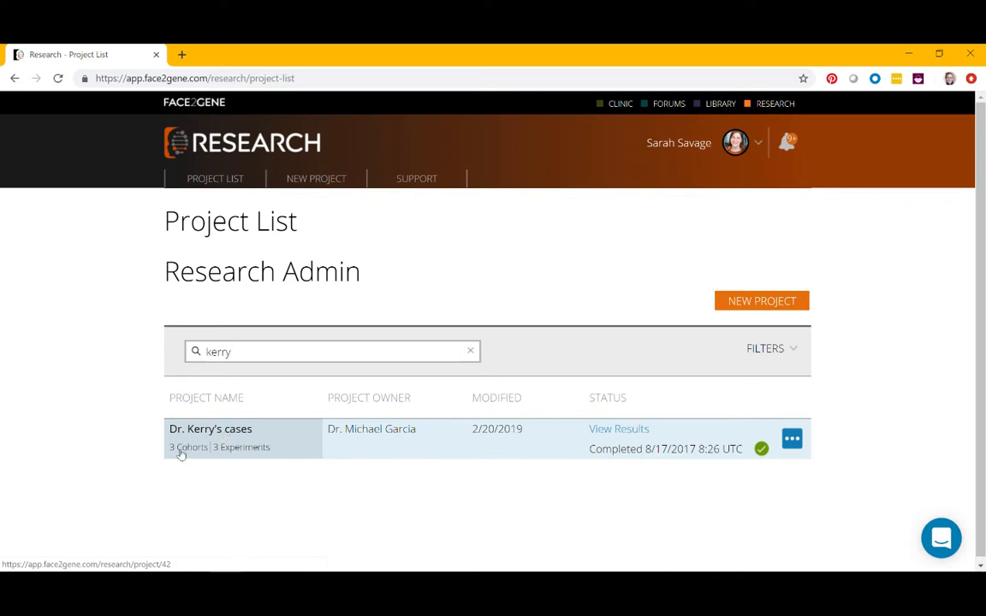
{"action": "mouse_move", "coordinate": [245, 453]}
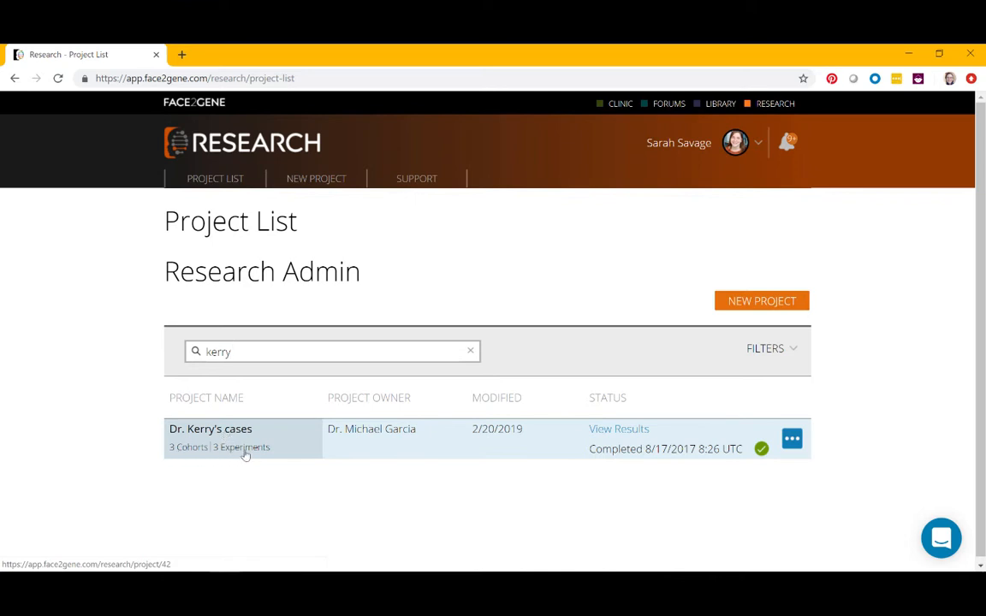
{"action": "mouse_move", "coordinate": [618, 428]}
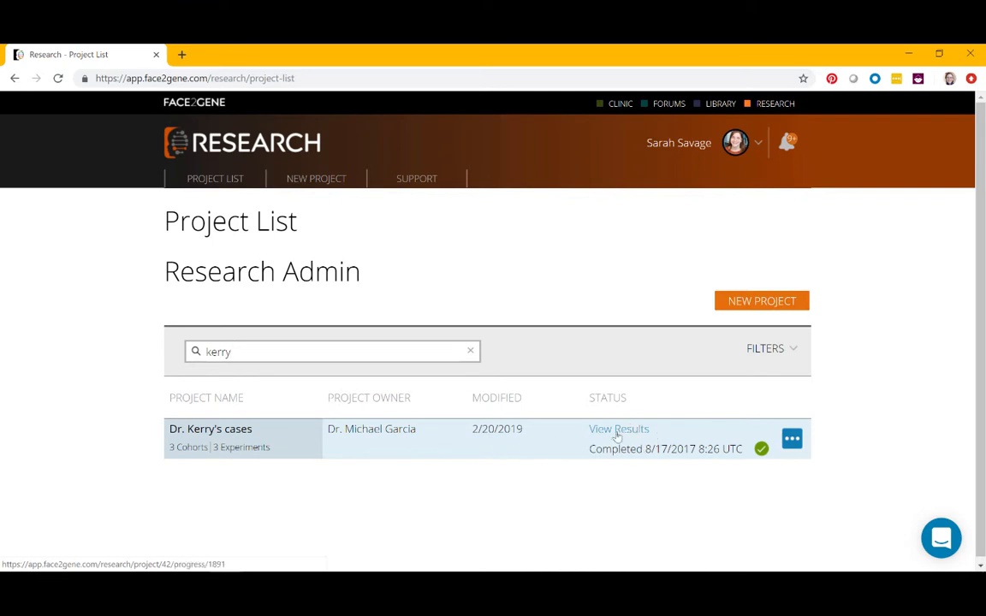
{"action": "mouse_move", "coordinate": [321, 462]}
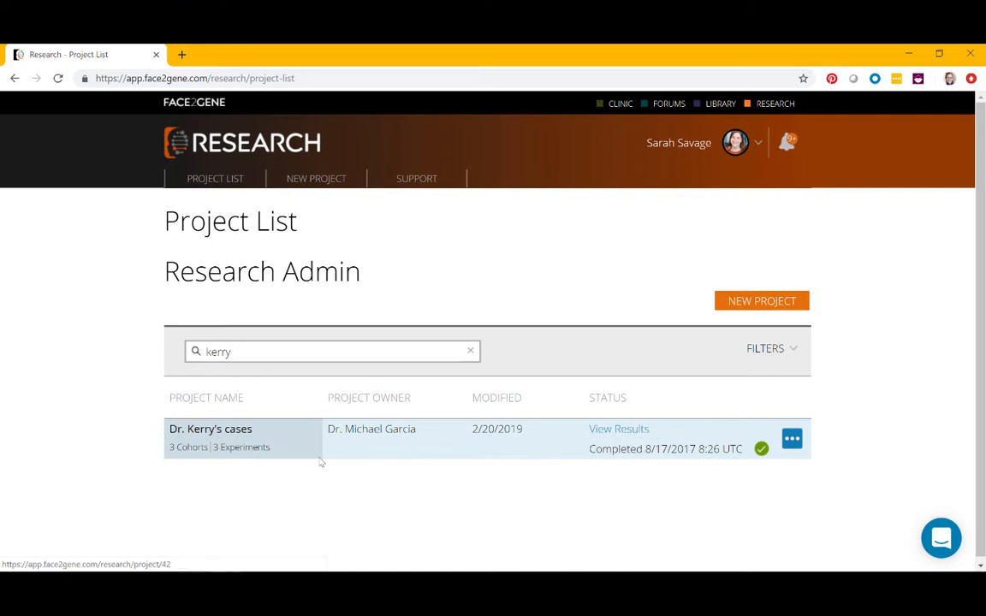
{"action": "left_click", "coordinate": [210, 429]}
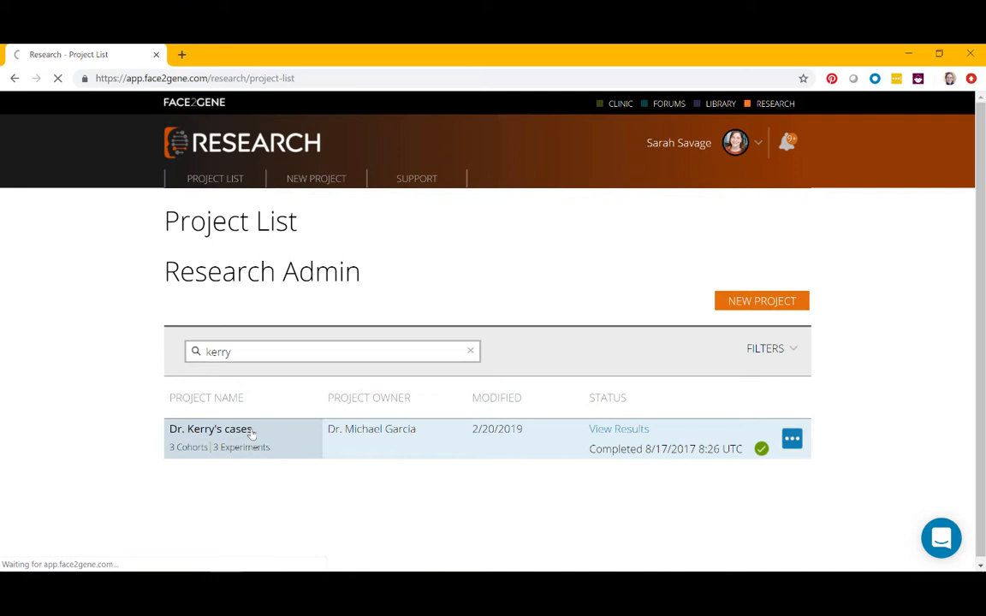
Open Dr. Kerry's cases and browse its Abstract and cohorts of 38, 24 and 20 cases.
{"action": "left_click", "coordinate": [211, 429]}
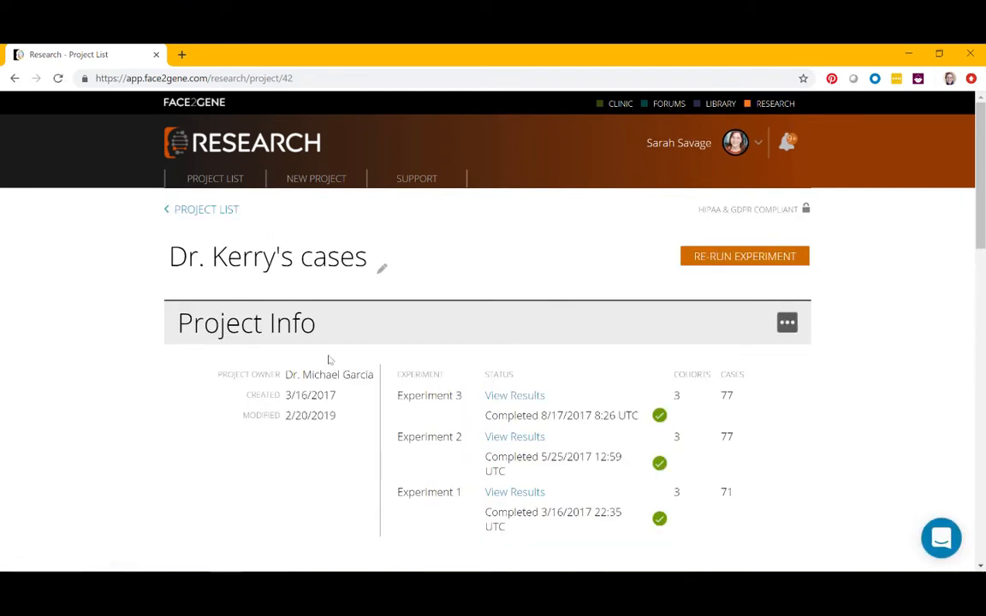
{"action": "scroll", "scroll_direction": "down", "scroll_amount": 3}
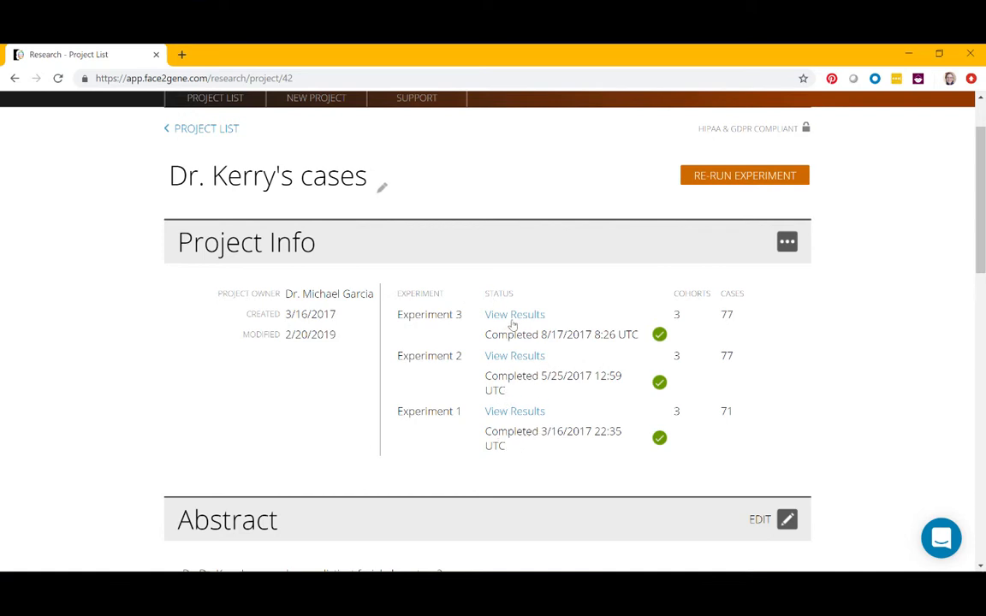
{"action": "mouse_move", "coordinate": [515, 412]}
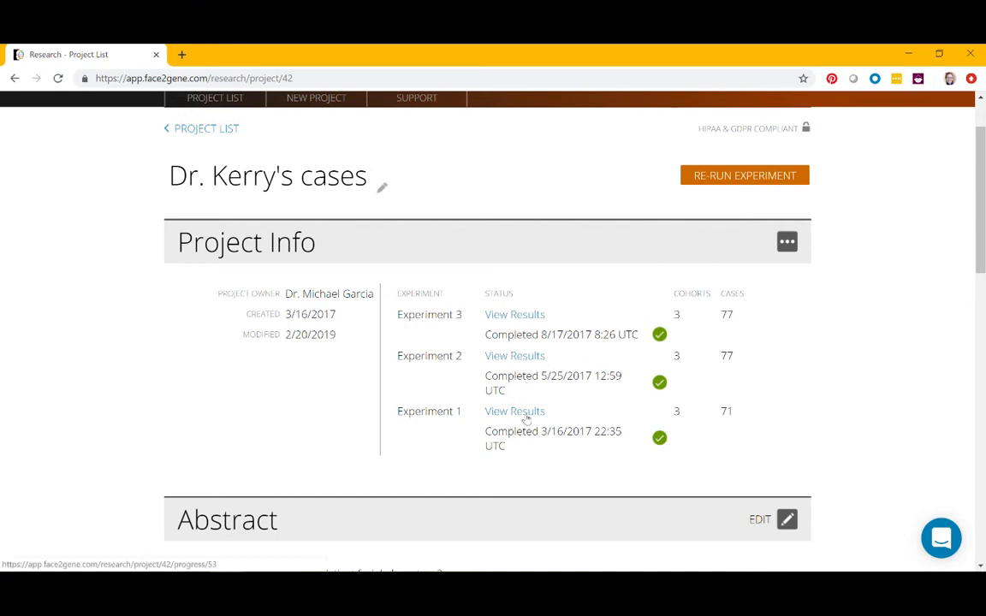
{"action": "mouse_move", "coordinate": [735, 357]}
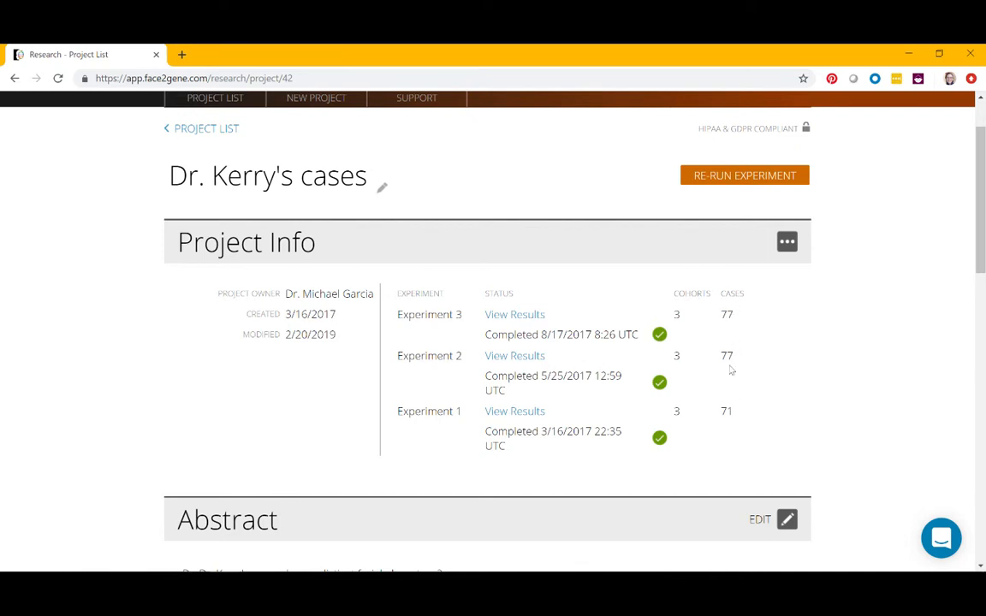
{"action": "scroll", "scroll_direction": "down", "scroll_amount": 3}
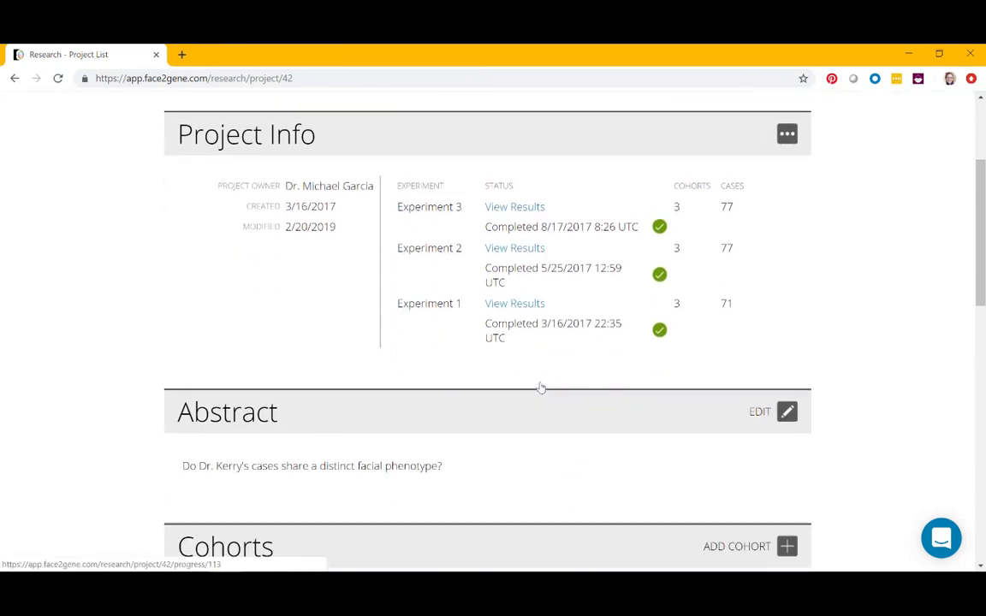
{"action": "scroll", "scroll_direction": "down", "scroll_amount": 3}
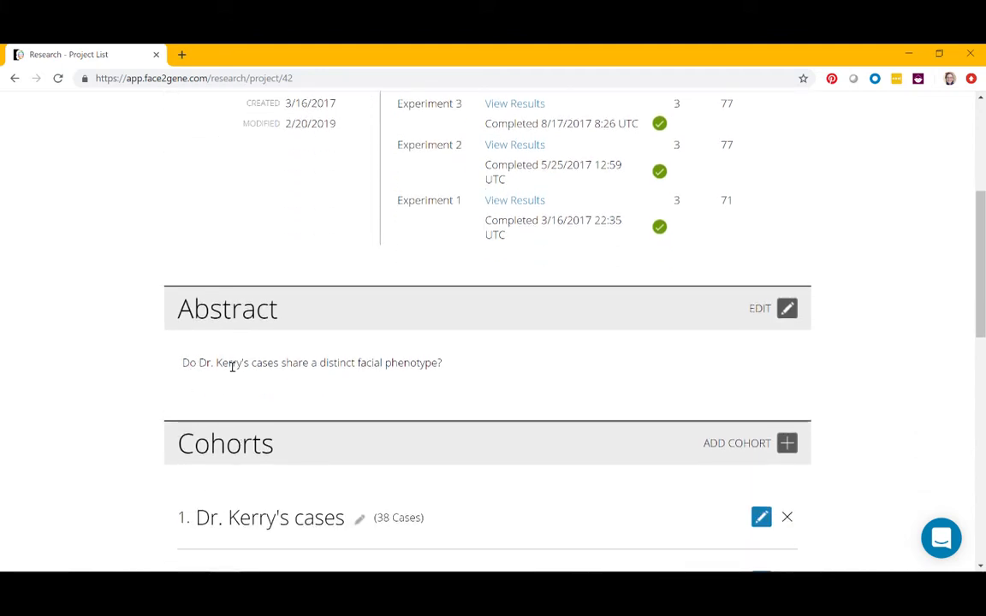
{"action": "scroll", "scroll_direction": "down", "scroll_amount": 3}
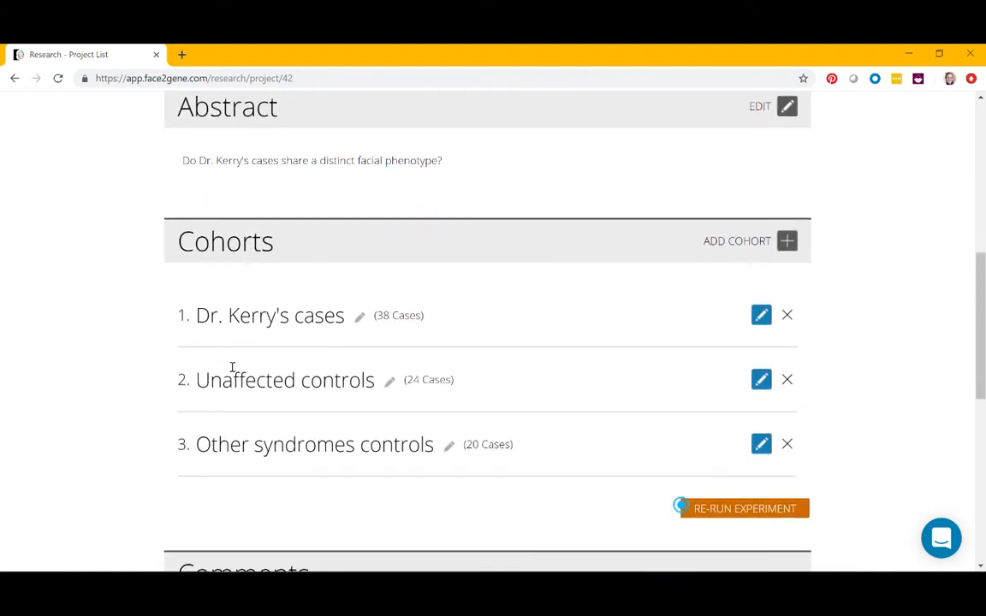
{"action": "mouse_move", "coordinate": [347, 320]}
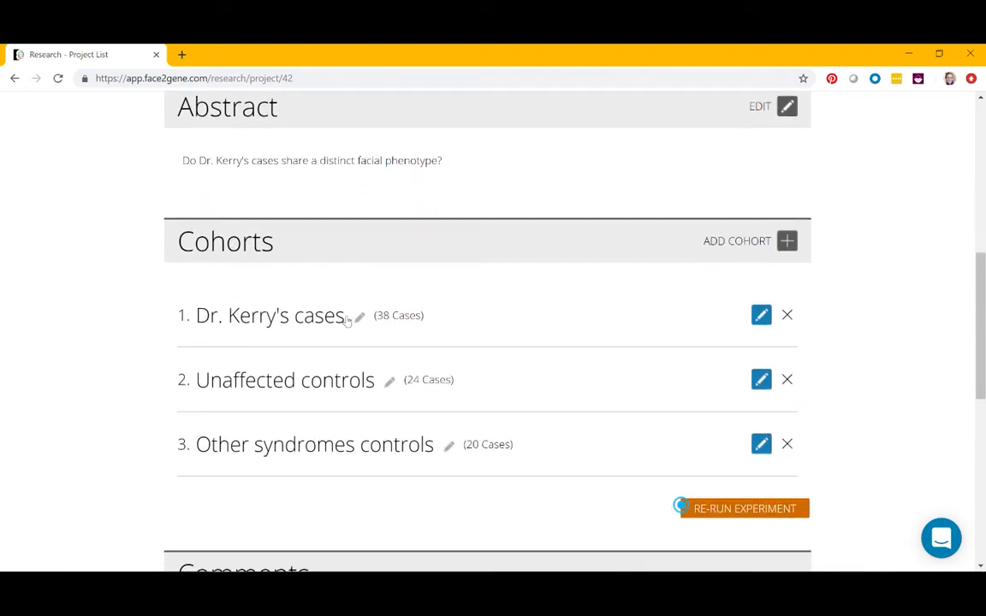
{"action": "mouse_move", "coordinate": [203, 386]}
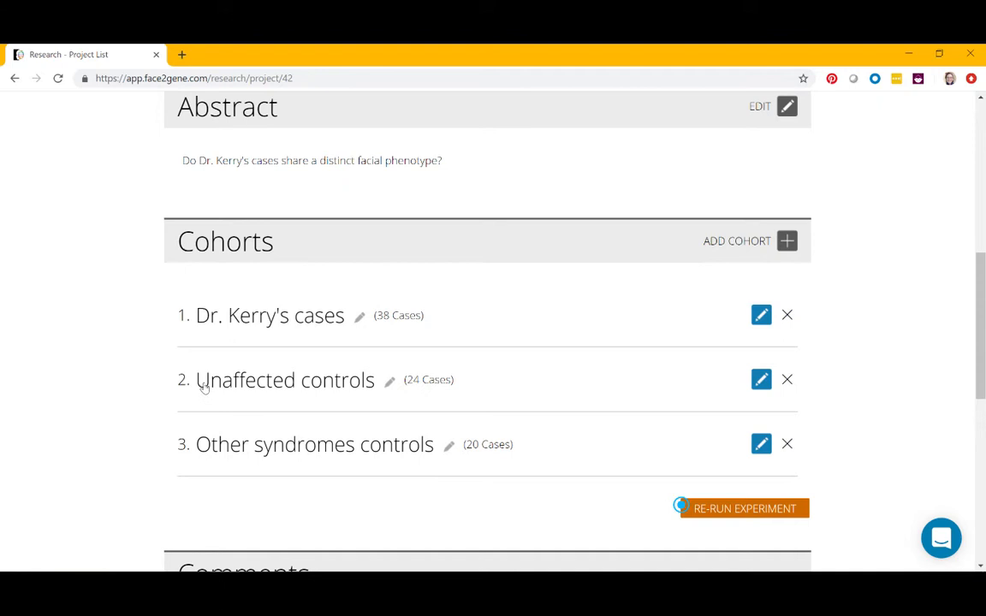
{"action": "mouse_move", "coordinate": [217, 455]}
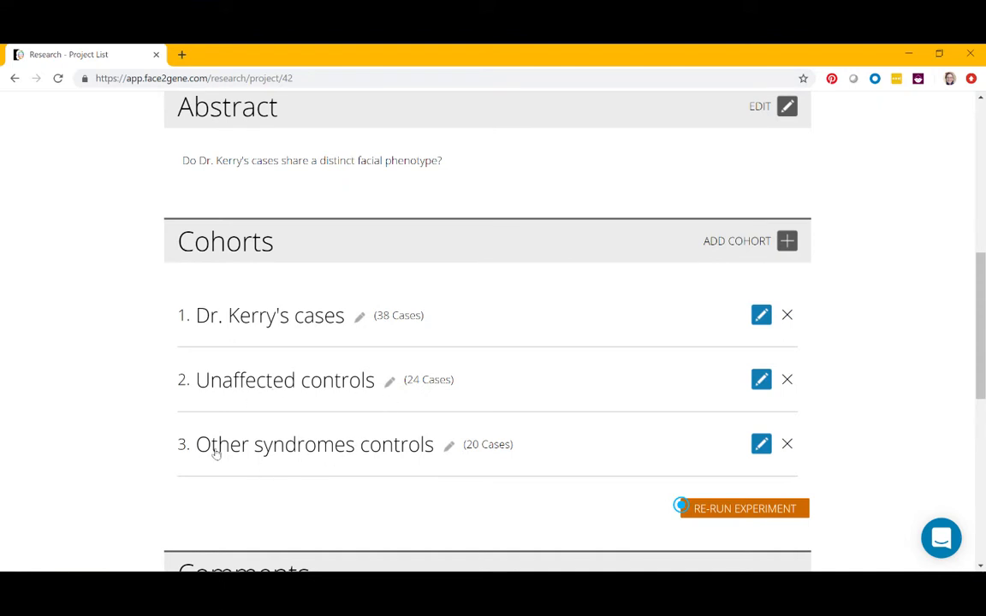
{"action": "mouse_move", "coordinate": [387, 452]}
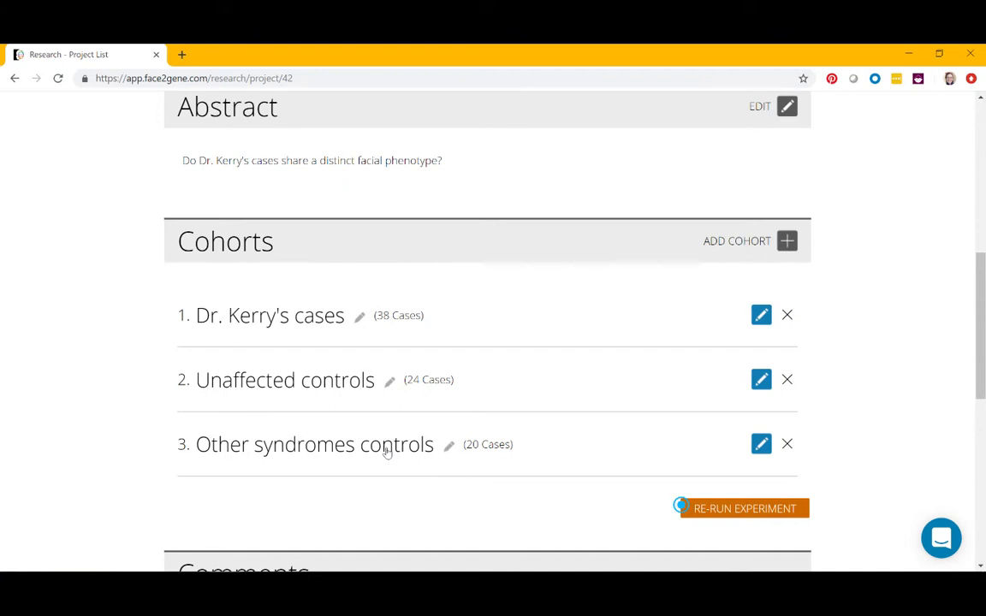
{"action": "mouse_move", "coordinate": [396, 333]}
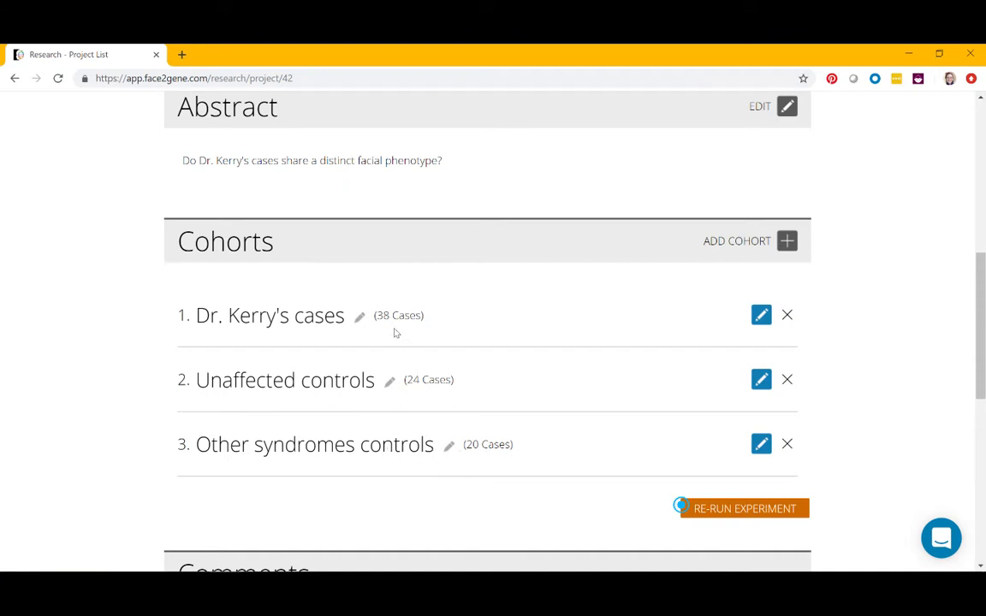
{"action": "mouse_move", "coordinate": [756, 521]}
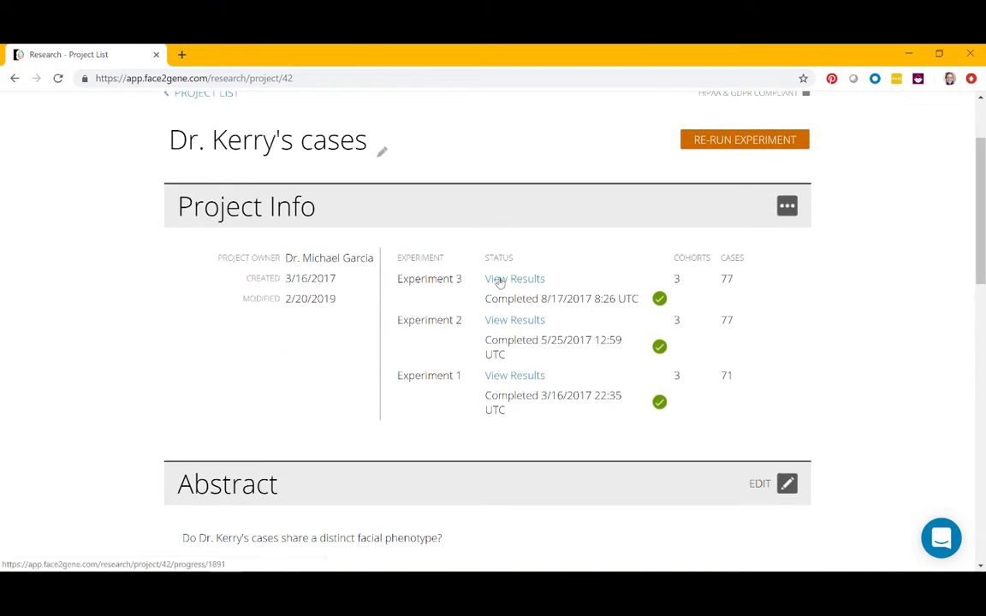
Open Experiment 3's results and scroll through the binary AUC summary and composite photos.
{"action": "left_click", "coordinate": [515, 278]}
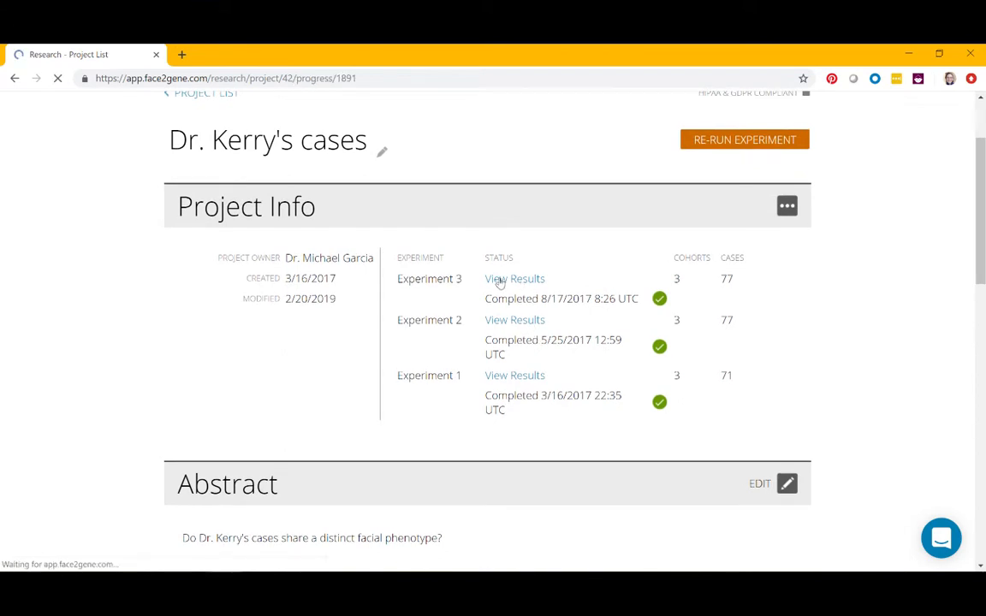
{"action": "left_click", "coordinate": [514, 278]}
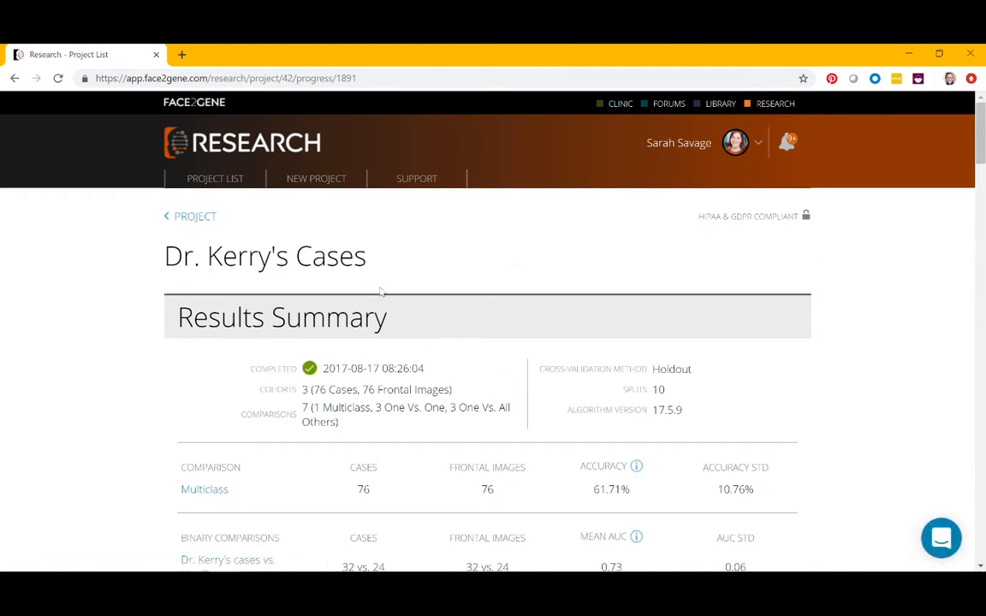
{"action": "scroll", "scroll_direction": "down", "scroll_amount": 3}
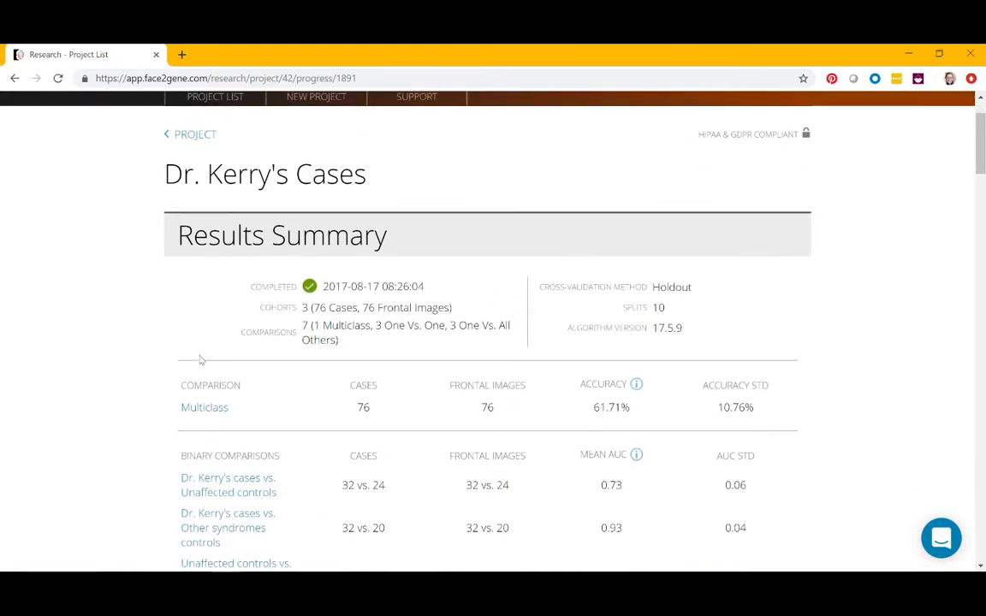
{"action": "scroll", "scroll_direction": "down", "scroll_amount": 3}
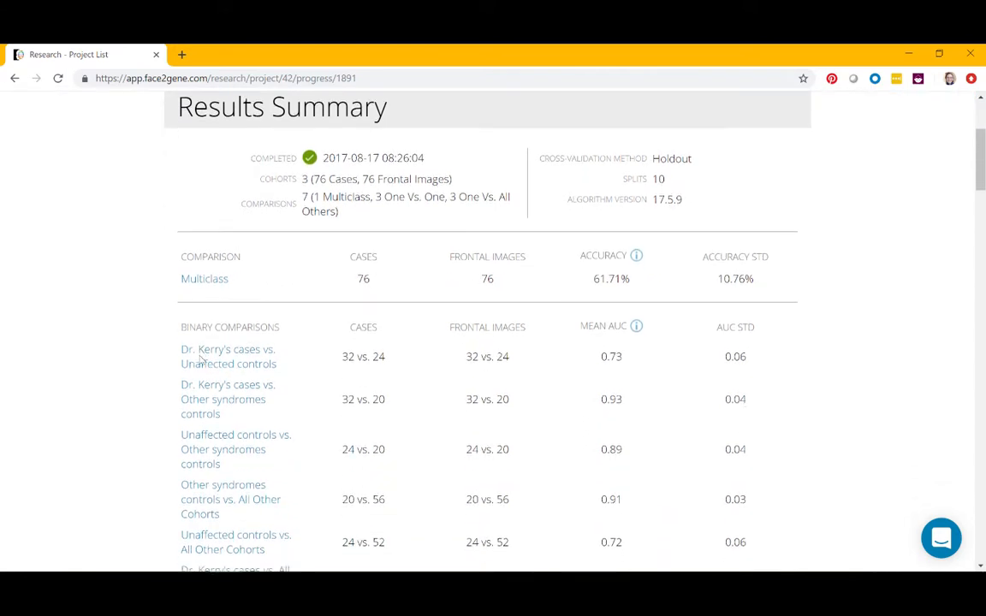
{"action": "scroll", "scroll_direction": "down", "scroll_amount": 3}
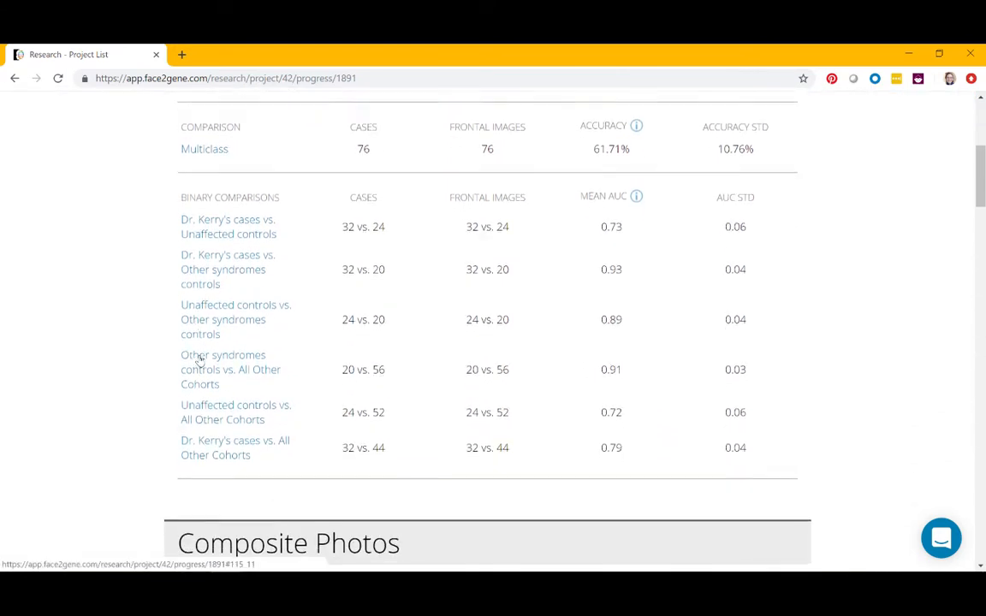
{"action": "scroll", "scroll_direction": "down", "scroll_amount": 3}
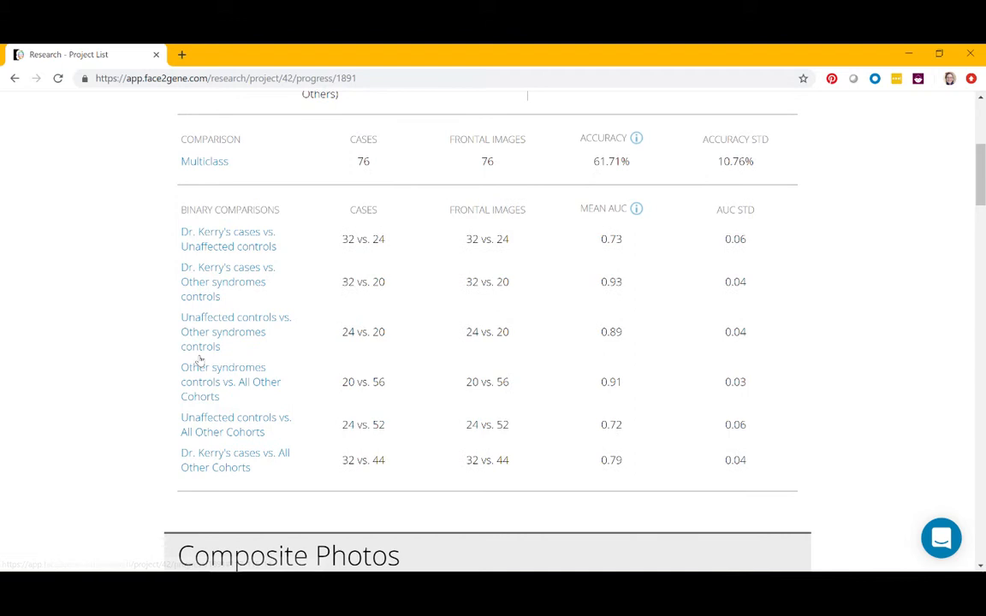
{"action": "scroll", "scroll_direction": "down", "scroll_amount": 3}
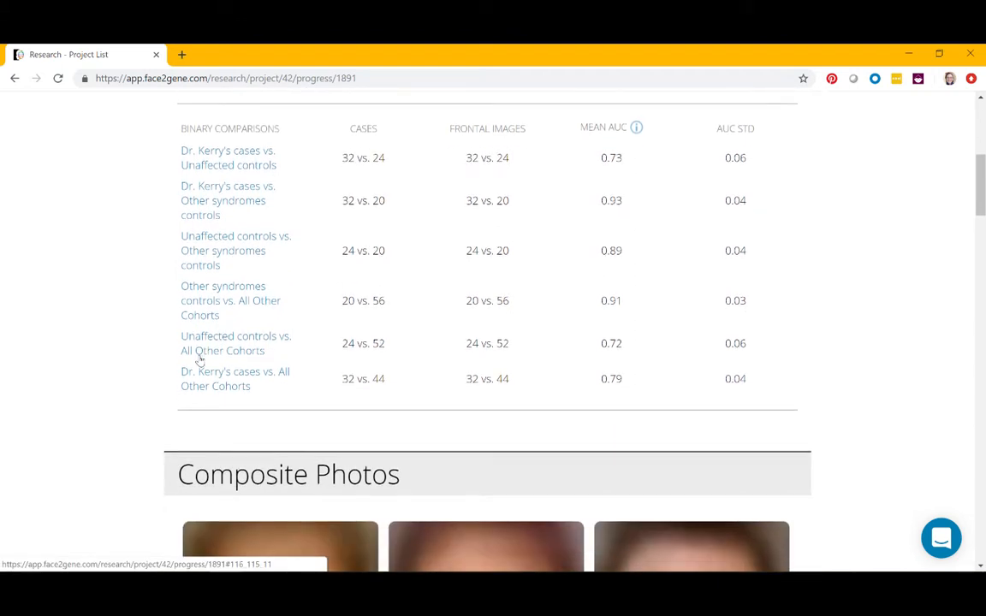
{"action": "scroll", "scroll_direction": "down", "scroll_amount": 3}
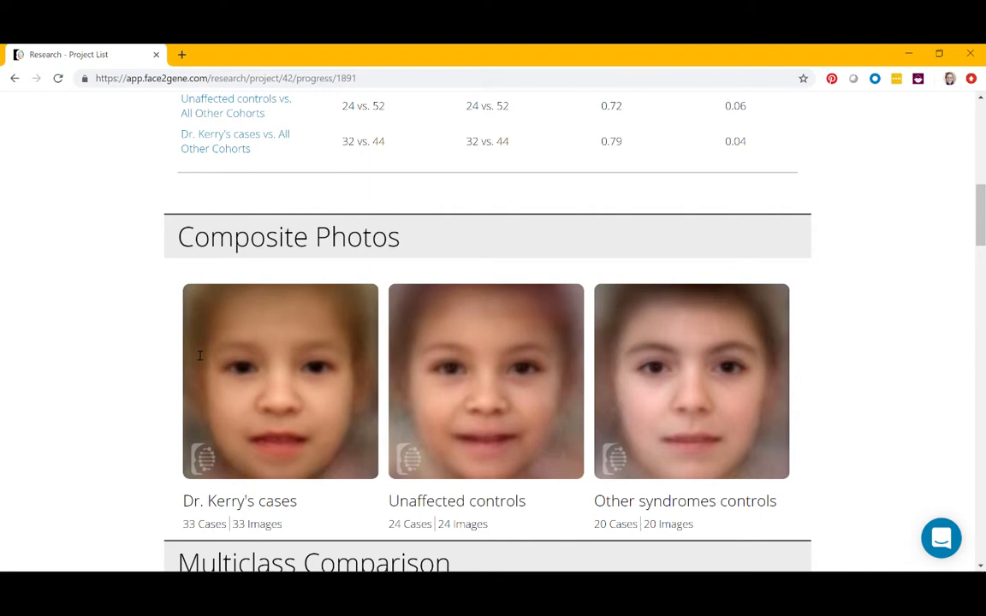
{"action": "mouse_move", "coordinate": [122, 427]}
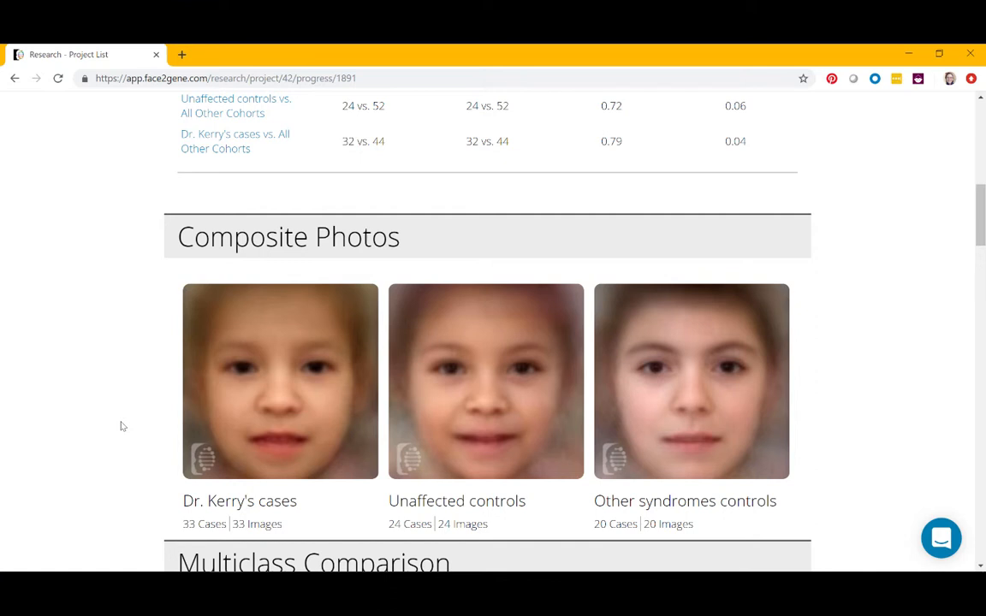
{"action": "mouse_move", "coordinate": [293, 410]}
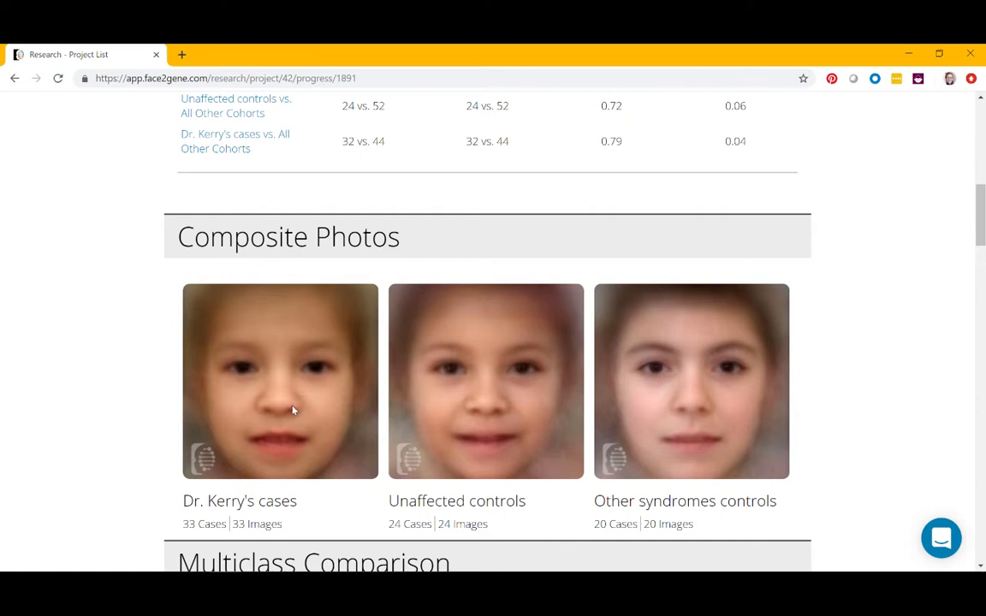
{"action": "mouse_move", "coordinate": [297, 341]}
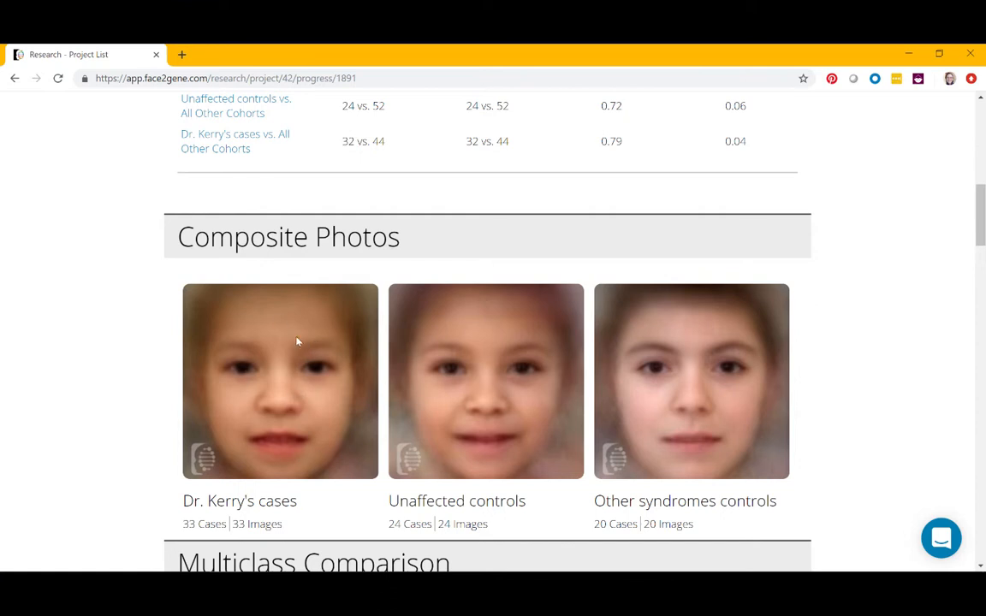
{"action": "mouse_move", "coordinate": [630, 393]}
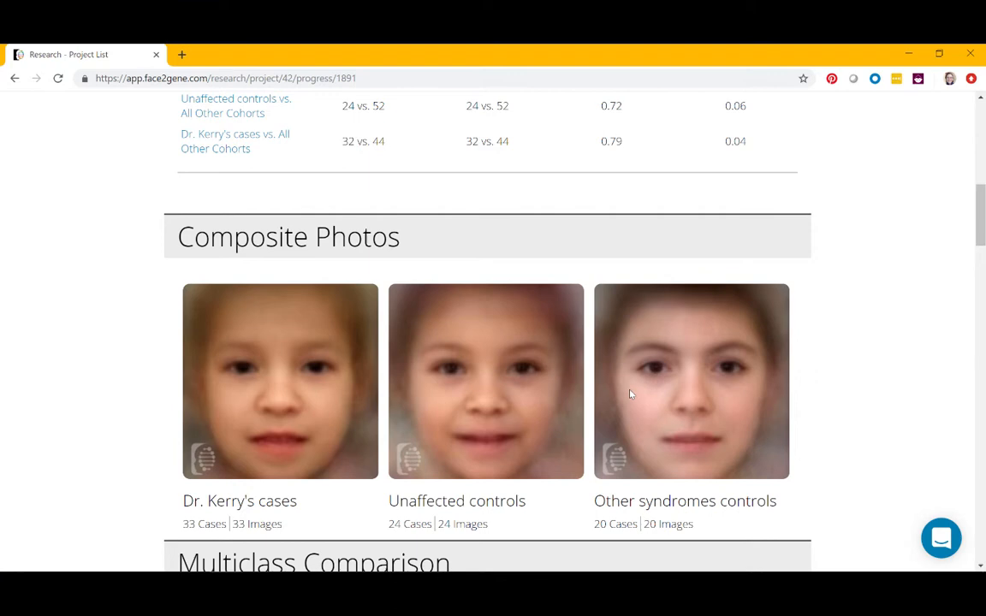
{"action": "mouse_move", "coordinate": [492, 439]}
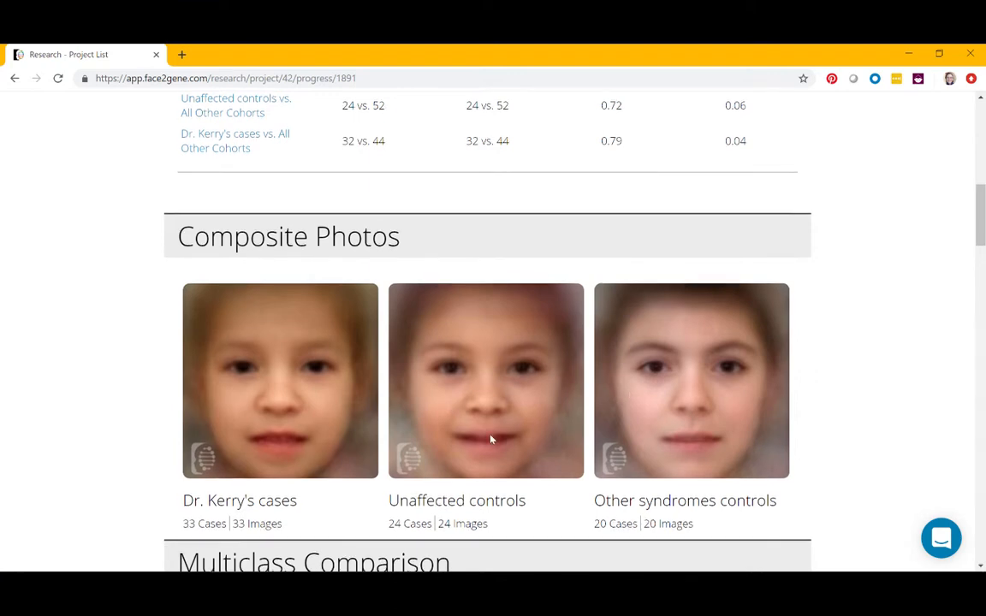
{"action": "scroll", "scroll_direction": "down", "scroll_amount": 3}
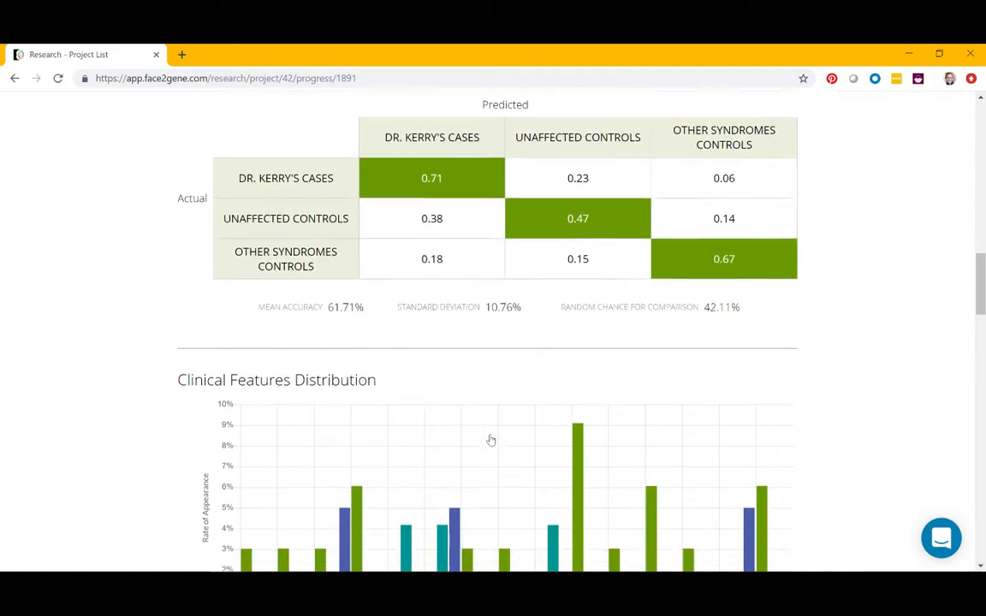
Scroll to the cases vs. Other syndromes controls comparison, AUC 0.911, p-value 0.006.
{"action": "scroll", "scroll_direction": "down", "scroll_amount": 3}
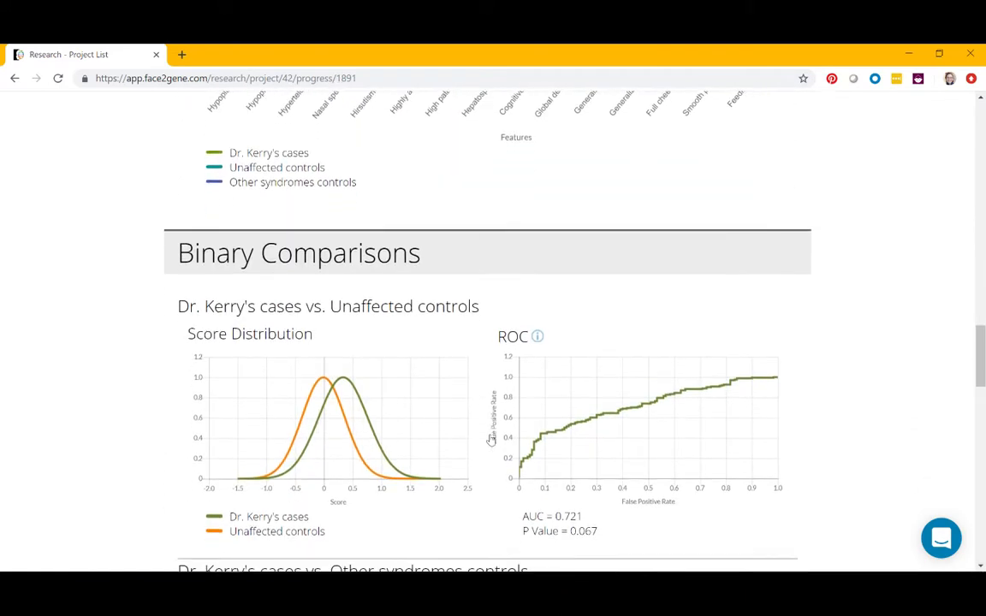
{"action": "scroll", "scroll_direction": "down", "scroll_amount": 3}
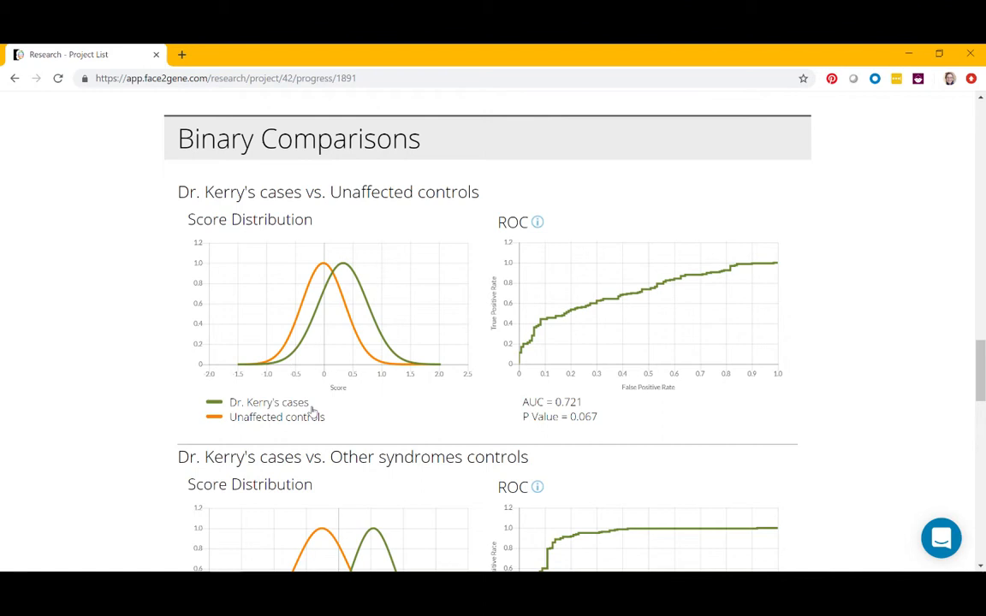
{"action": "mouse_move", "coordinate": [311, 368]}
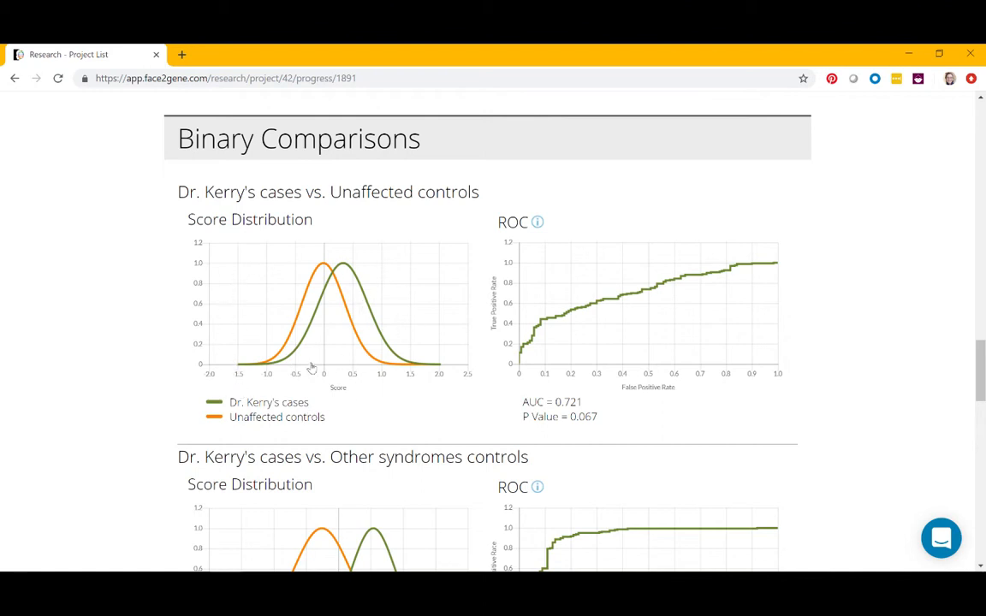
{"action": "mouse_move", "coordinate": [282, 412]}
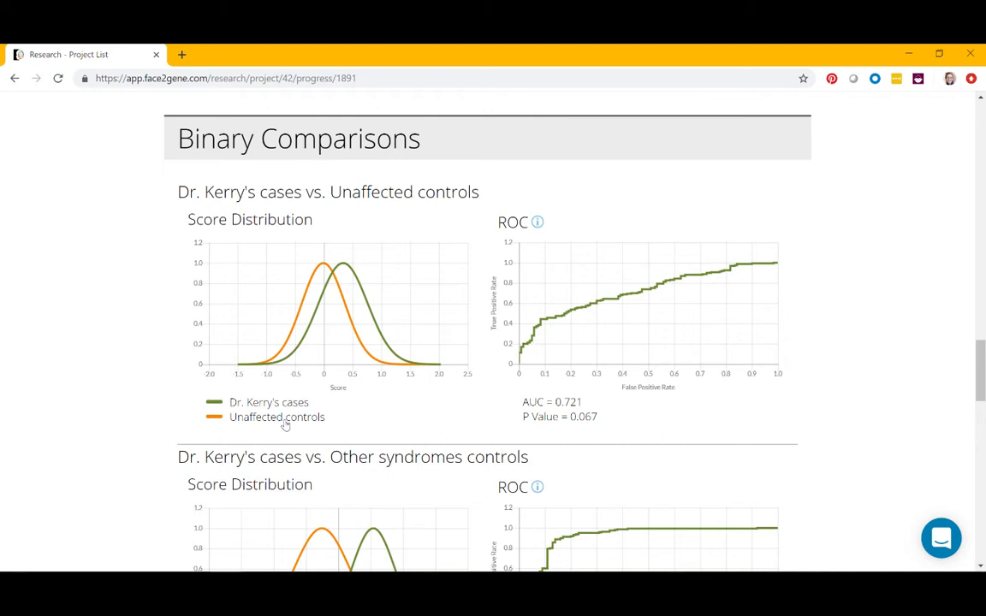
{"action": "scroll", "scroll_direction": "down", "scroll_amount": 3}
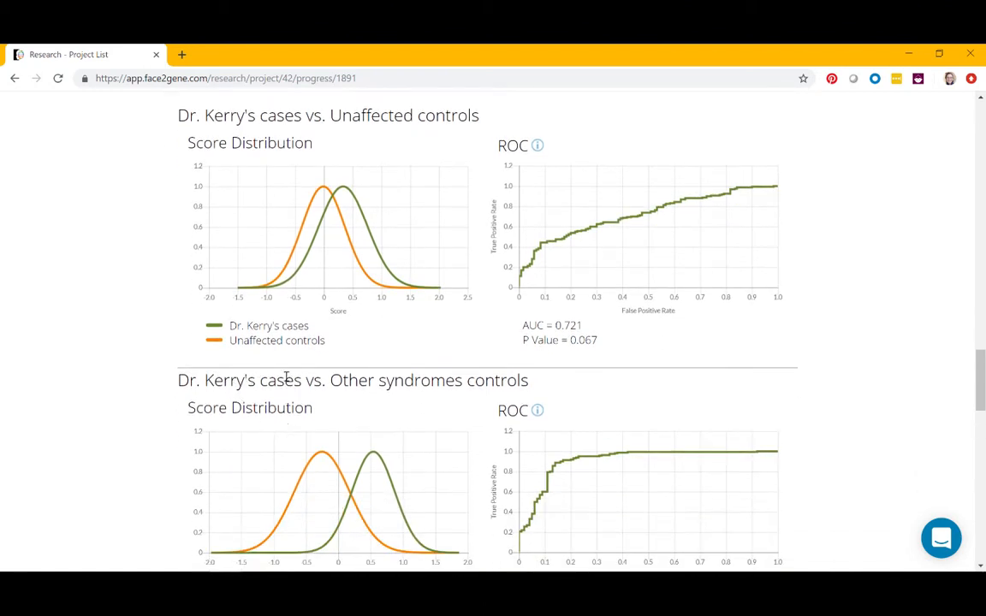
{"action": "mouse_move", "coordinate": [426, 417]}
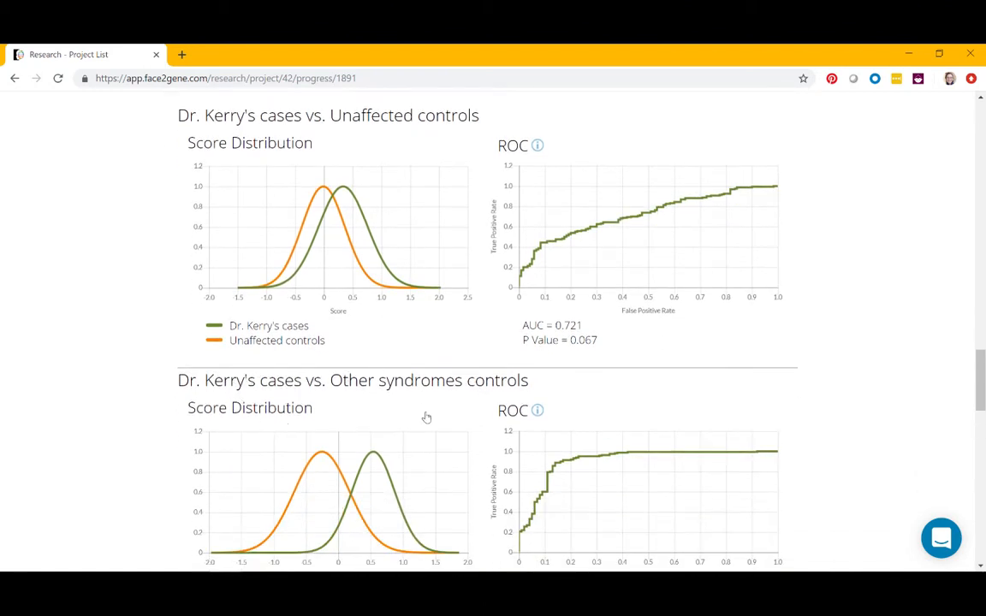
{"action": "scroll", "scroll_direction": "down", "scroll_amount": 3}
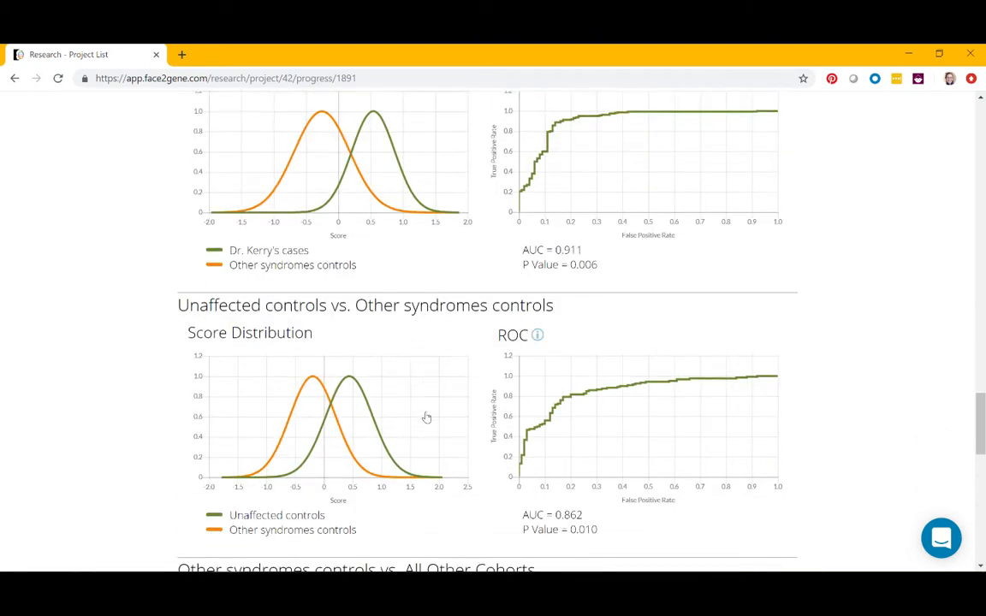
{"action": "scroll", "scroll_direction": "up", "scroll_amount": 3}
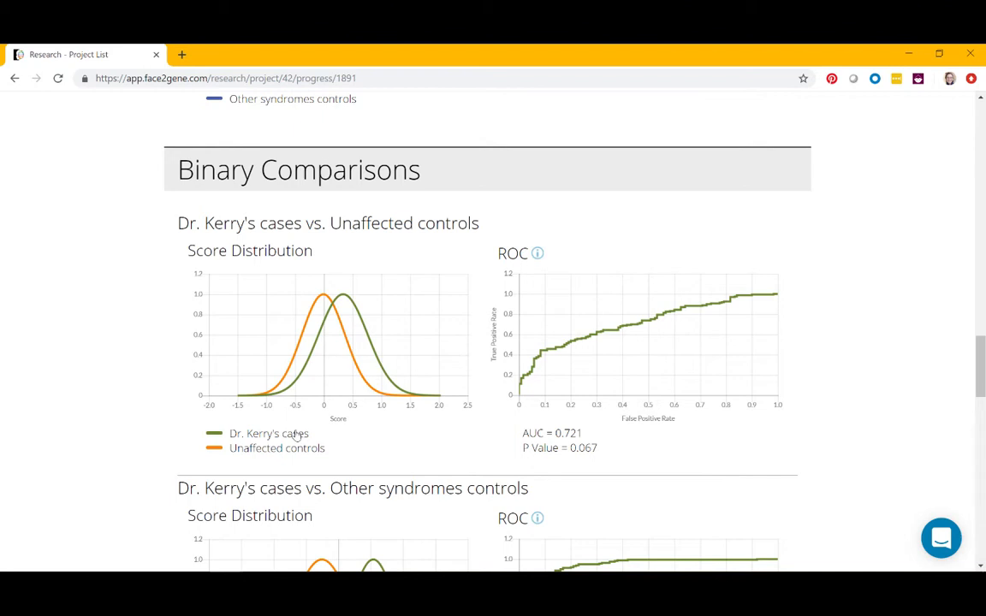
{"action": "mouse_move", "coordinate": [568, 246]}
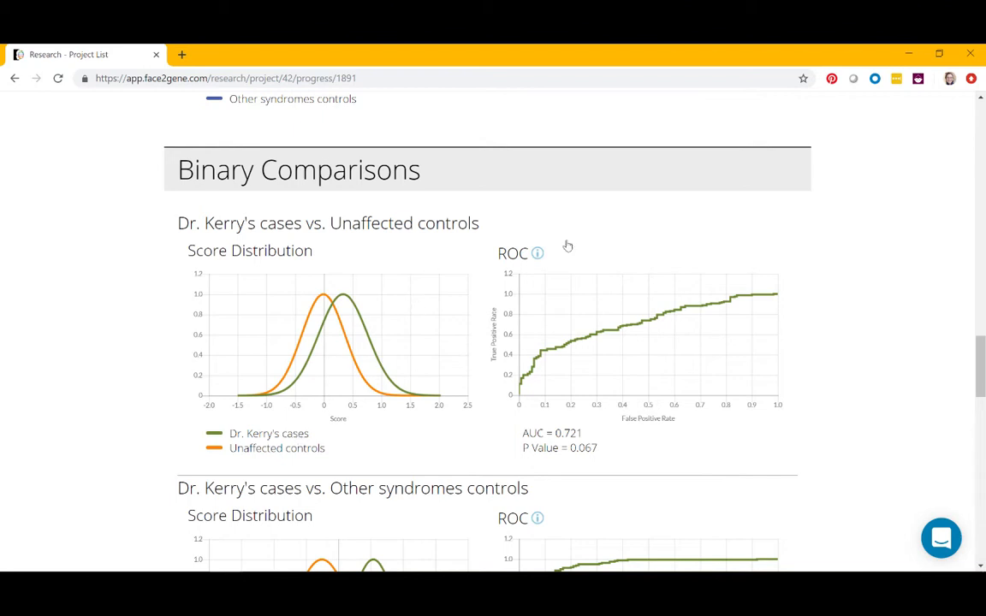
{"action": "mouse_move", "coordinate": [537, 254]}
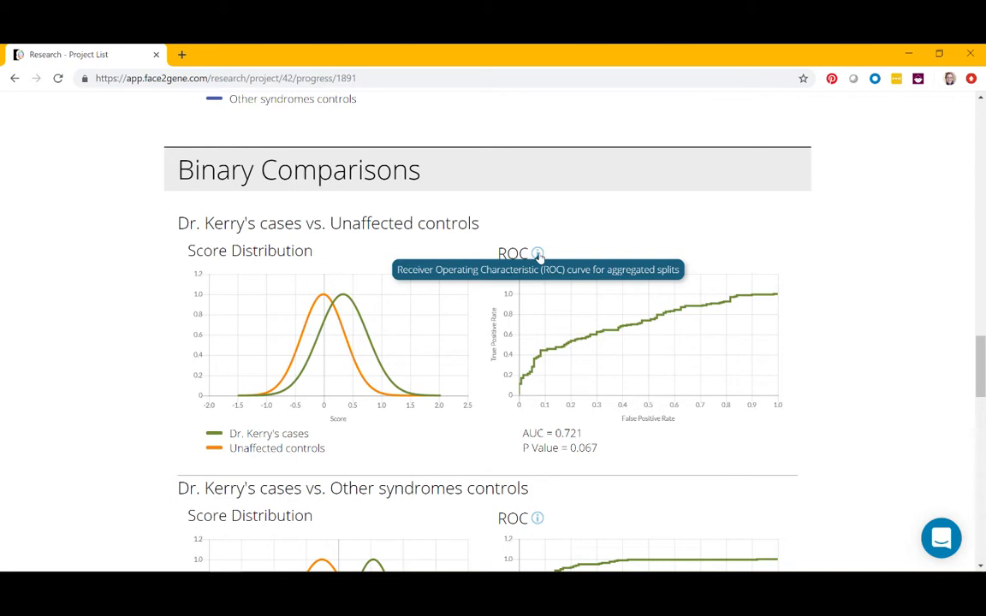
{"action": "mouse_move", "coordinate": [642, 307]}
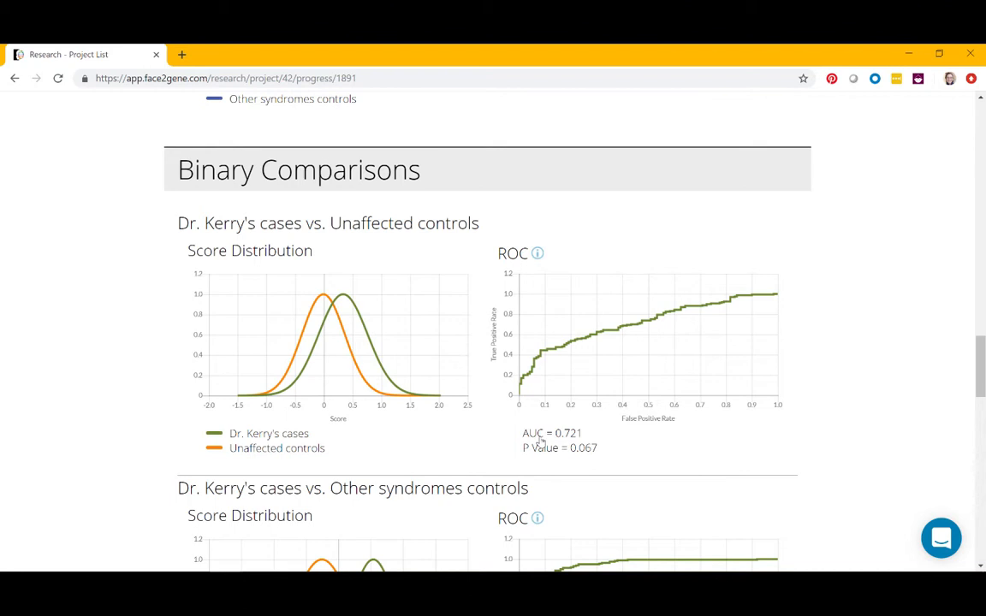
{"action": "mouse_move", "coordinate": [561, 444]}
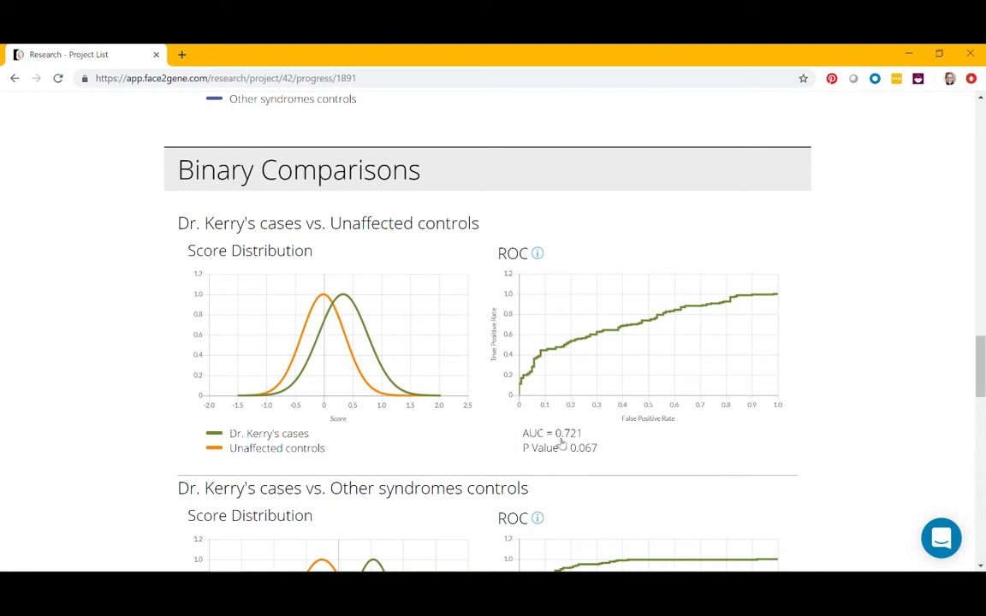
{"action": "mouse_move", "coordinate": [595, 444]}
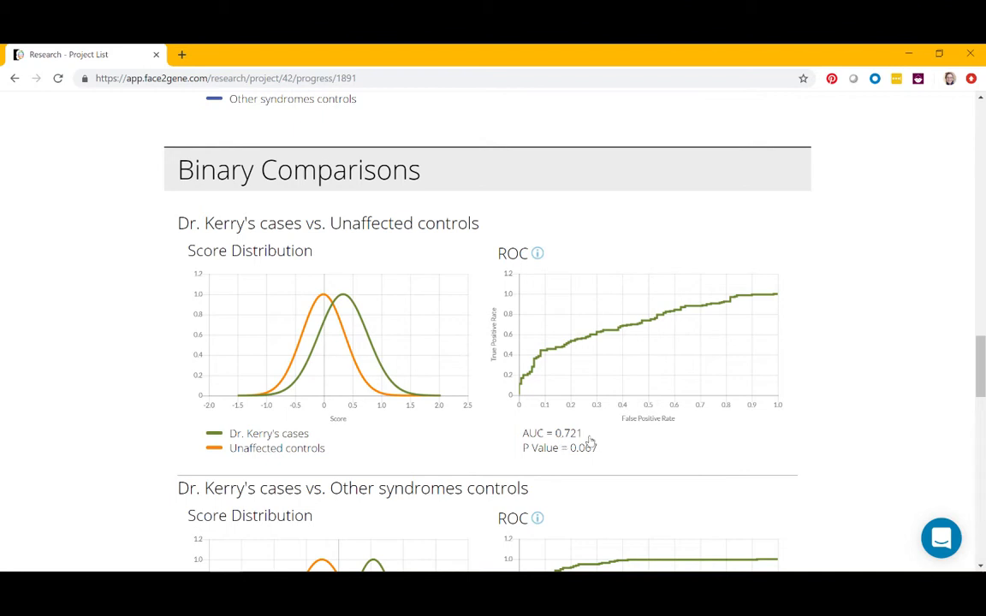
{"action": "mouse_move", "coordinate": [489, 452]}
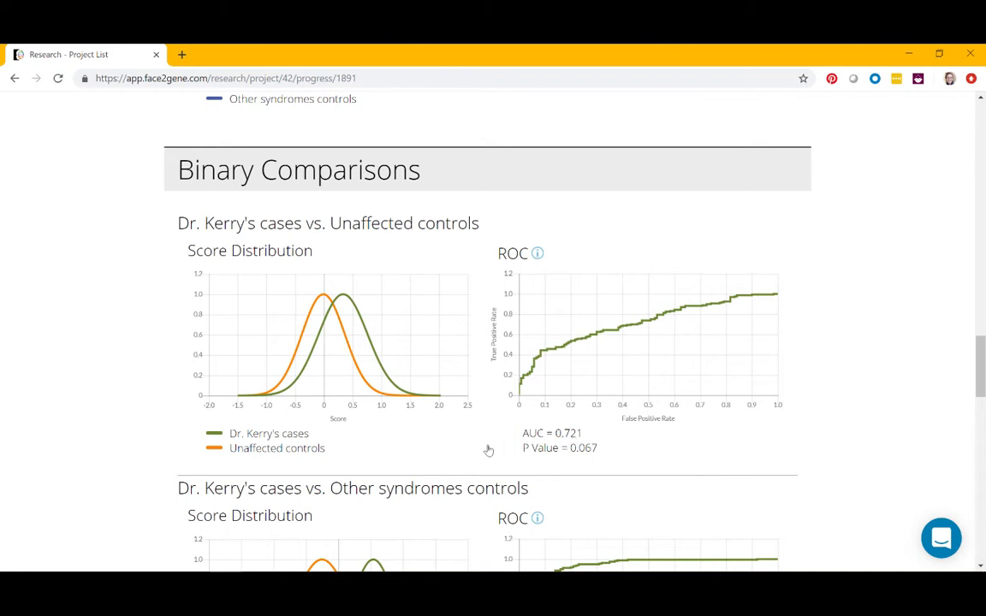
{"action": "mouse_move", "coordinate": [522, 444]}
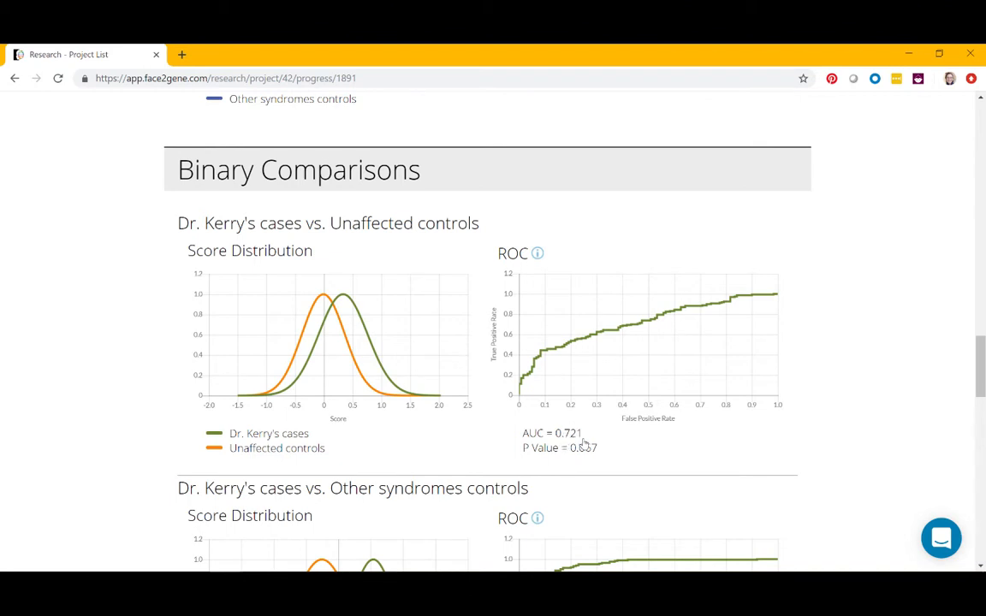
{"action": "scroll", "scroll_direction": "down", "scroll_amount": 3}
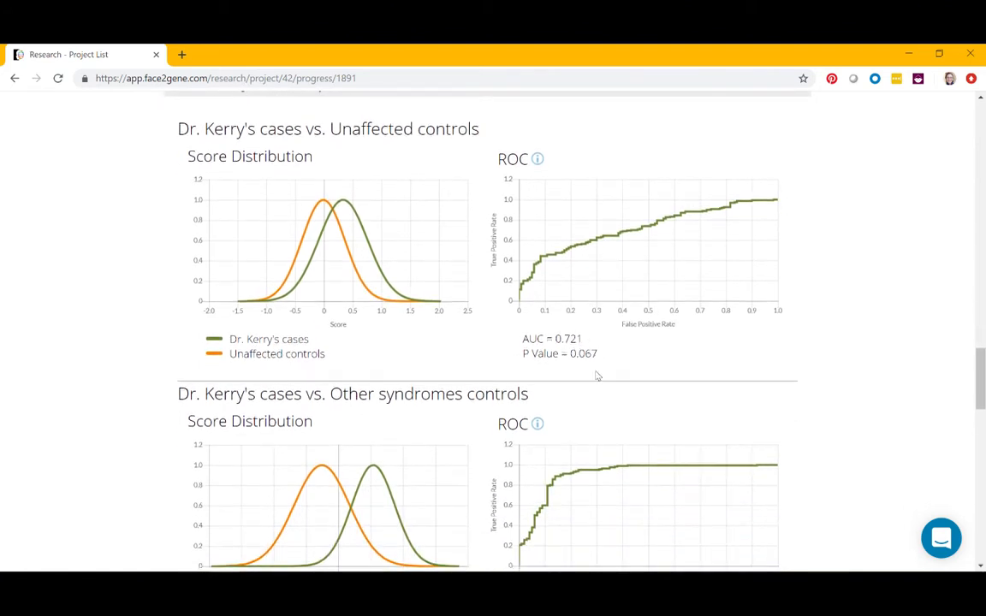
{"action": "scroll", "scroll_direction": "down", "scroll_amount": 3}
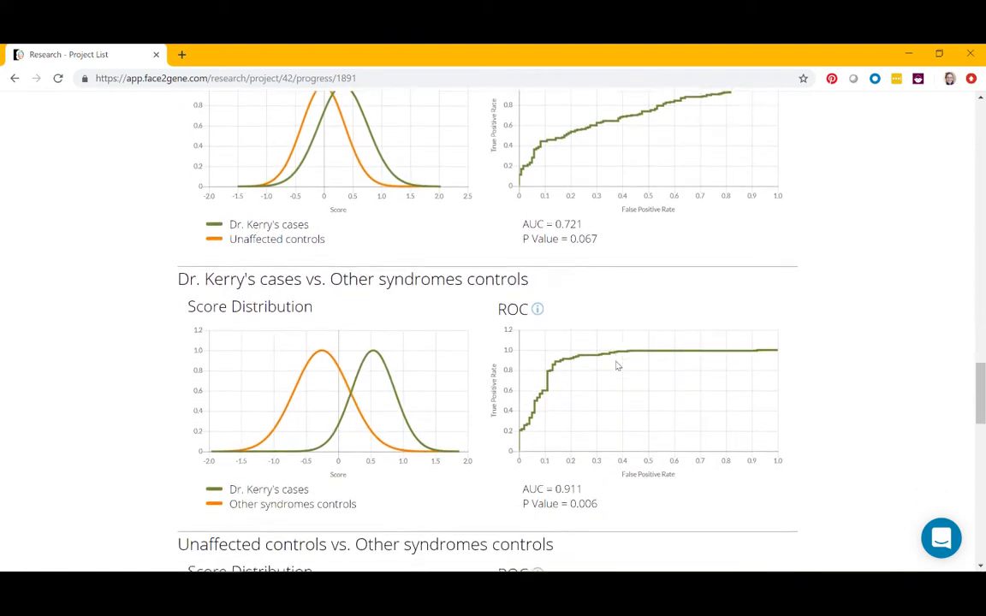
{"action": "scroll", "scroll_direction": "down", "scroll_amount": 3}
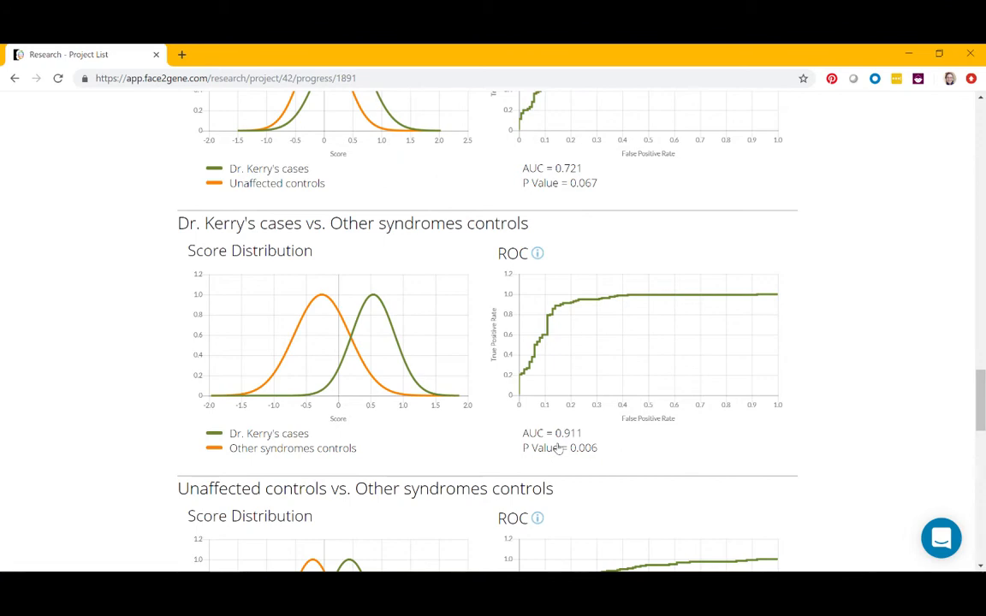
Scroll back to the summary table (mean AUCs 0.89, 0.91, 0.79) and the Composite Photos heading.
{"action": "scroll", "scroll_direction": "up", "scroll_amount": 3}
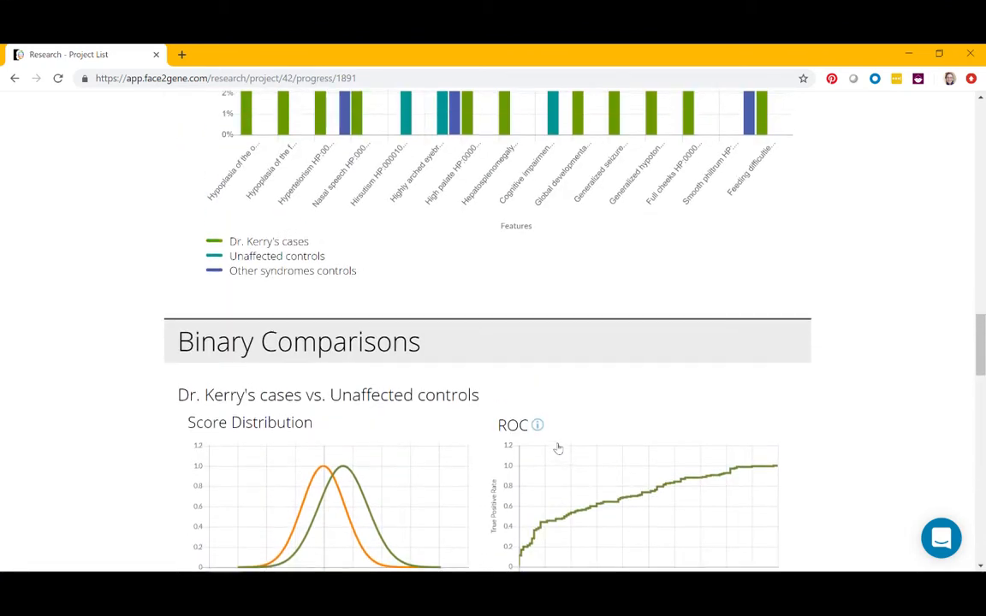
{"action": "scroll", "scroll_direction": "down", "scroll_amount": 3}
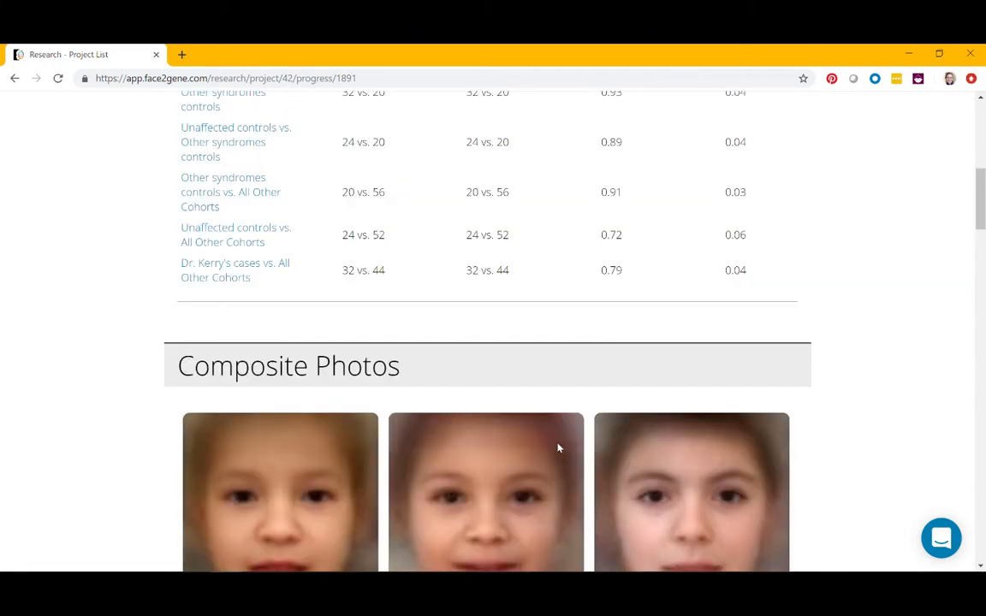
{"action": "scroll", "scroll_direction": "up", "scroll_amount": 3}
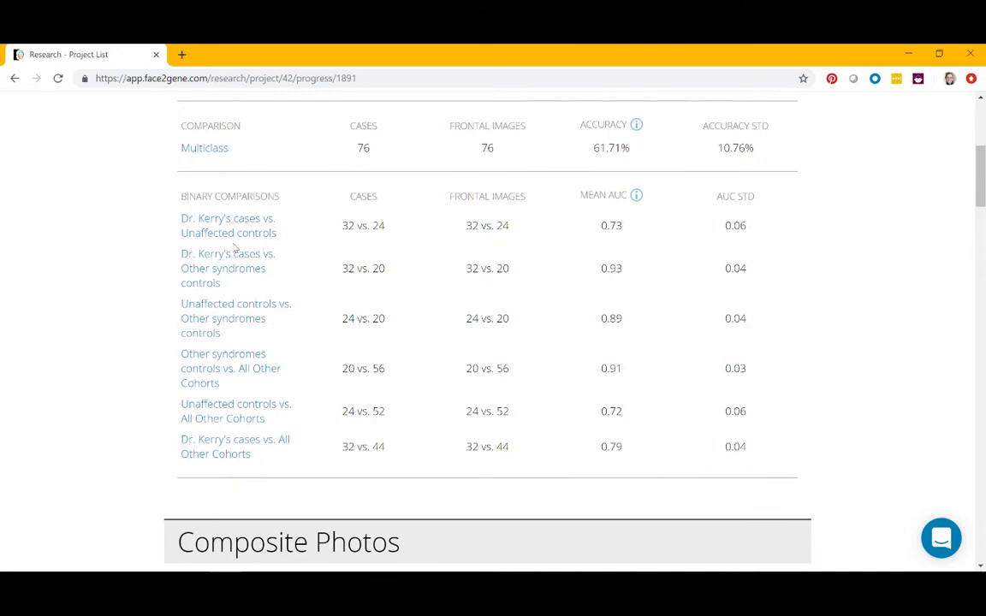
{"action": "mouse_move", "coordinate": [241, 268]}
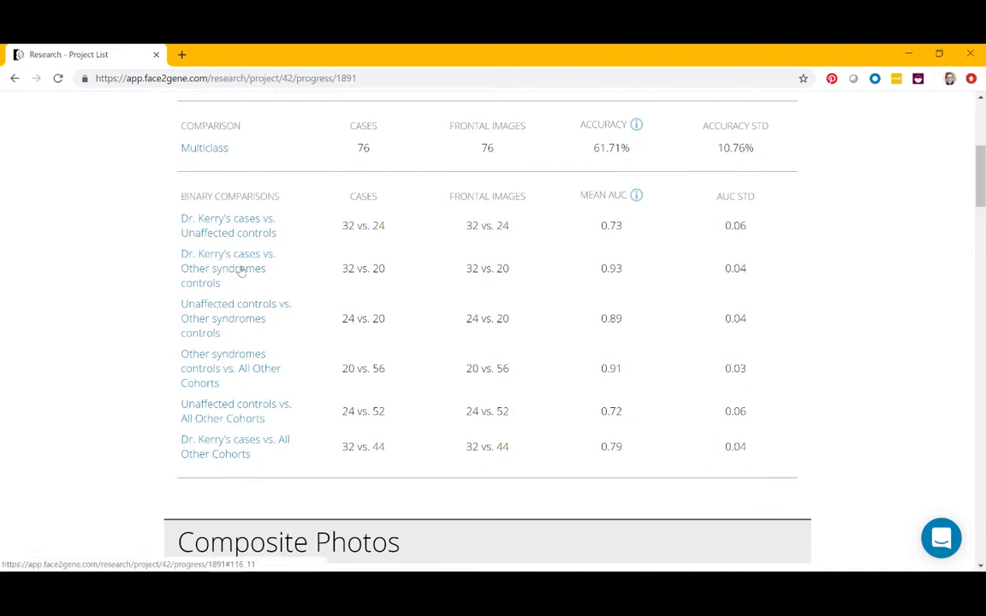
{"action": "mouse_move", "coordinate": [611, 217]}
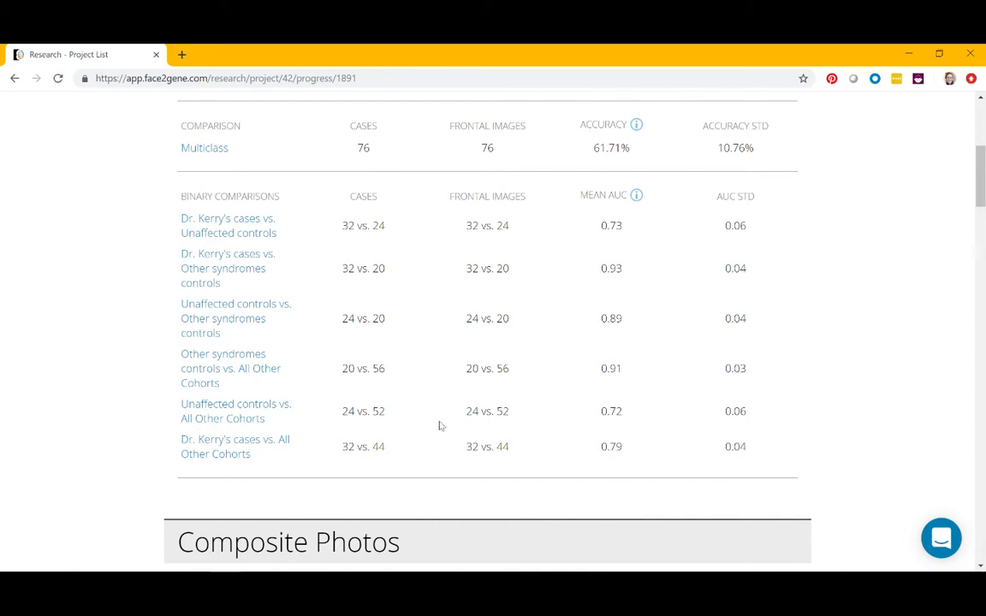
{"action": "scroll", "scroll_direction": "down", "scroll_amount": 3}
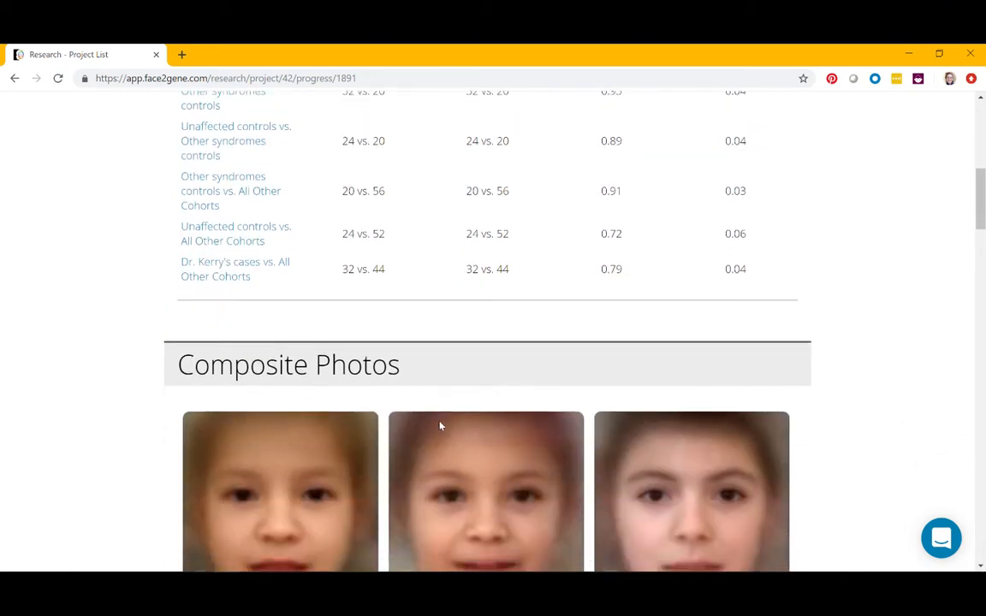
Scroll to the multiclass confusion matrix and highlight its 61.71% Mean Accuracy label.
{"action": "scroll", "scroll_direction": "down", "scroll_amount": 3}
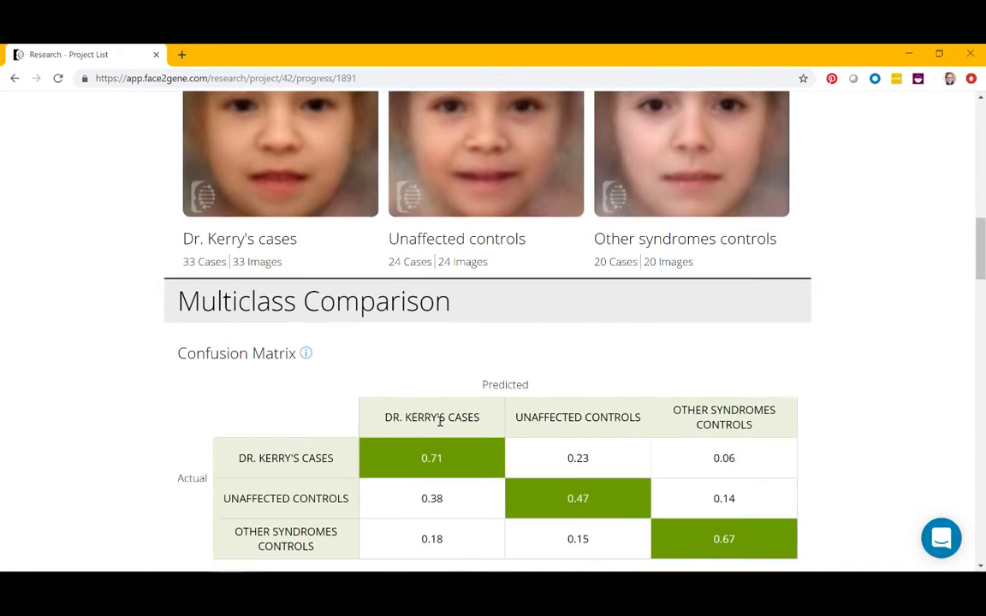
{"action": "scroll", "scroll_direction": "down", "scroll_amount": 3}
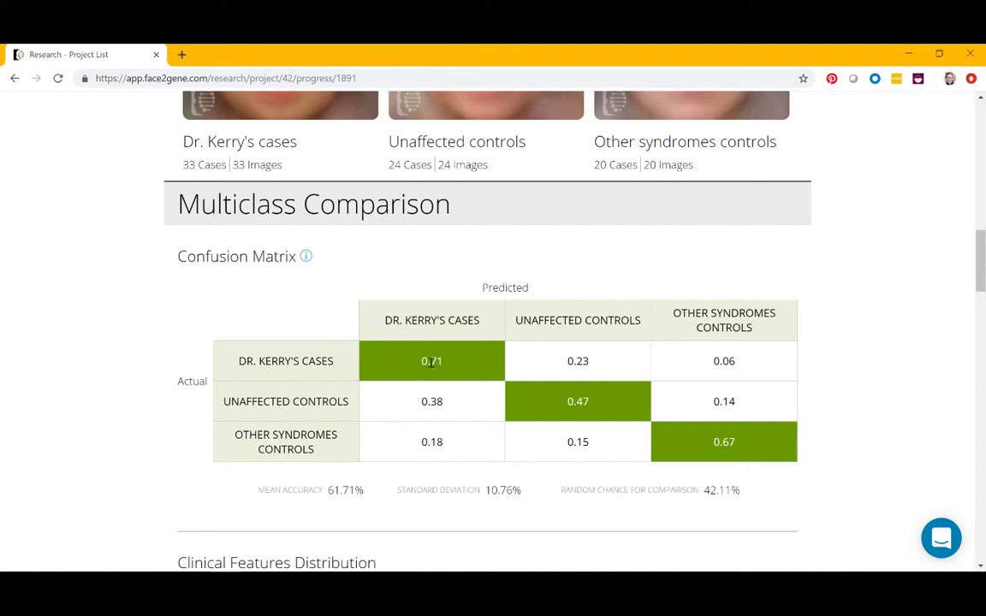
{"action": "mouse_move", "coordinate": [392, 364]}
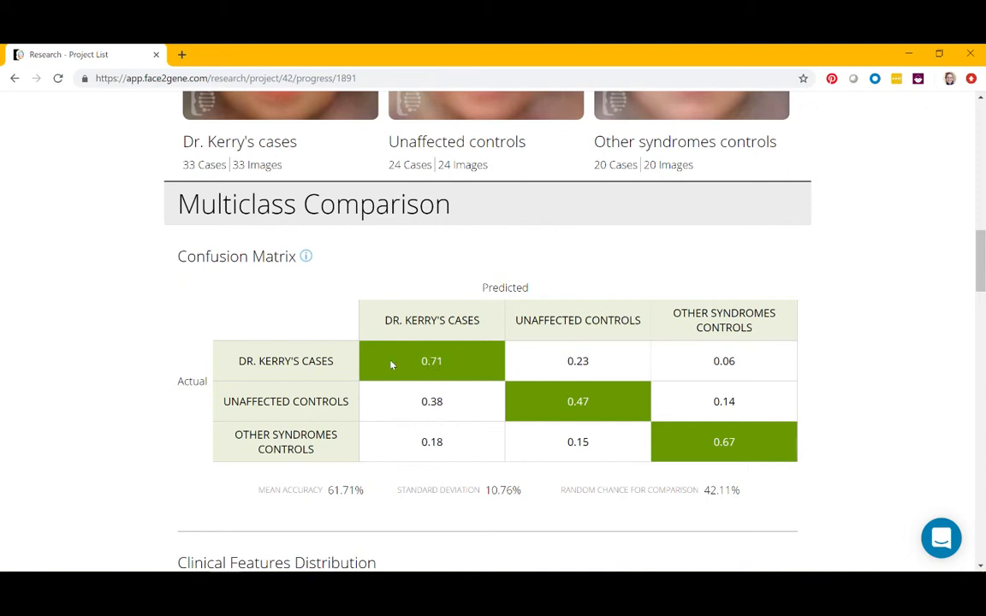
{"action": "mouse_move", "coordinate": [431, 362]}
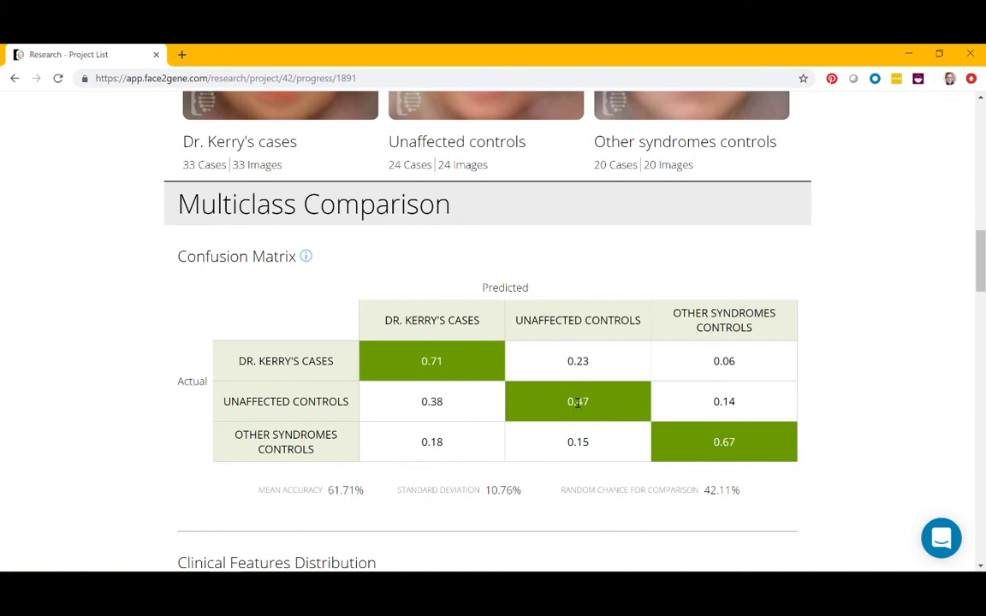
{"action": "mouse_move", "coordinate": [749, 454]}
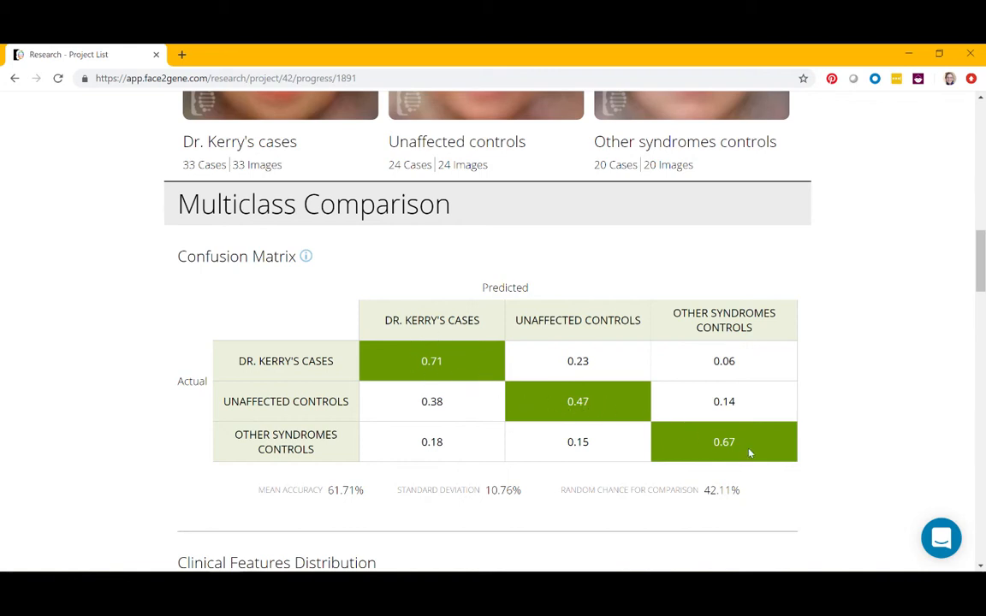
{"action": "mouse_move", "coordinate": [326, 489]}
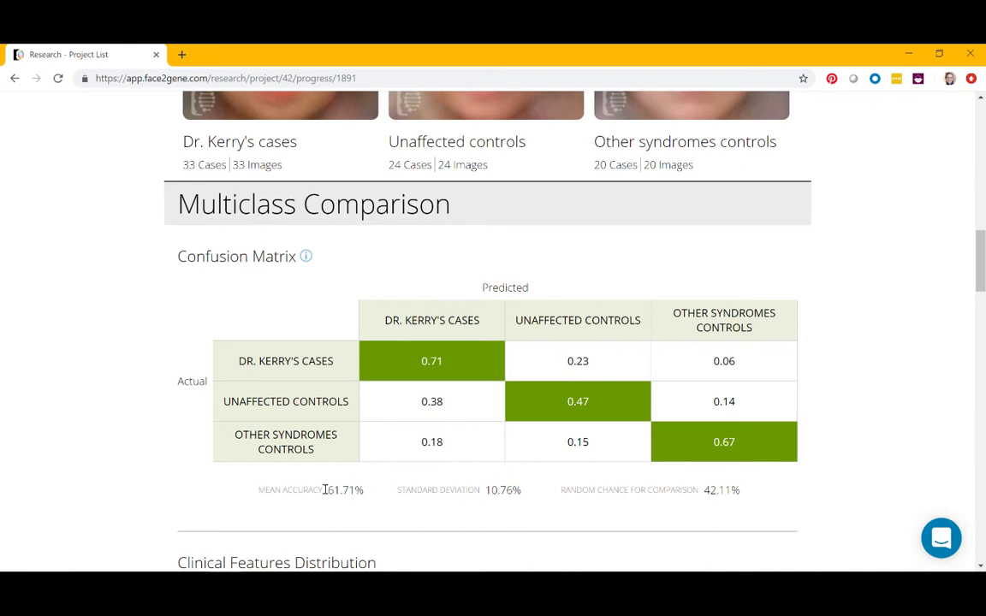
{"action": "double_click", "coordinate": [290, 489]}
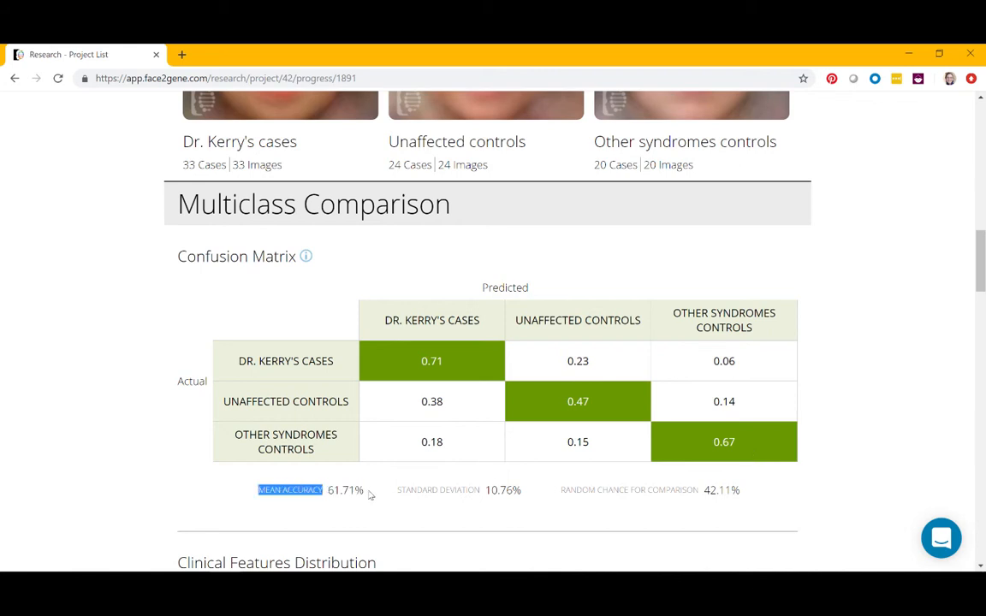
{"action": "mouse_move", "coordinate": [334, 504]}
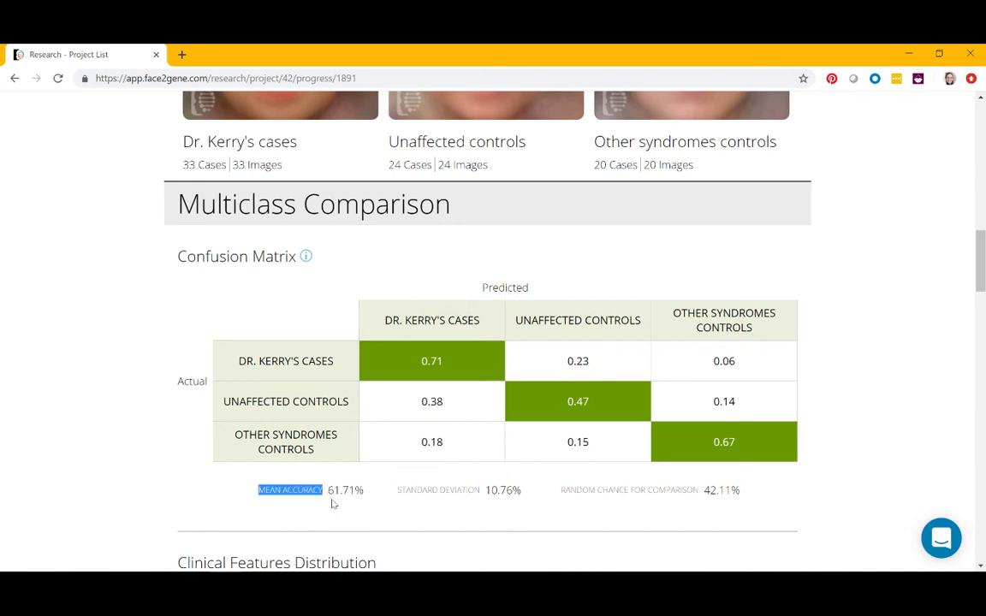
{"action": "mouse_move", "coordinate": [368, 510]}
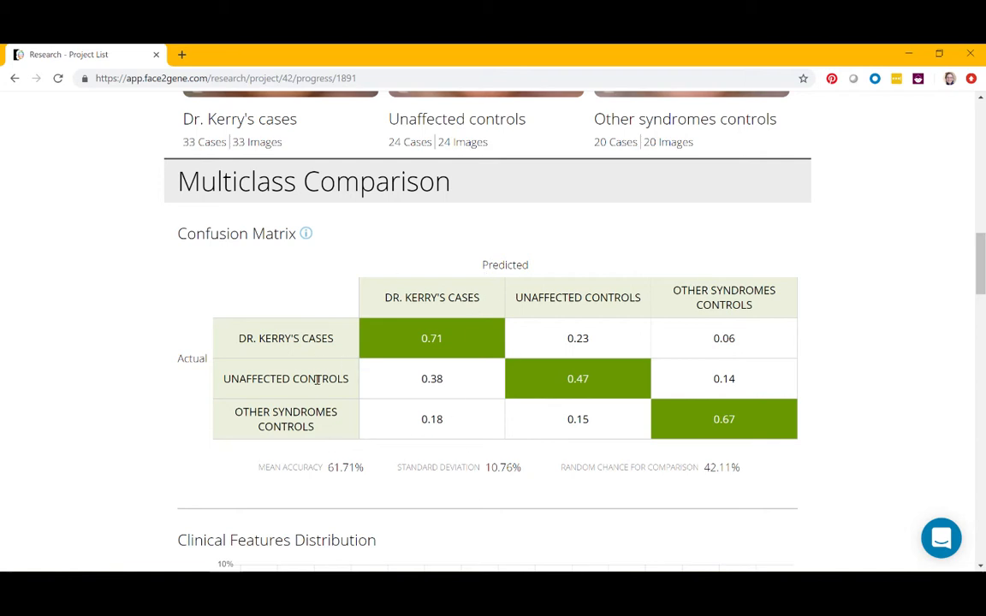
{"action": "scroll", "scroll_direction": "down", "scroll_amount": 3}
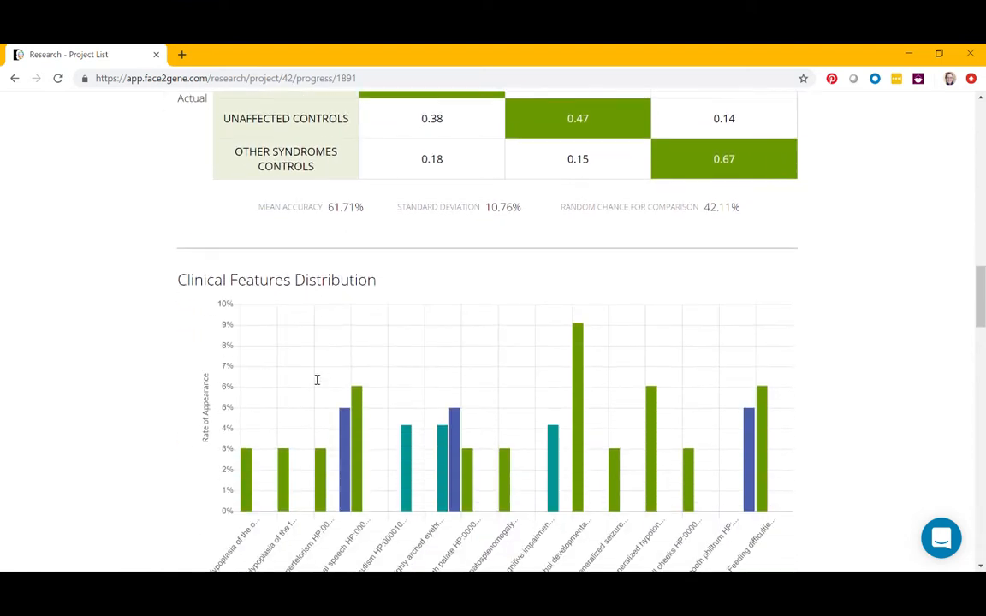
{"action": "scroll", "scroll_direction": "down", "scroll_amount": 3}
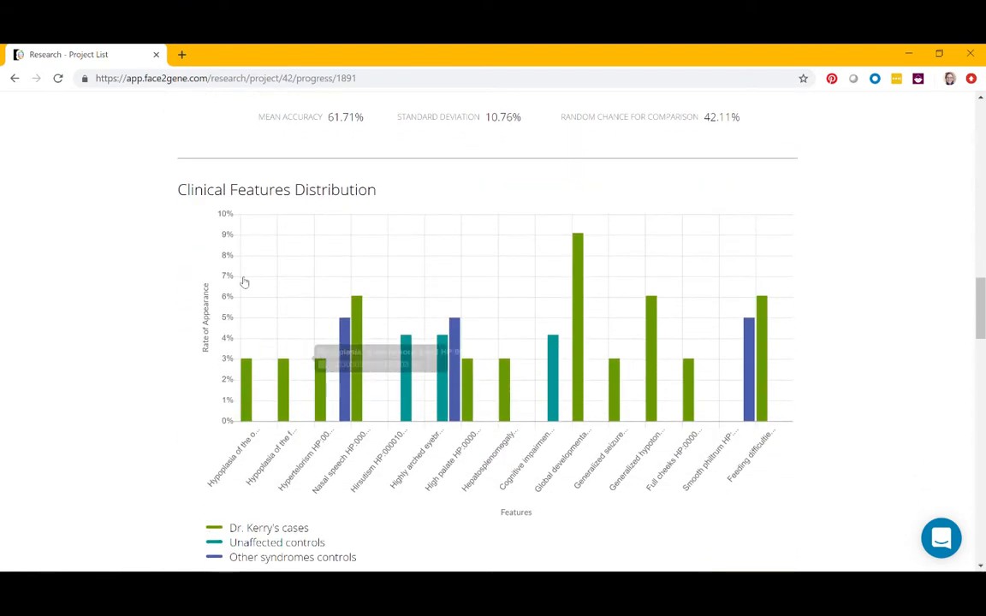
{"action": "mouse_move", "coordinate": [108, 307]}
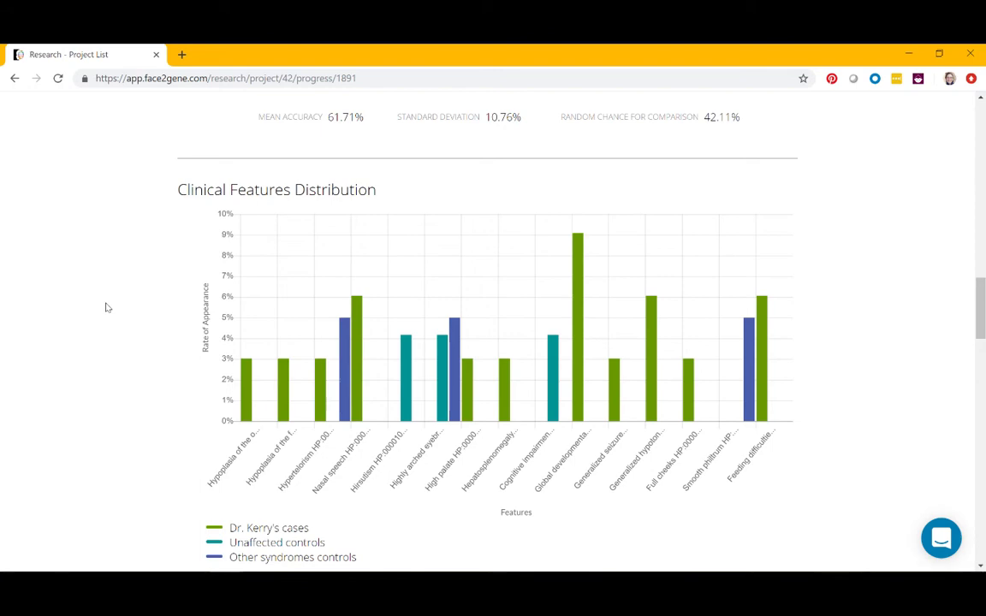
{"action": "mouse_move", "coordinate": [284, 348]}
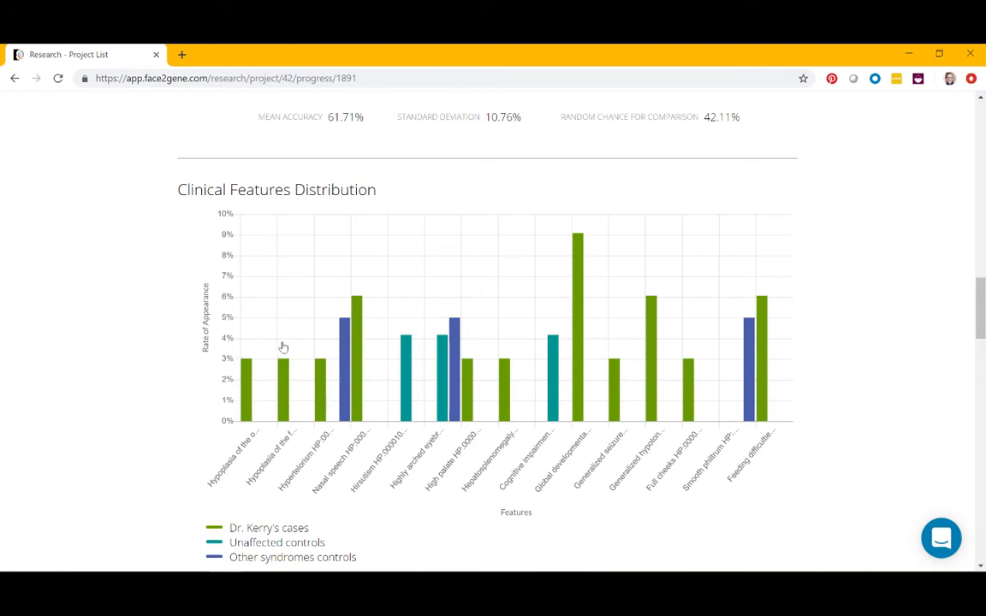
{"action": "scroll", "scroll_direction": "down", "scroll_amount": 3}
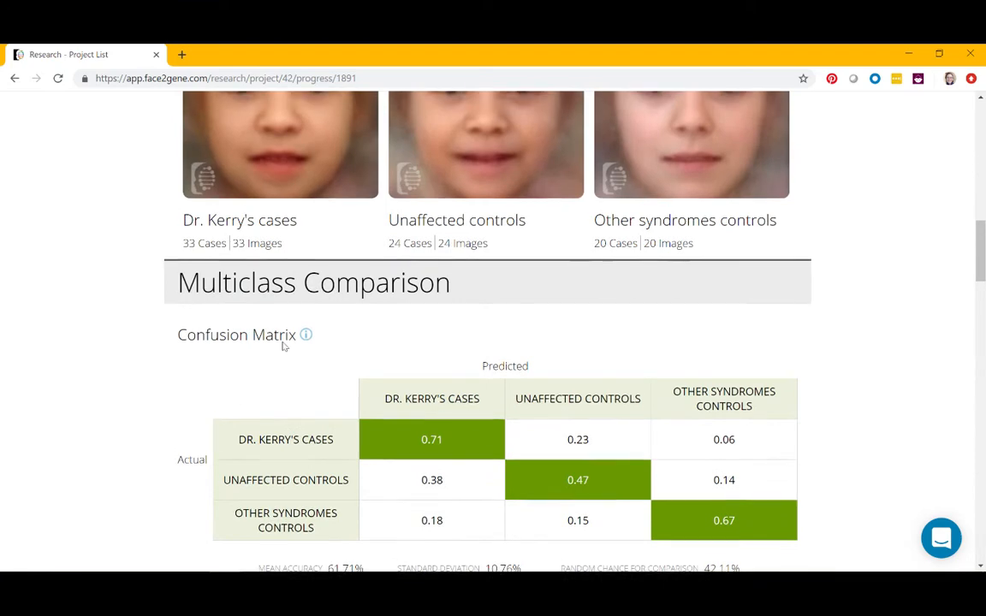